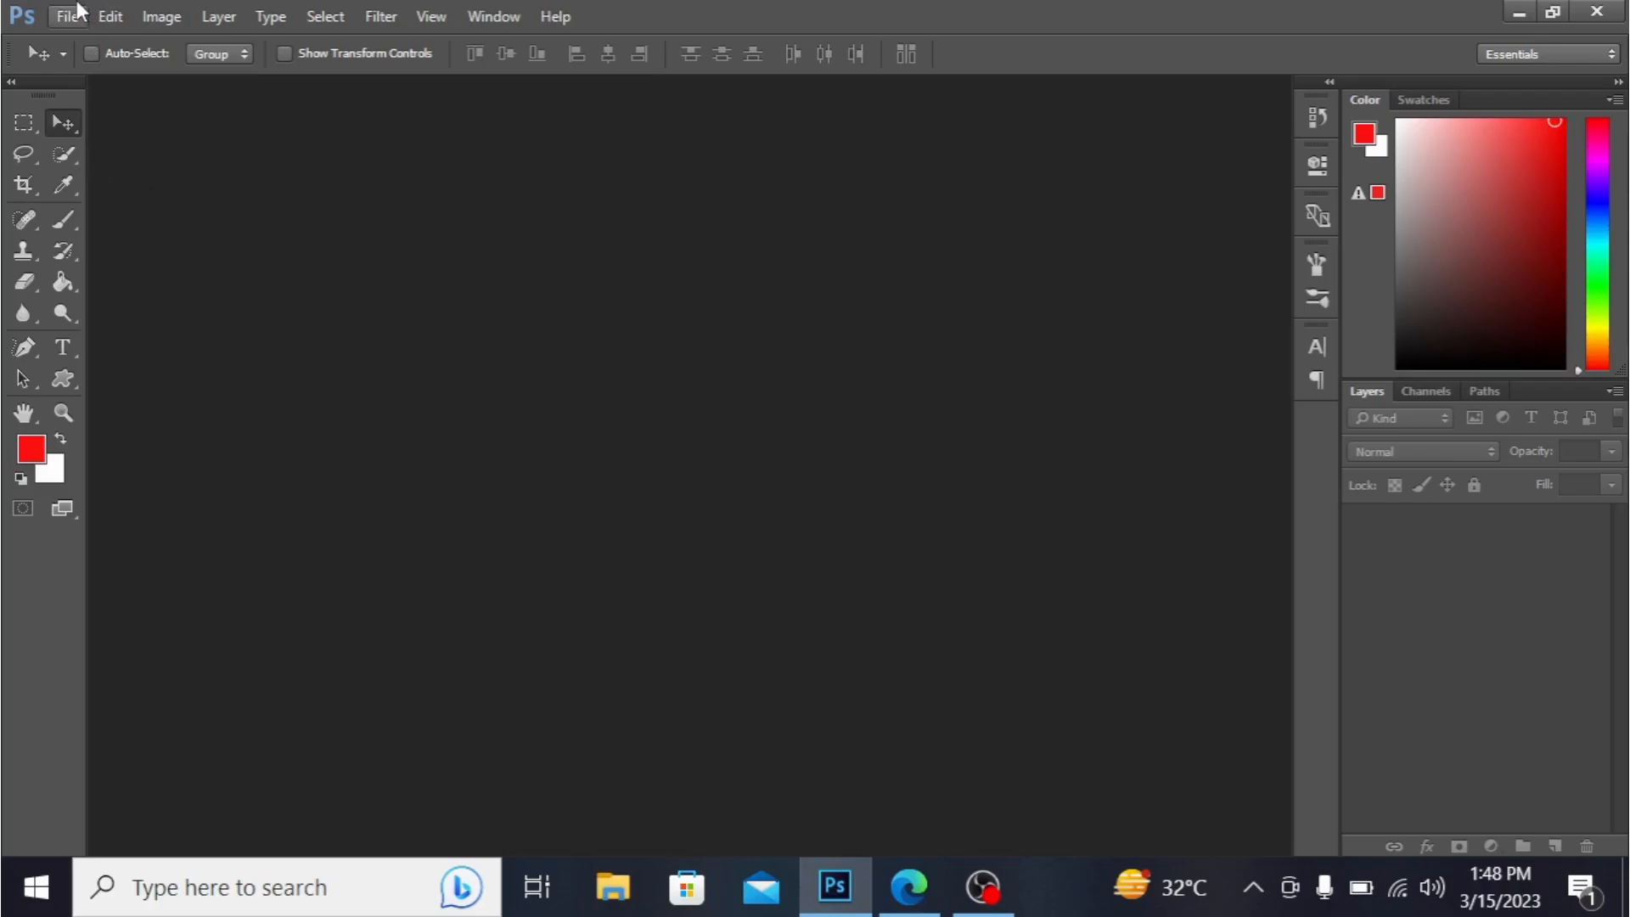
# Step: Create a new 200 × 200 px white document at 300 pixels per inch
pyautogui.click(66, 17)
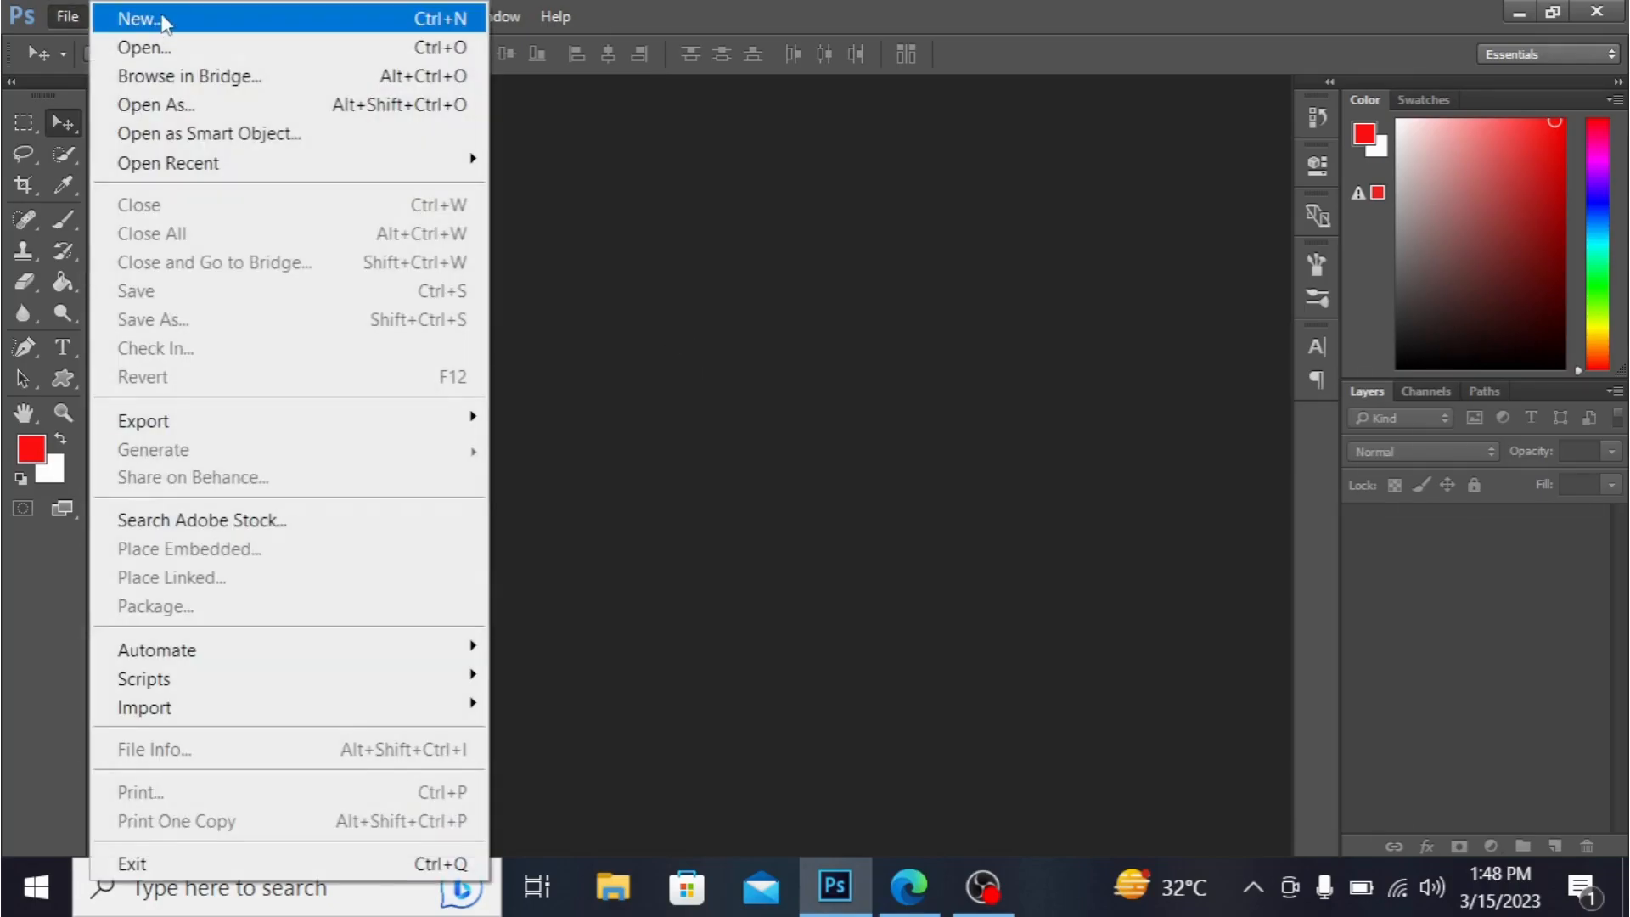
pyautogui.click(135, 19)
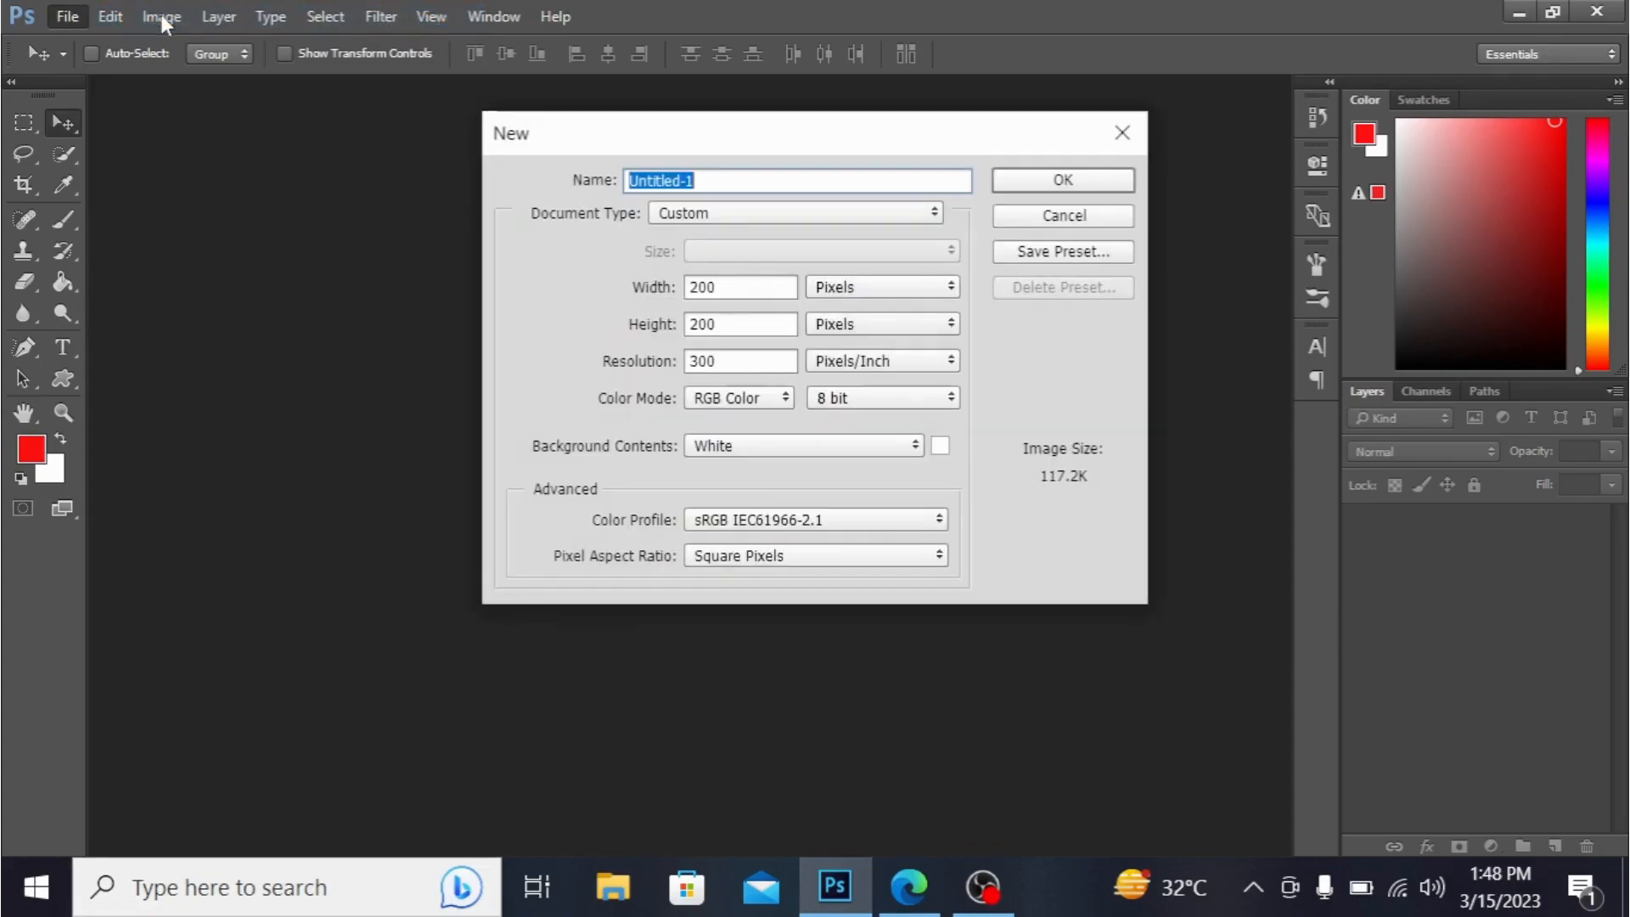
pyautogui.click(739, 286)
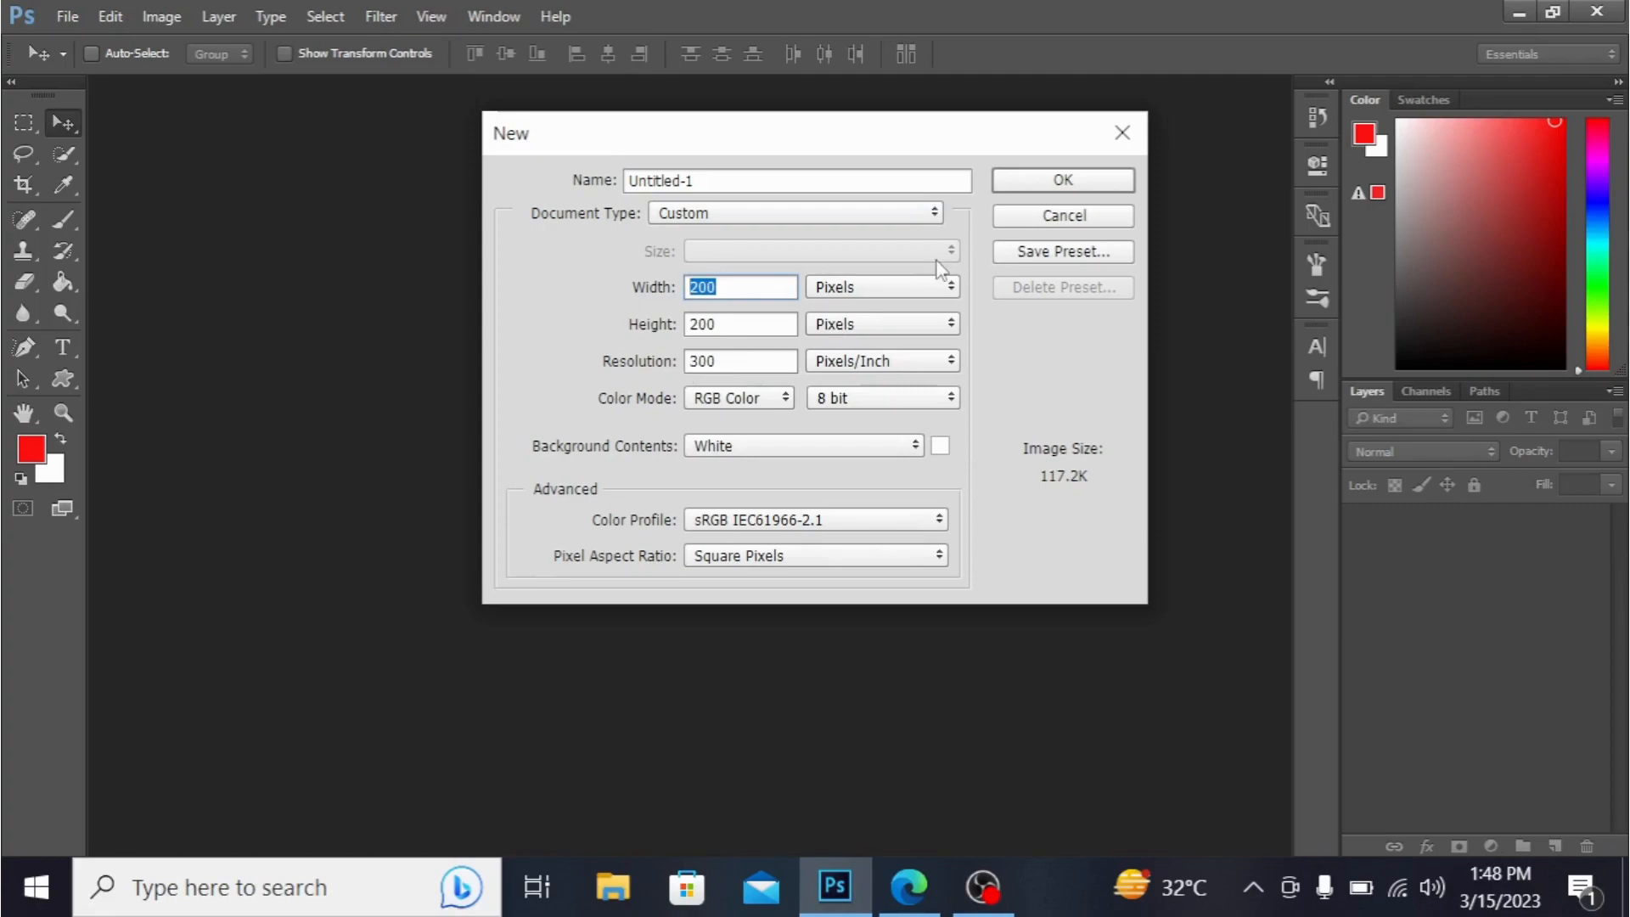
pyautogui.click(1061, 180)
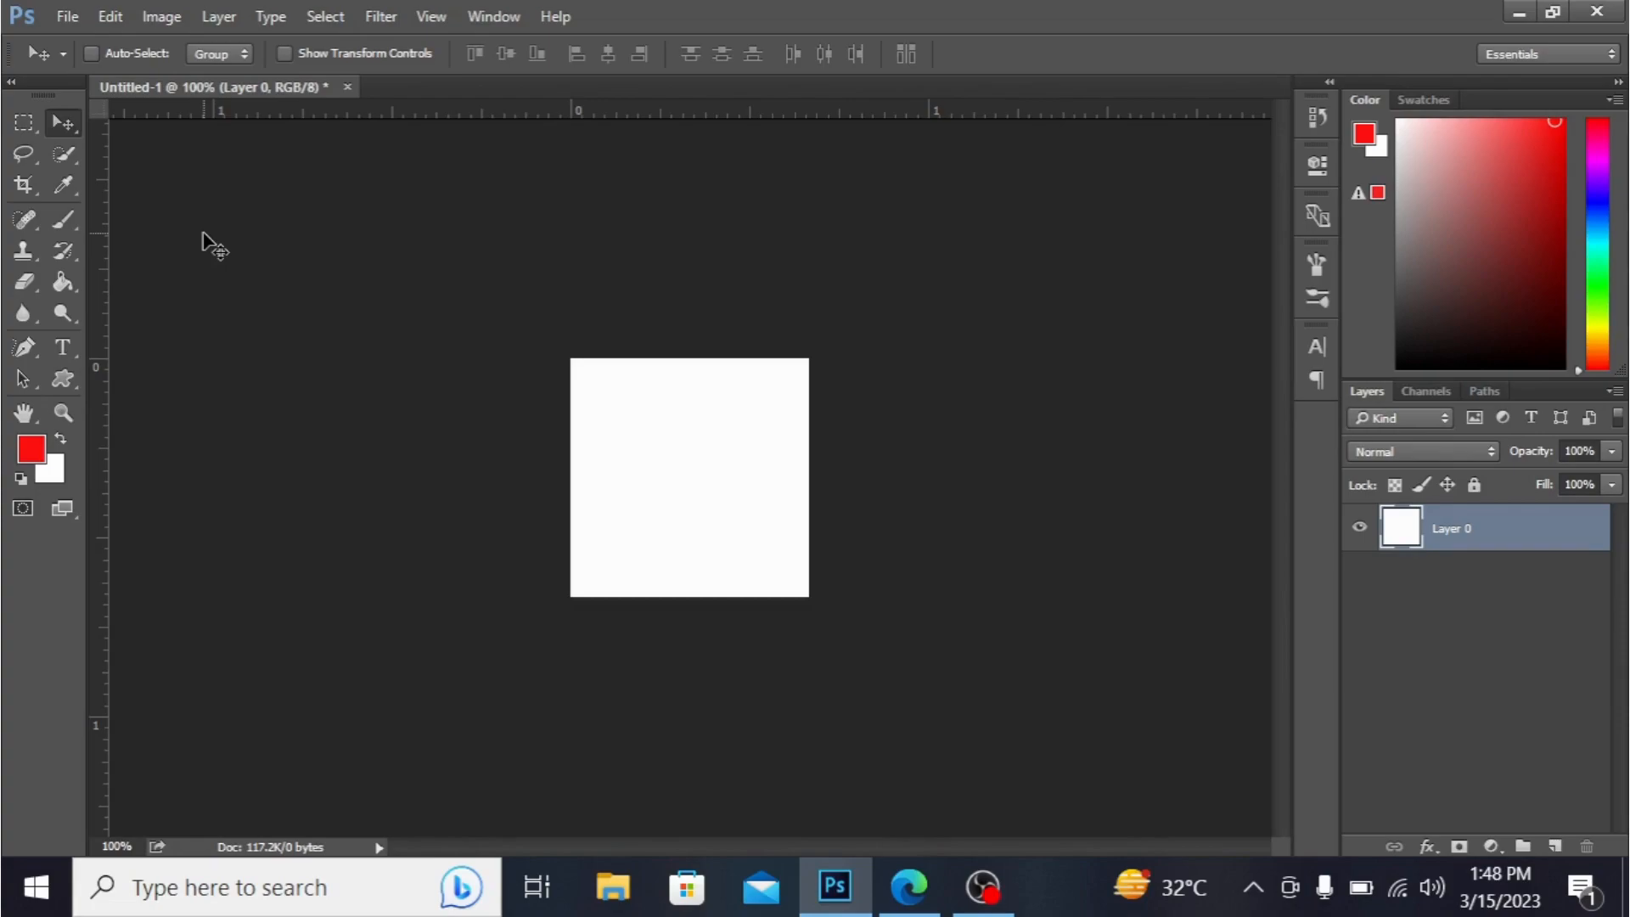
pyautogui.moveTo(427, 275)
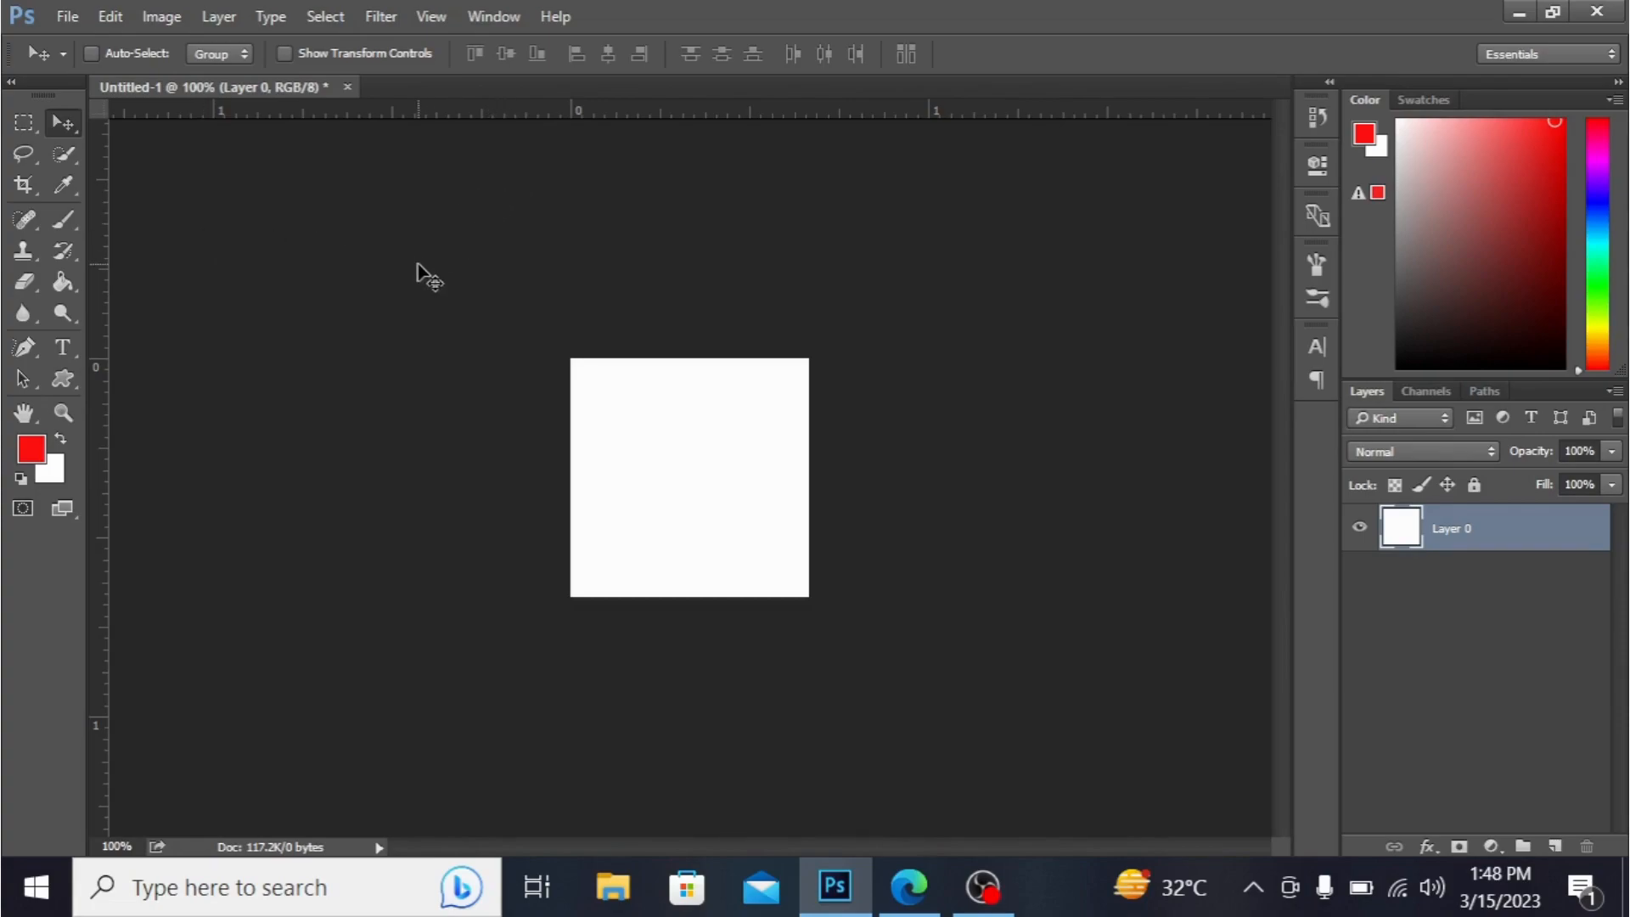
pyautogui.moveTo(329, 249)
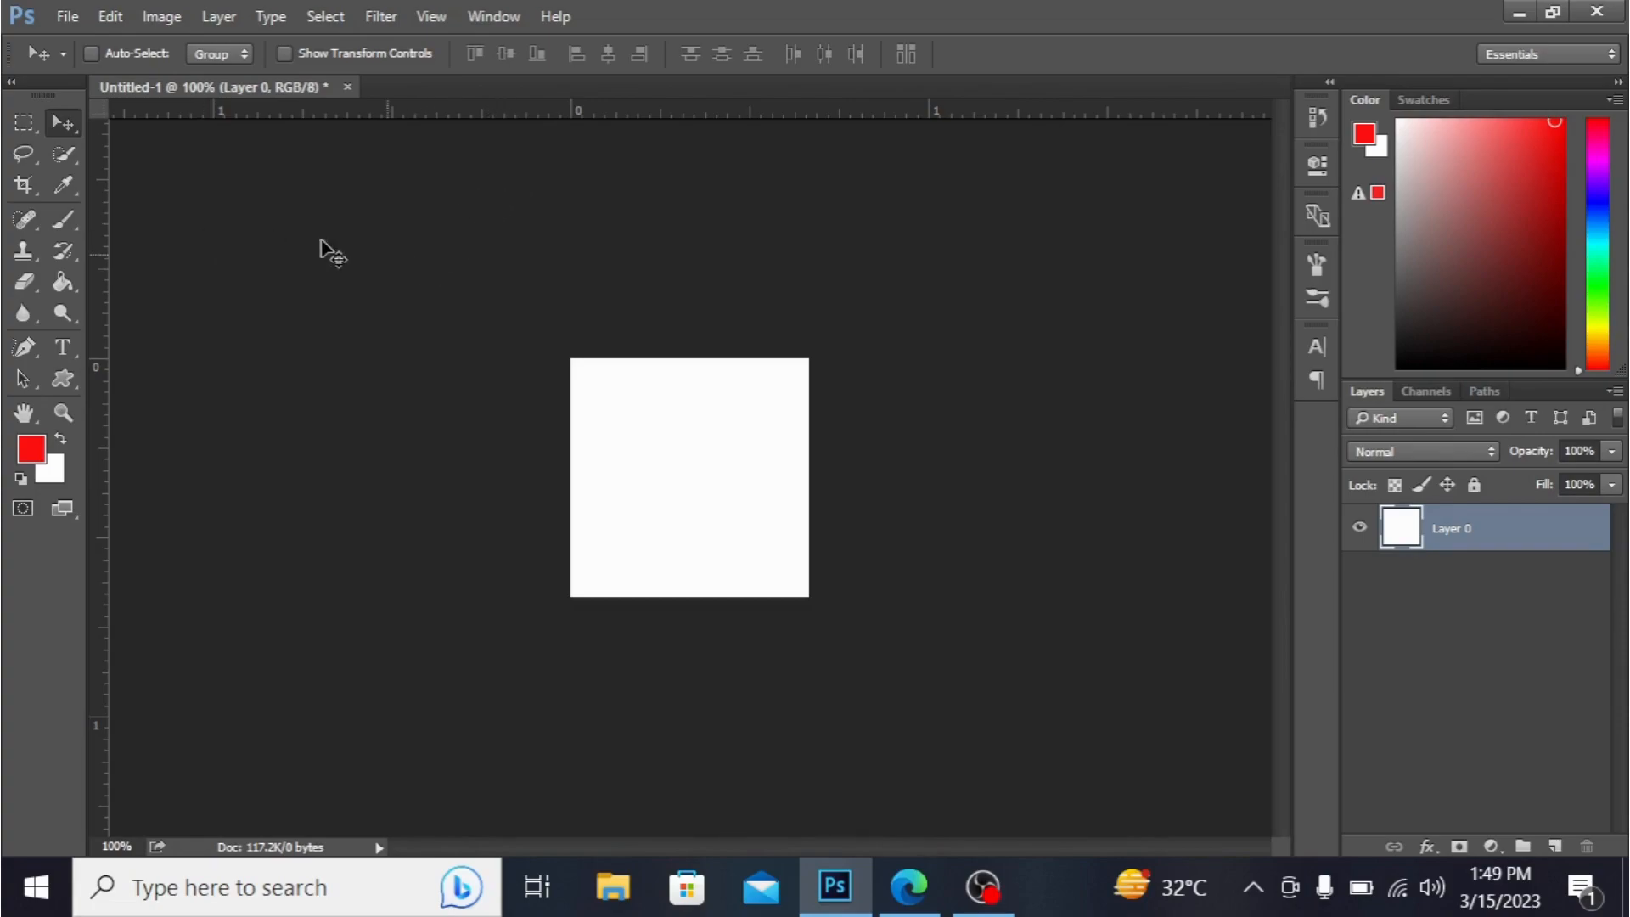
pyautogui.moveTo(104, 403)
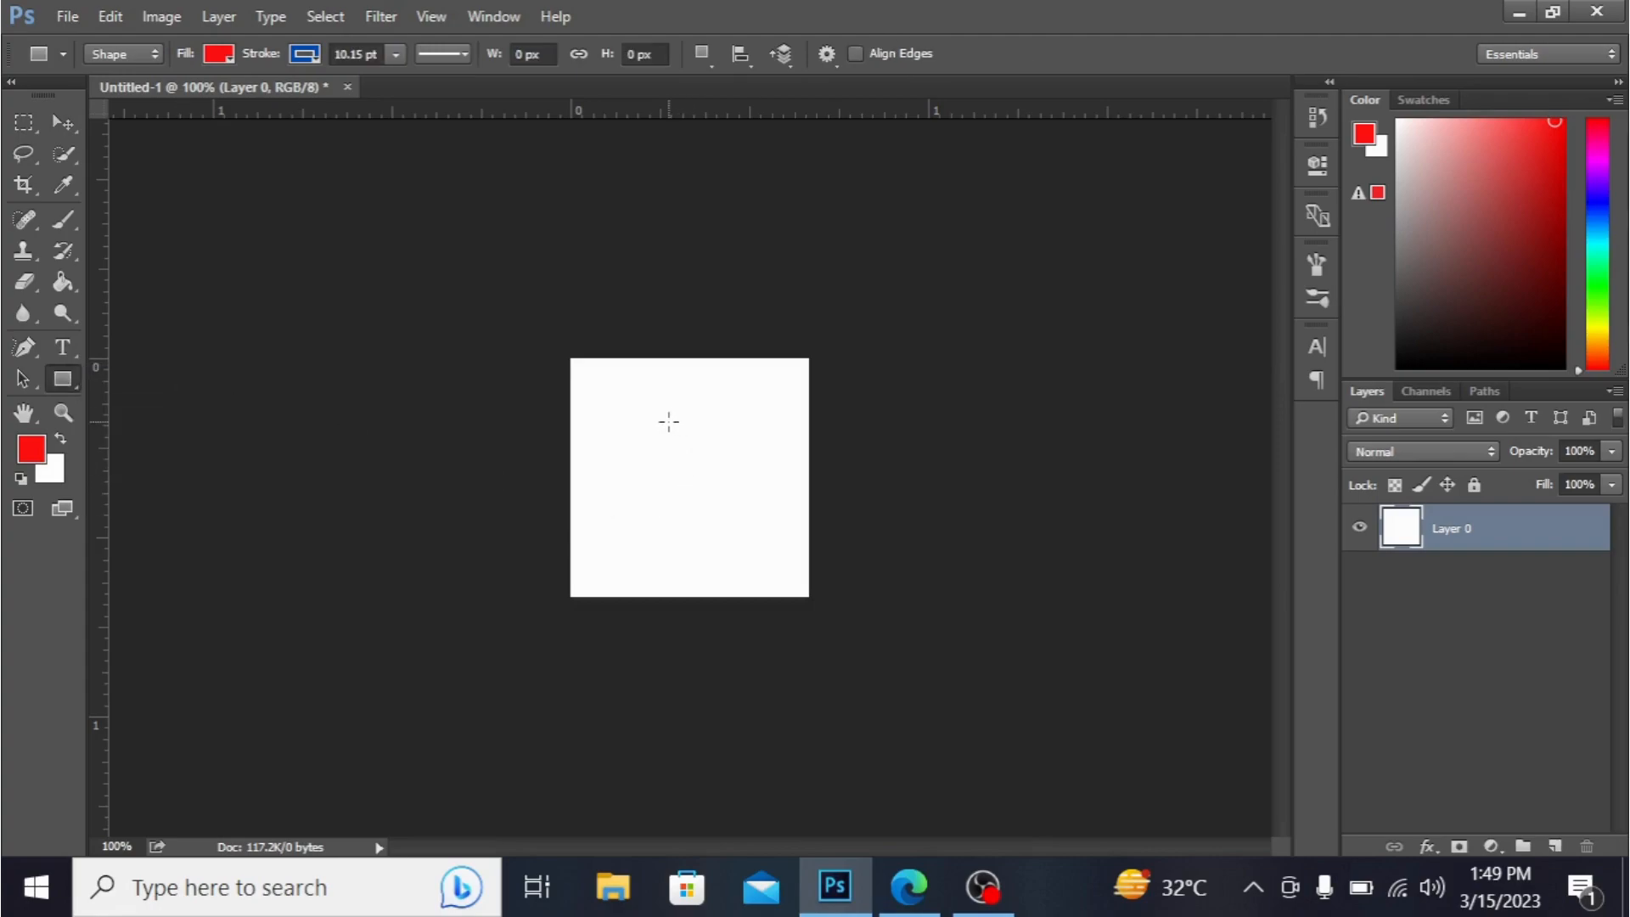
# Step: Draw a small rectangle and align it to the canvas's vertical and horizontal centres
pyautogui.moveTo(668, 423); pyautogui.dragTo(717, 481)
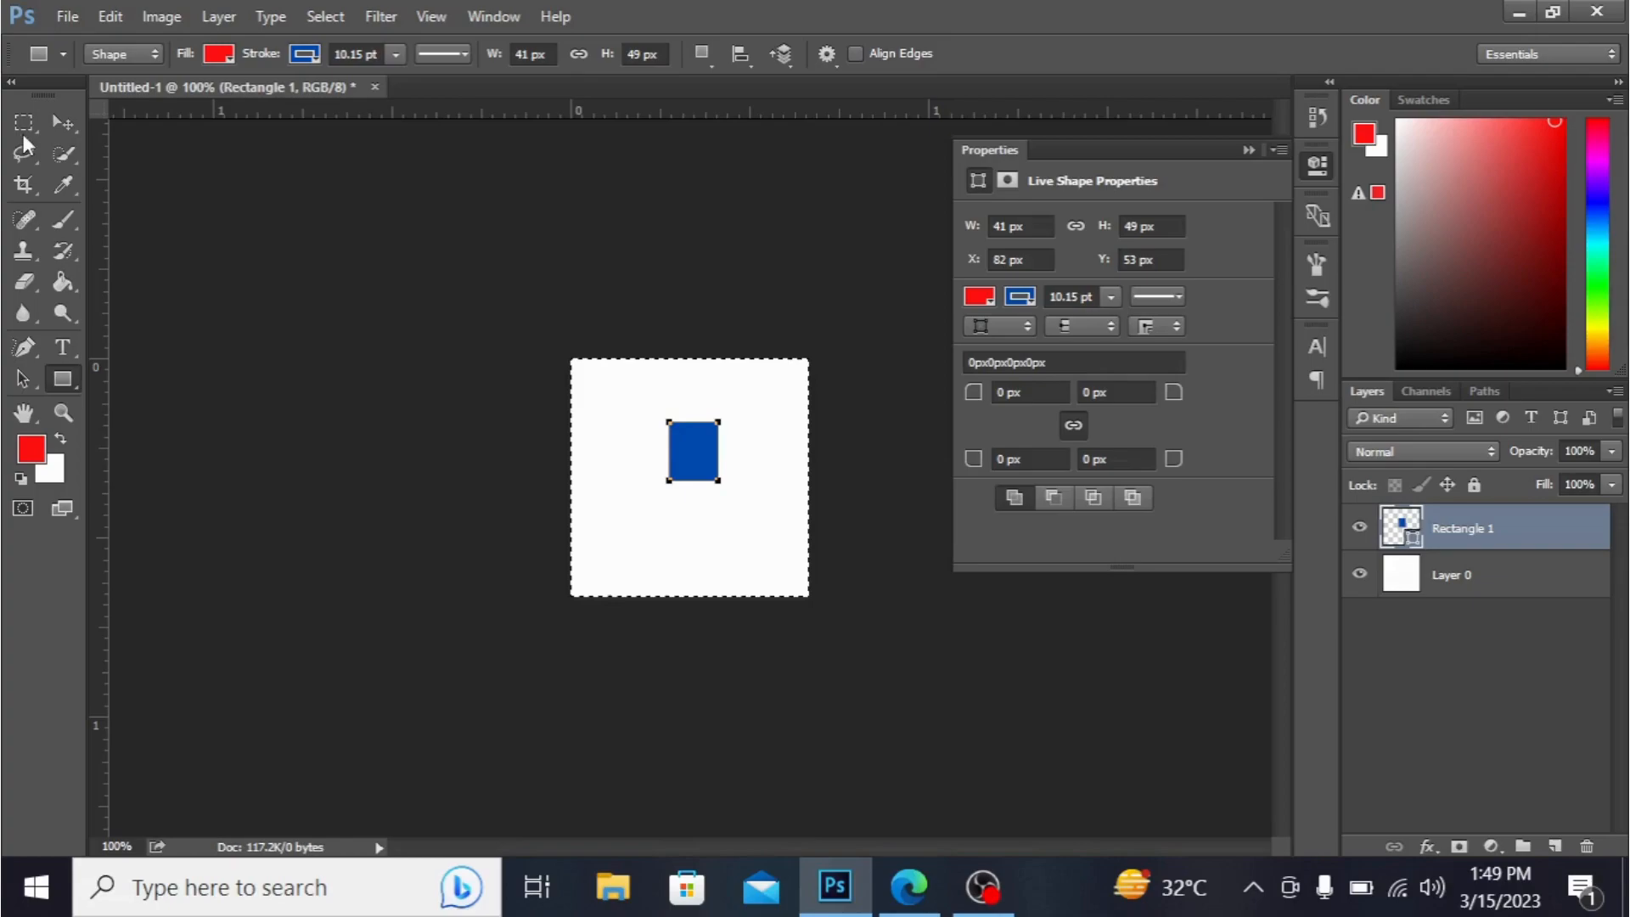
pyautogui.moveTo(62, 124)
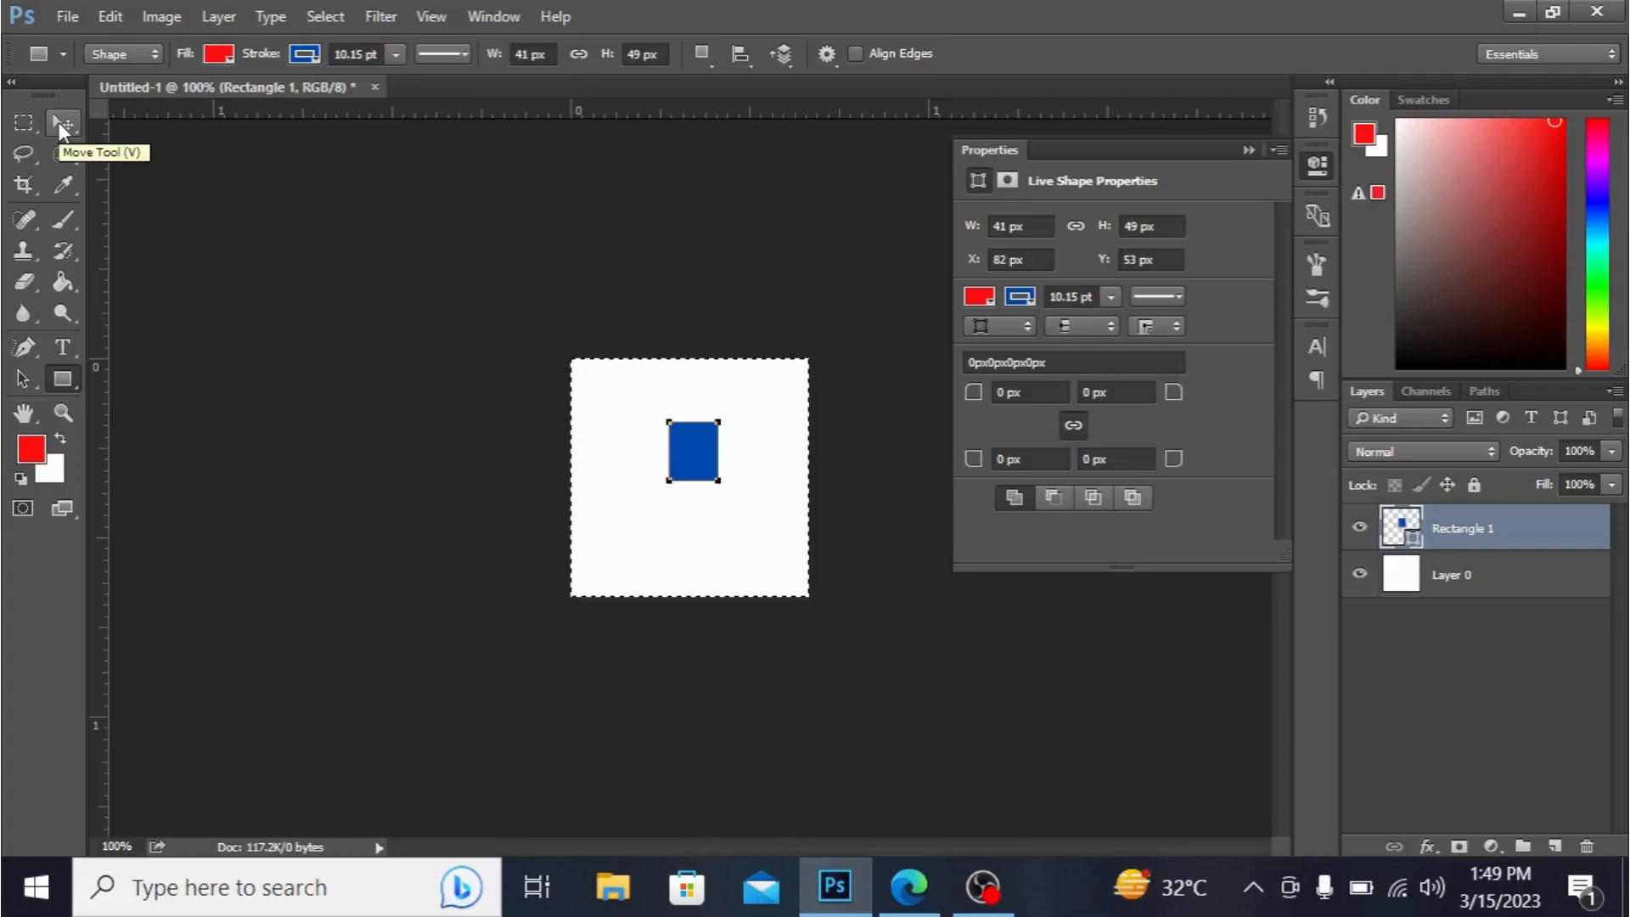
pyautogui.click(62, 124)
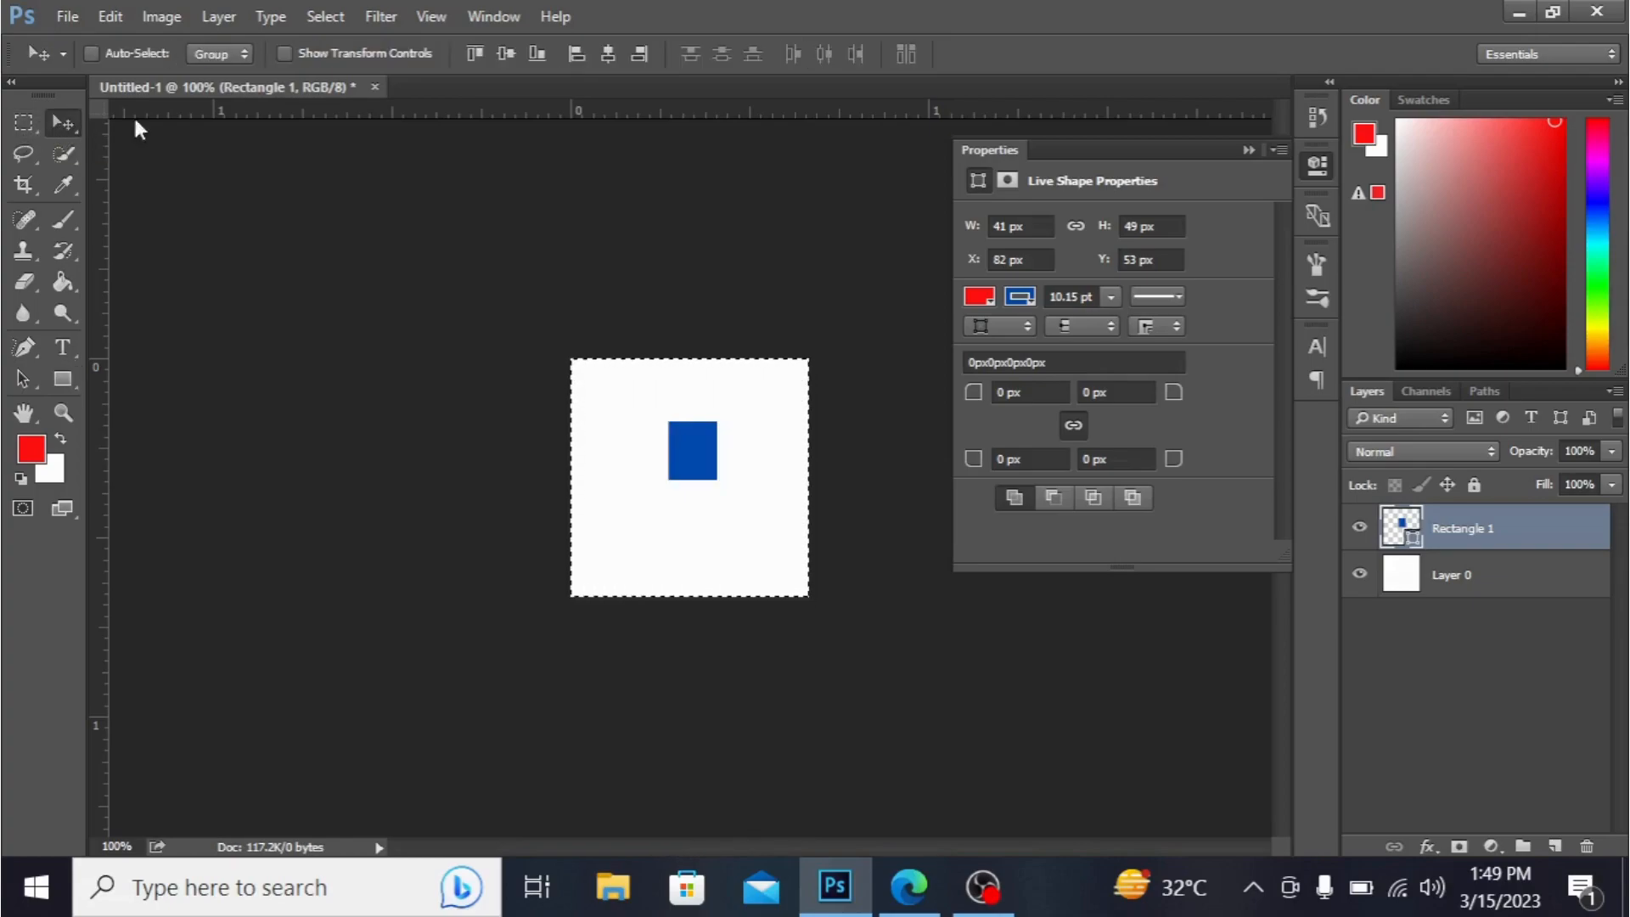
pyautogui.click(504, 53)
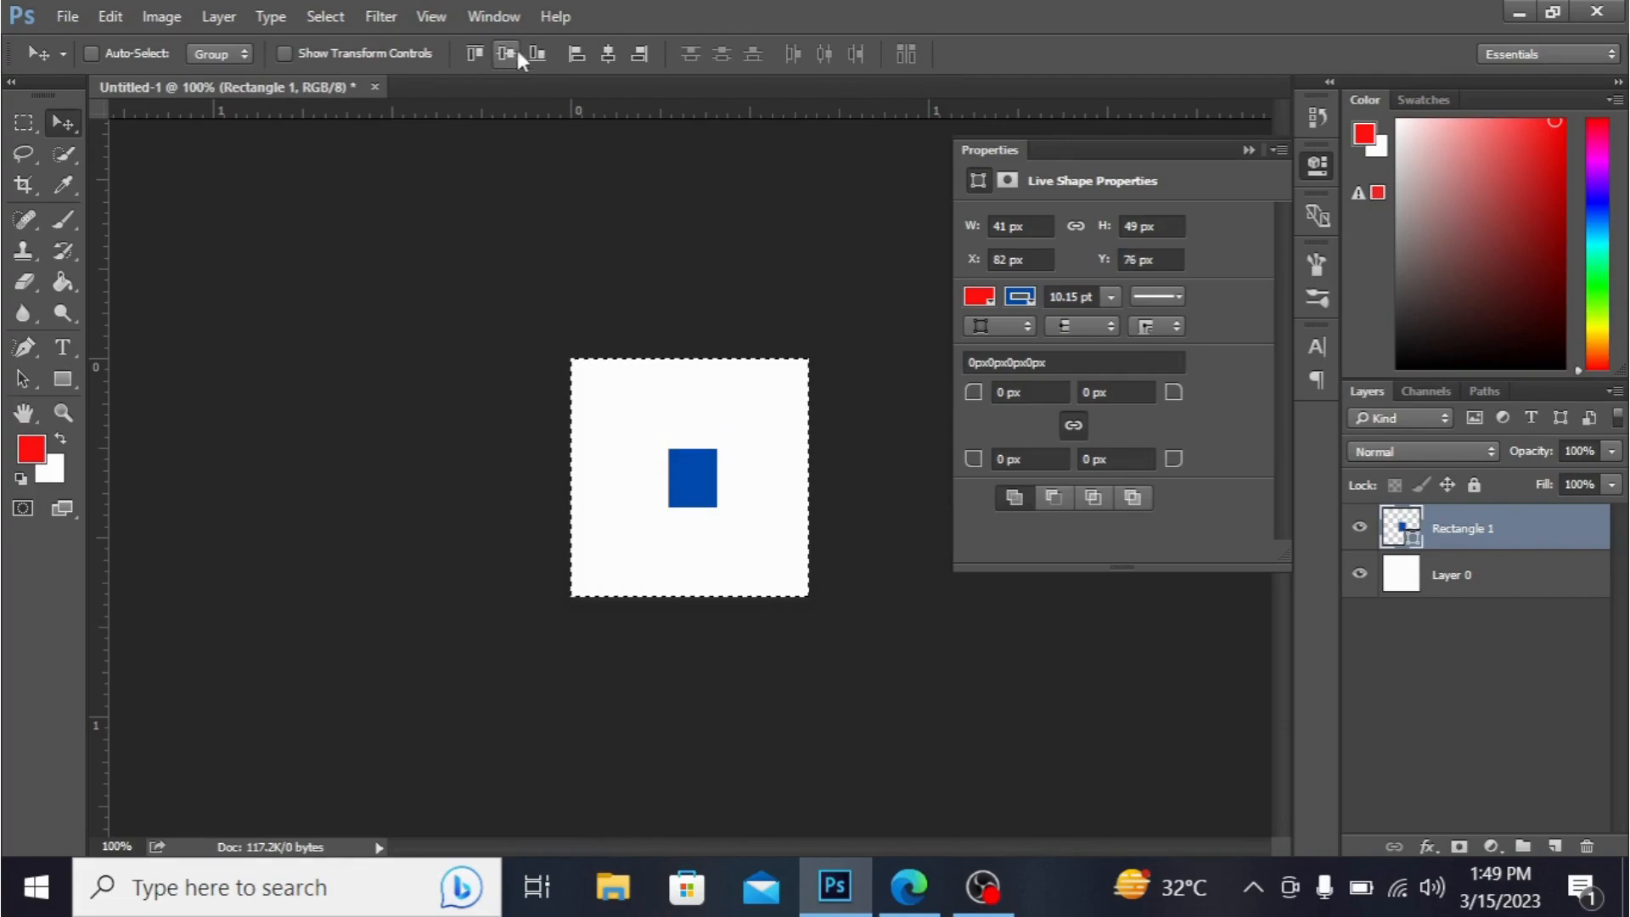
pyautogui.click(607, 54)
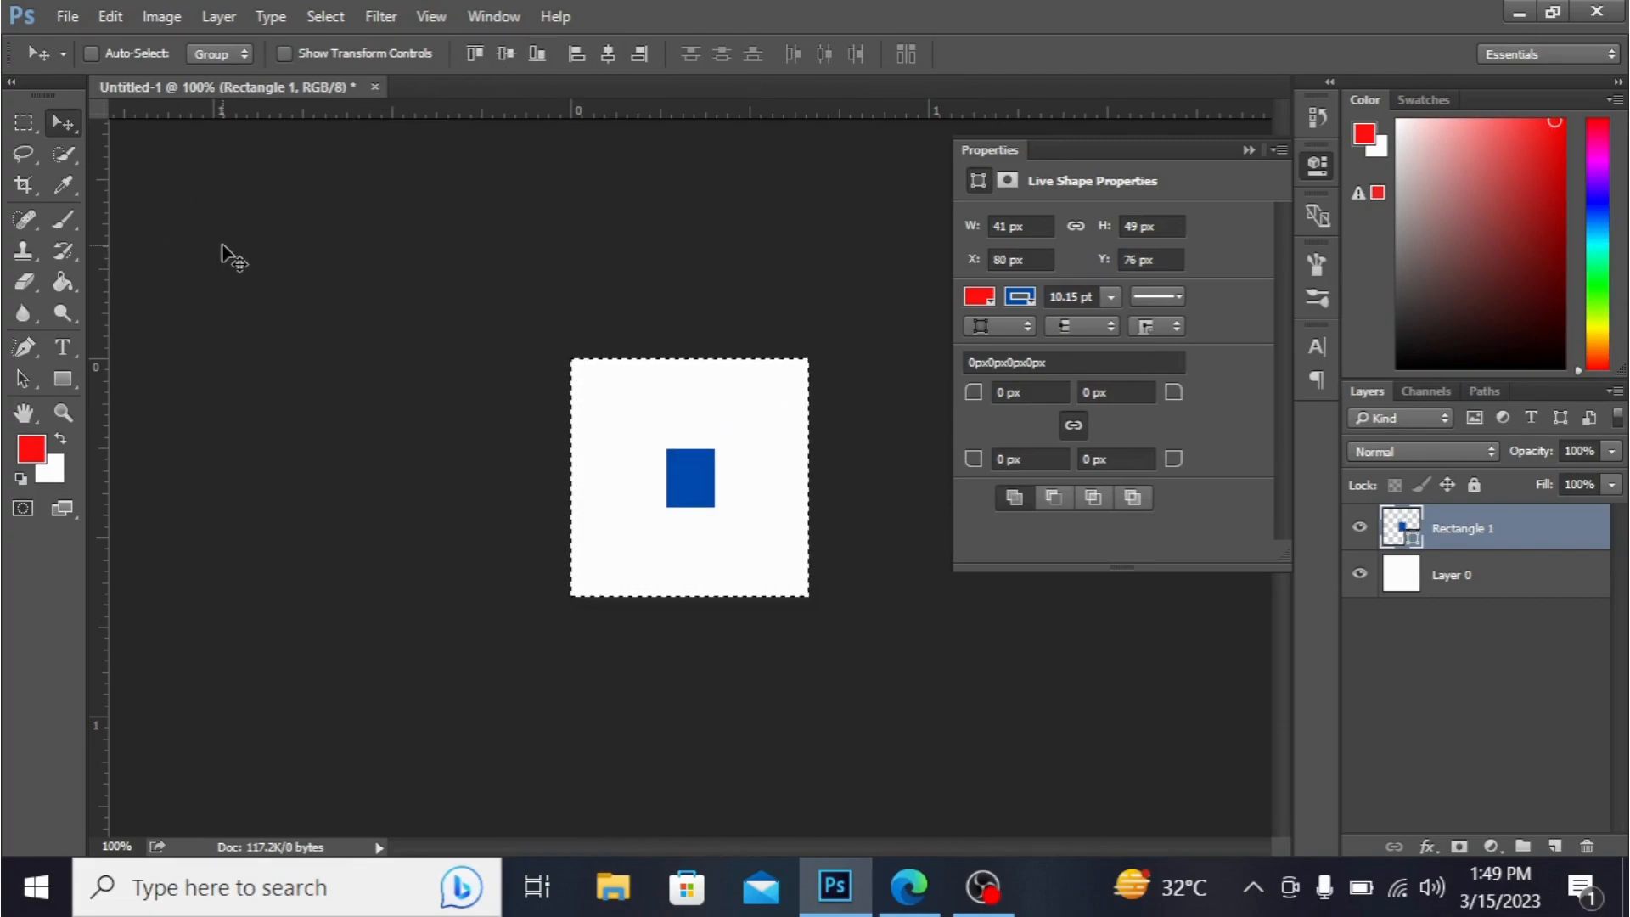
pyautogui.moveTo(895, 343)
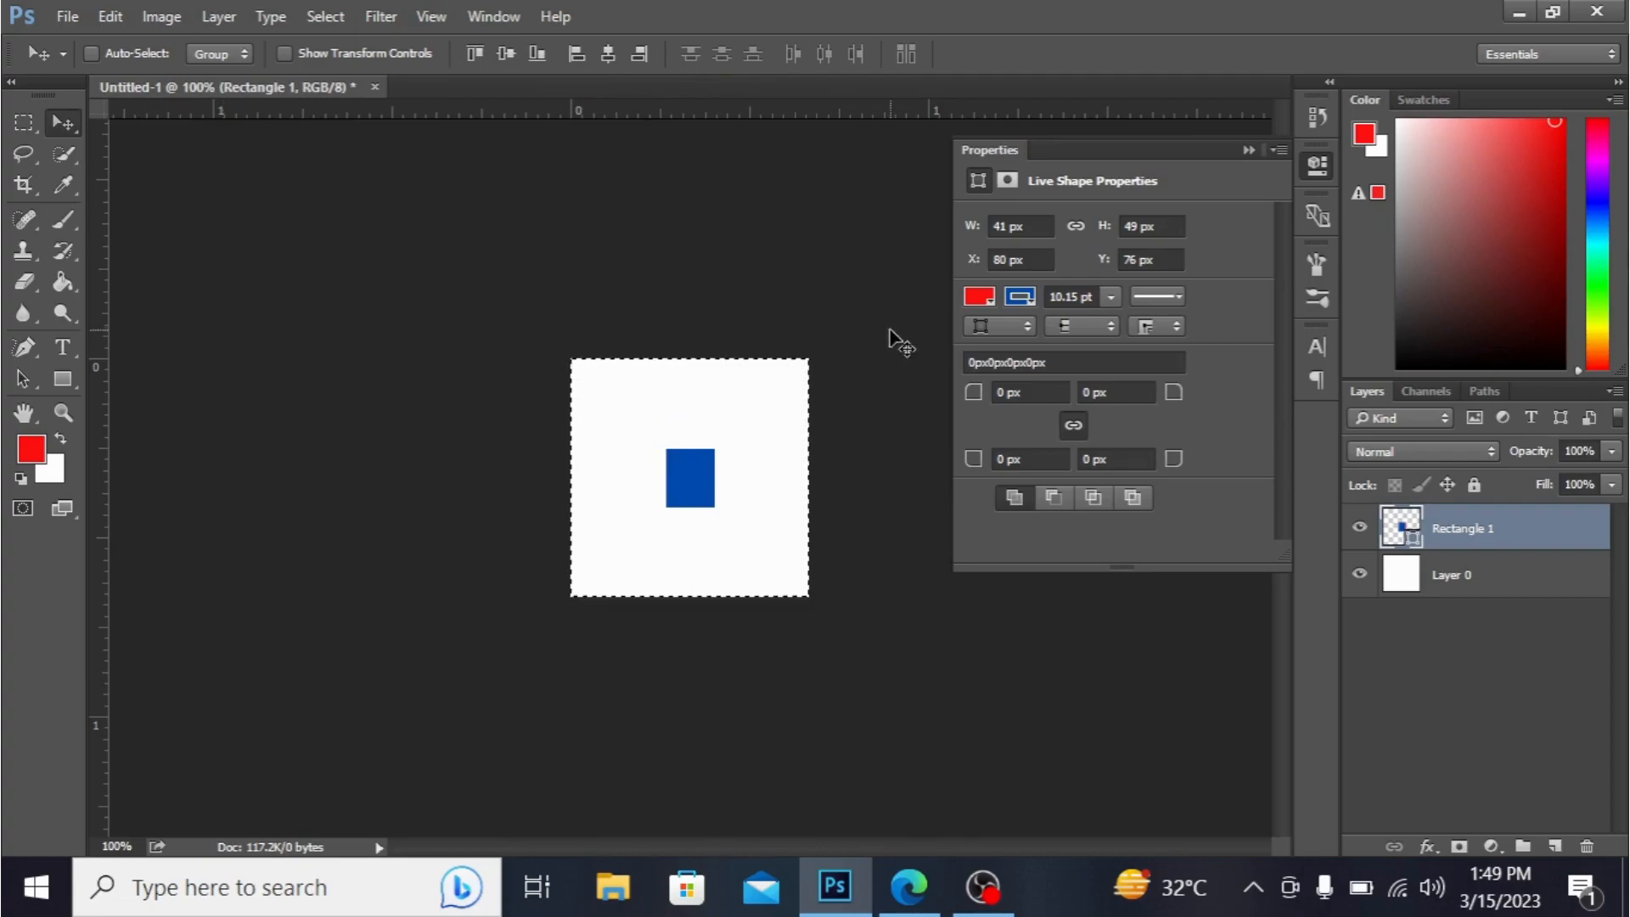
pyautogui.click(92, 52)
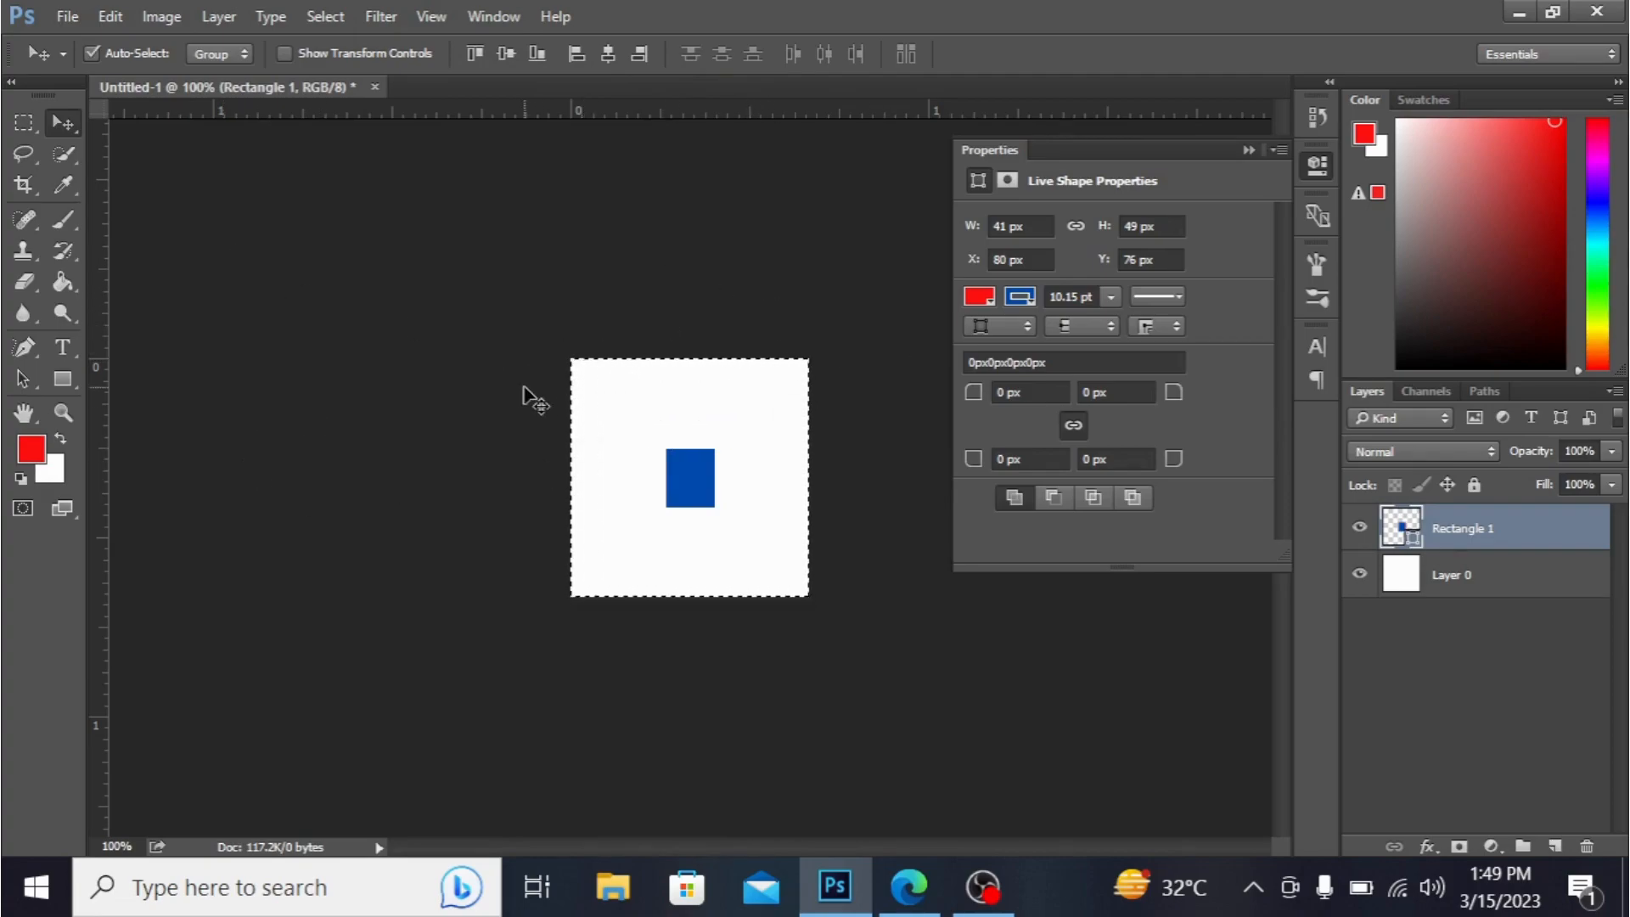
pyautogui.click(92, 53)
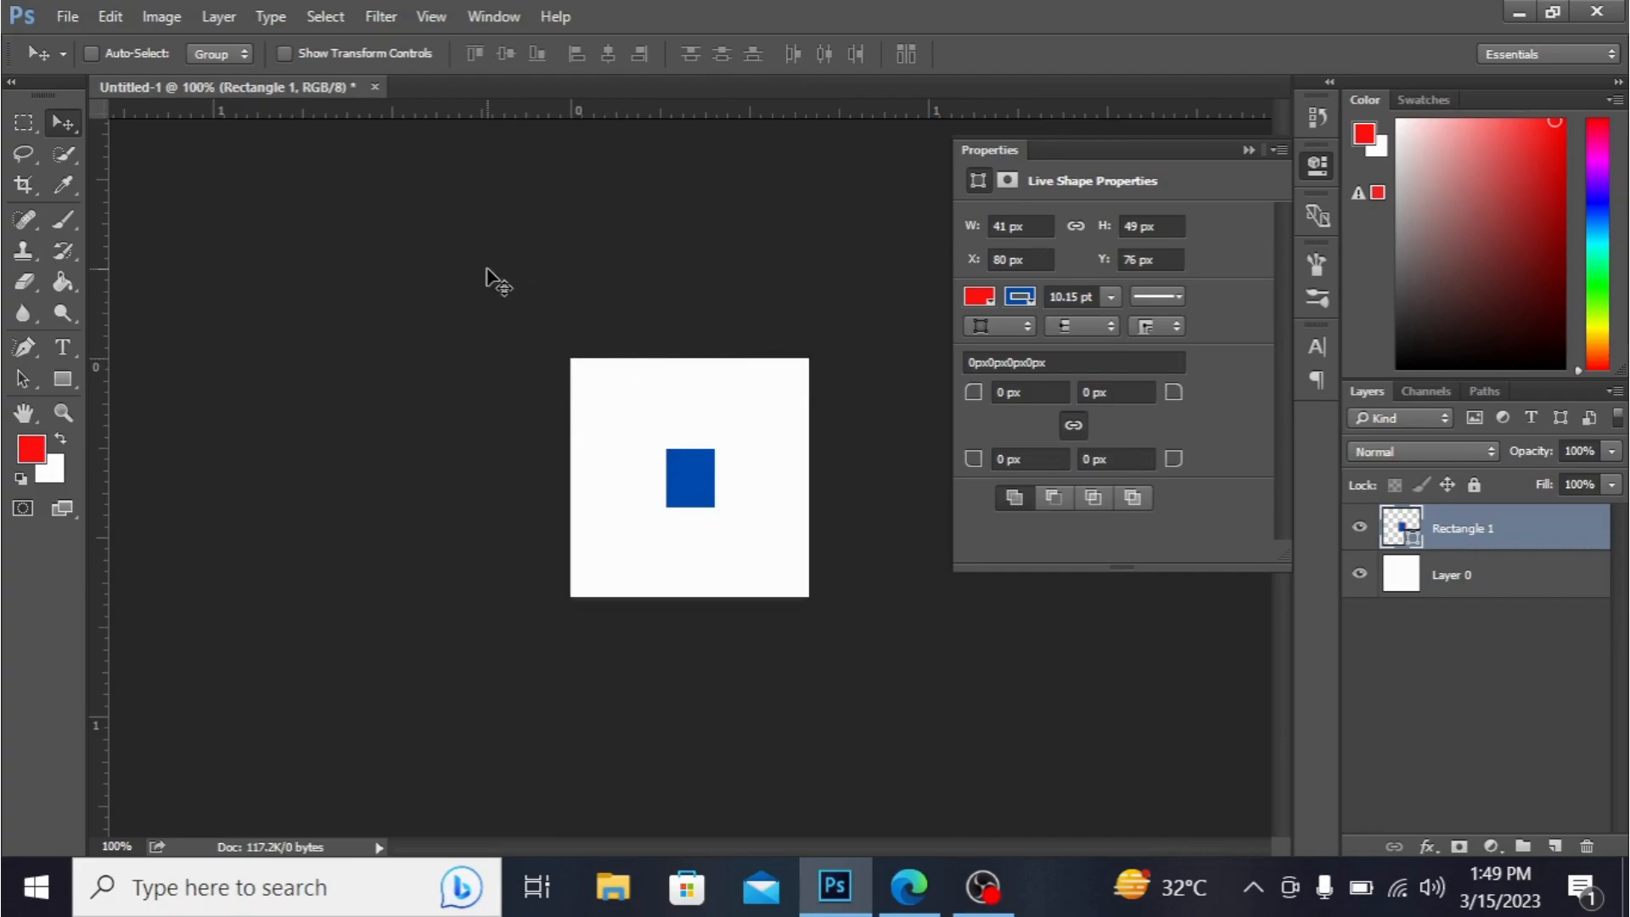
pyautogui.moveTo(1264, 115)
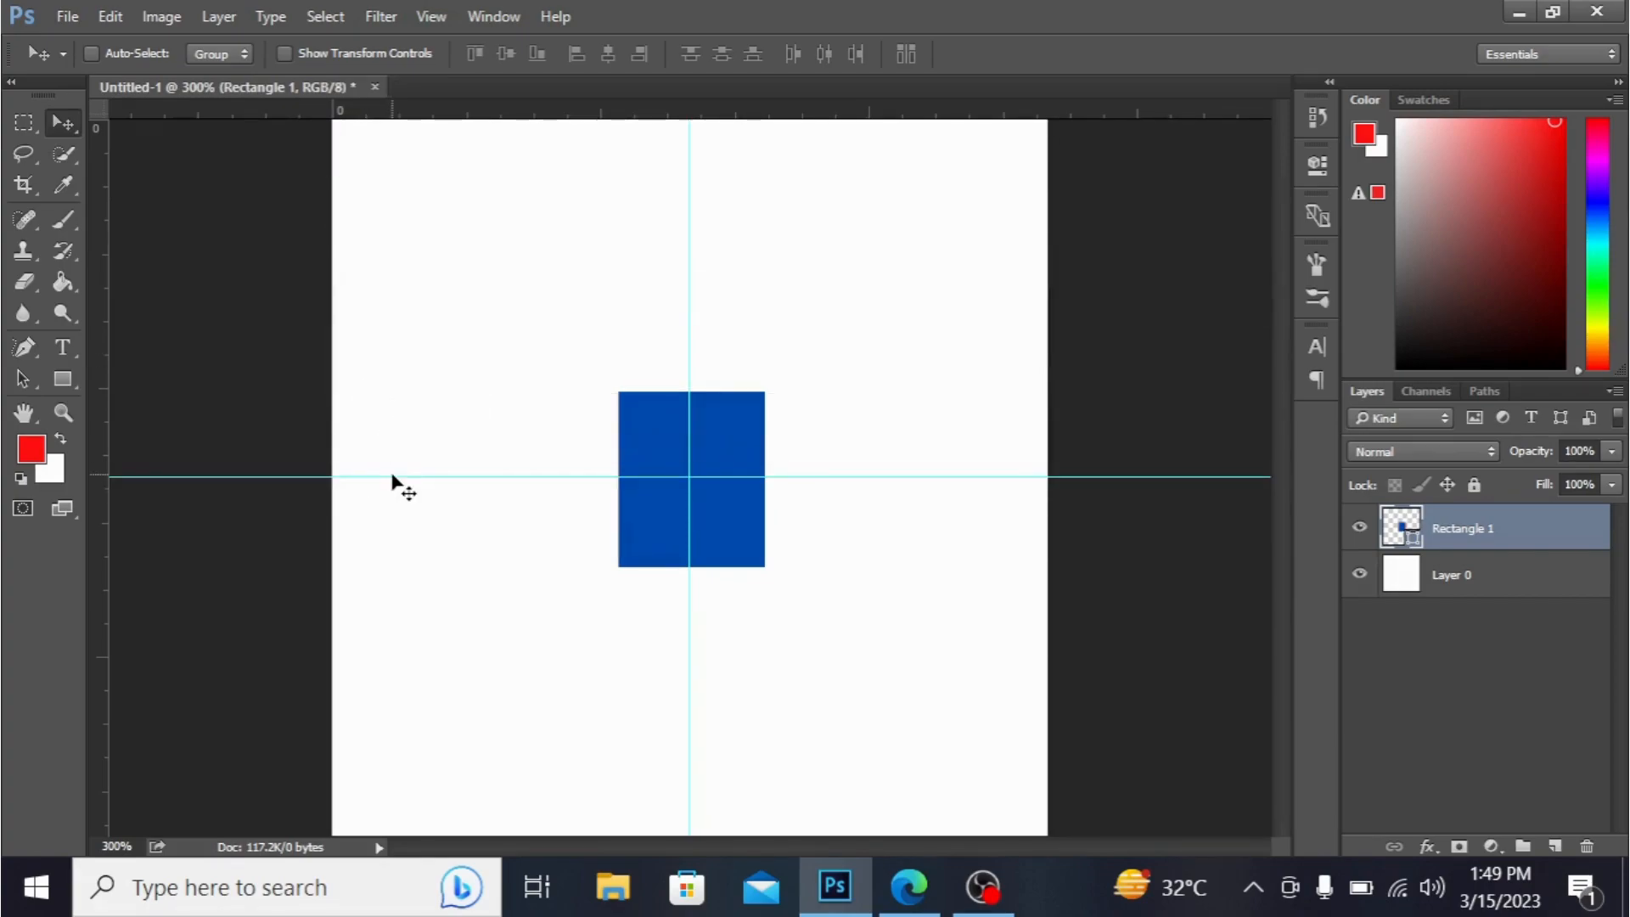
pyautogui.moveTo(1518, 573)
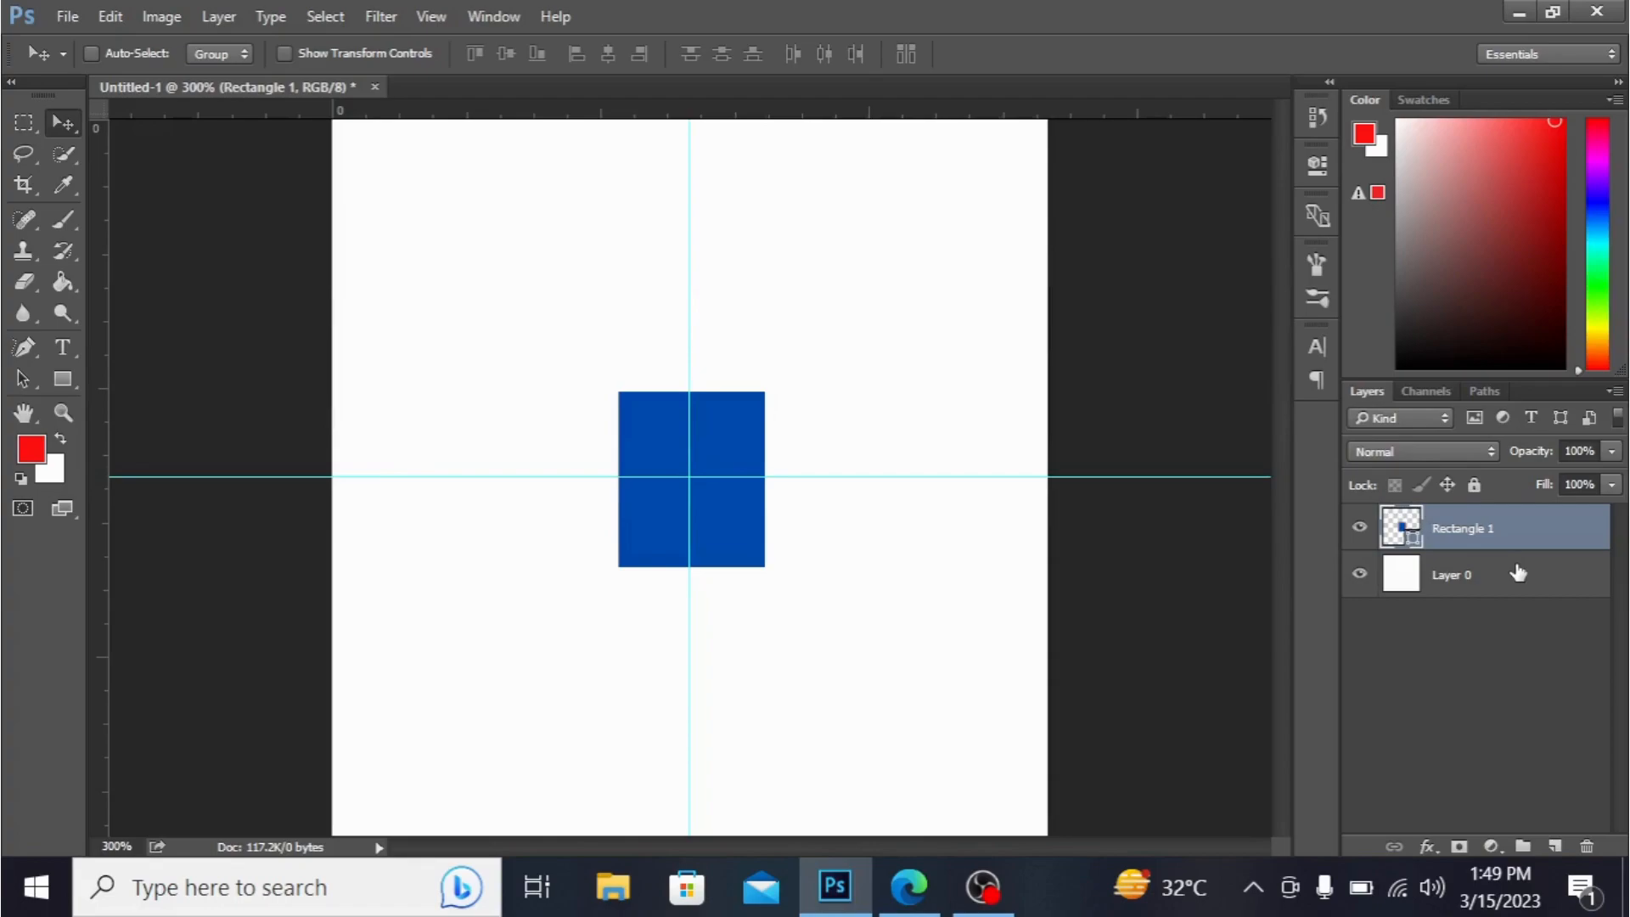
pyautogui.moveTo(1045, 465)
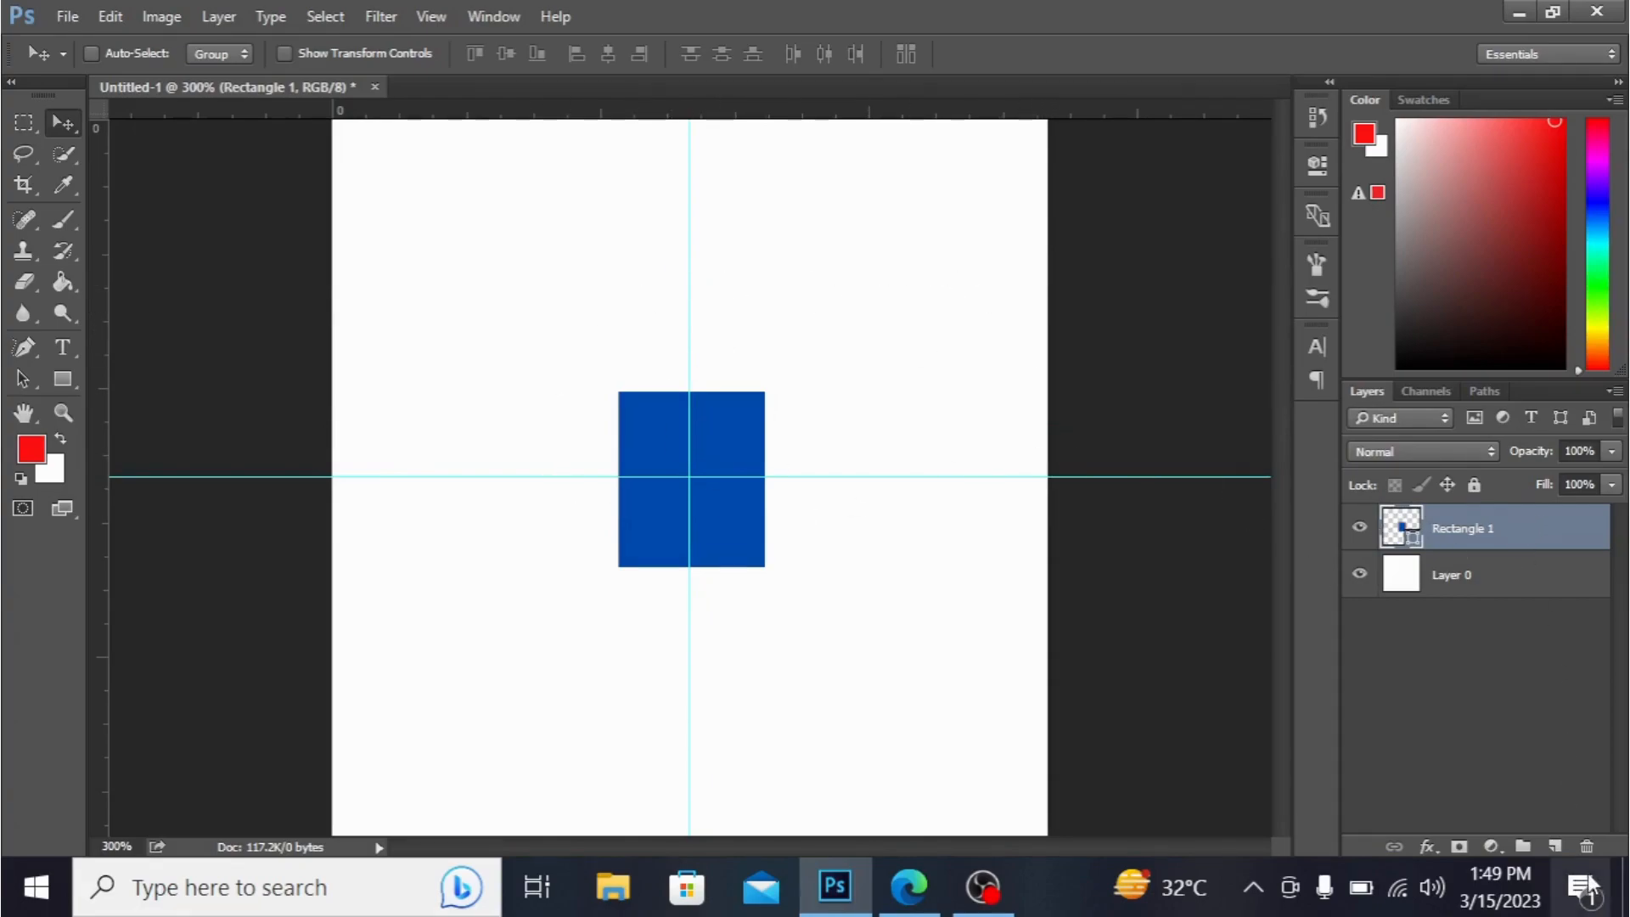
# Step: Delete the Rectangle 1 layer, confirming the deletion
pyautogui.click(1587, 846)
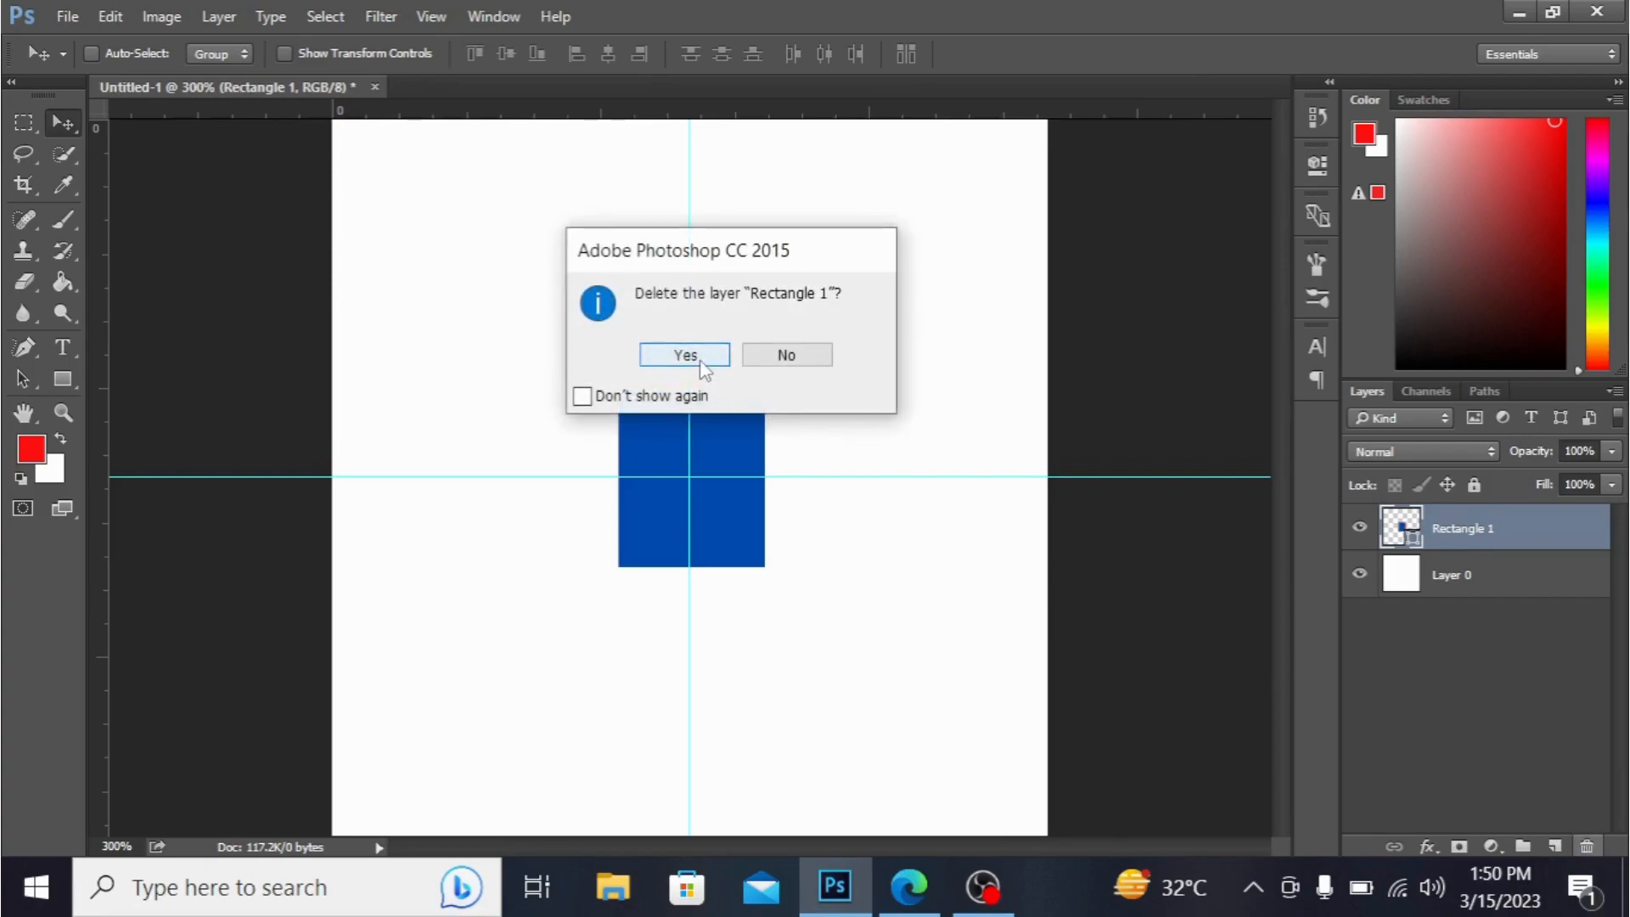
pyautogui.click(683, 355)
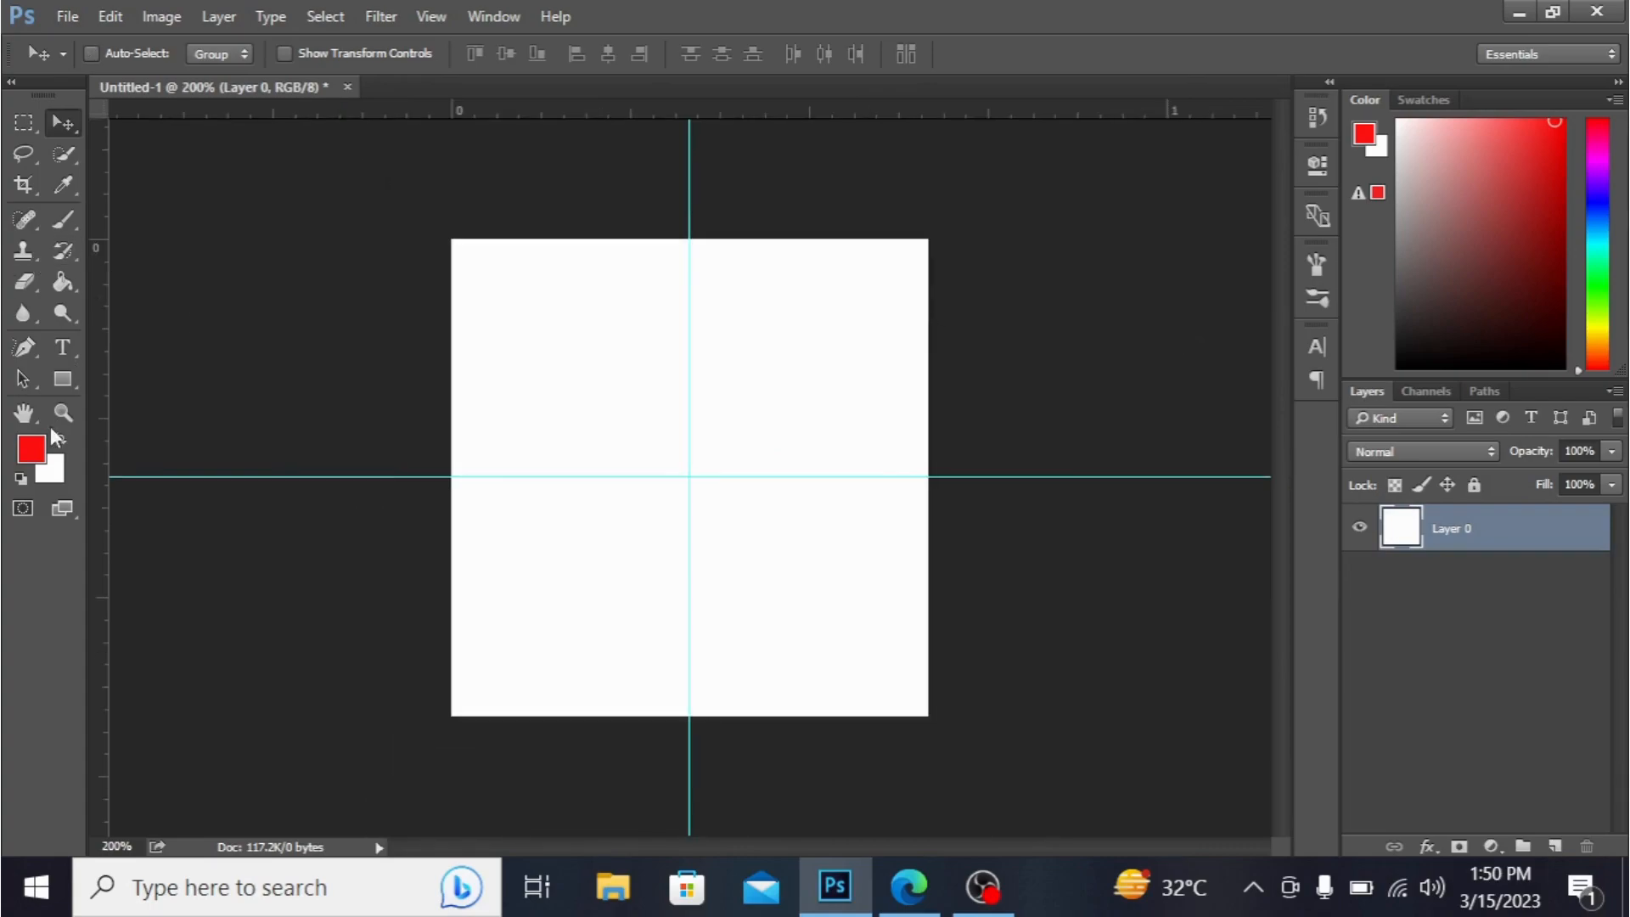
# Step: Append the Ornaments set to the Custom Shape picker's shapes
pyautogui.click(61, 377)
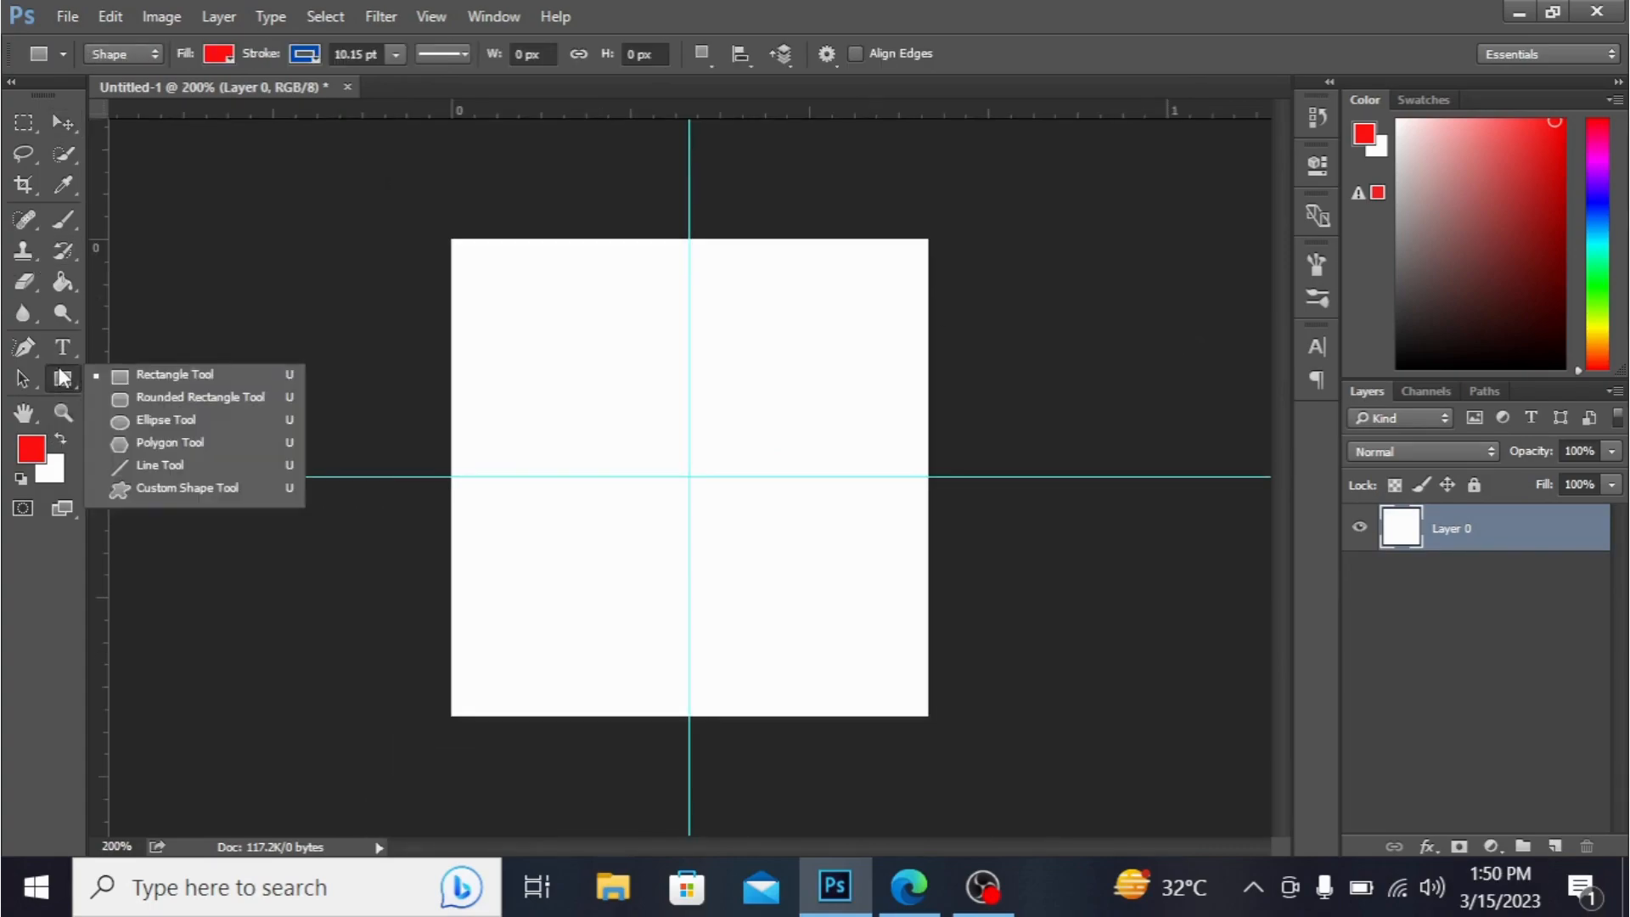
pyautogui.click(186, 487)
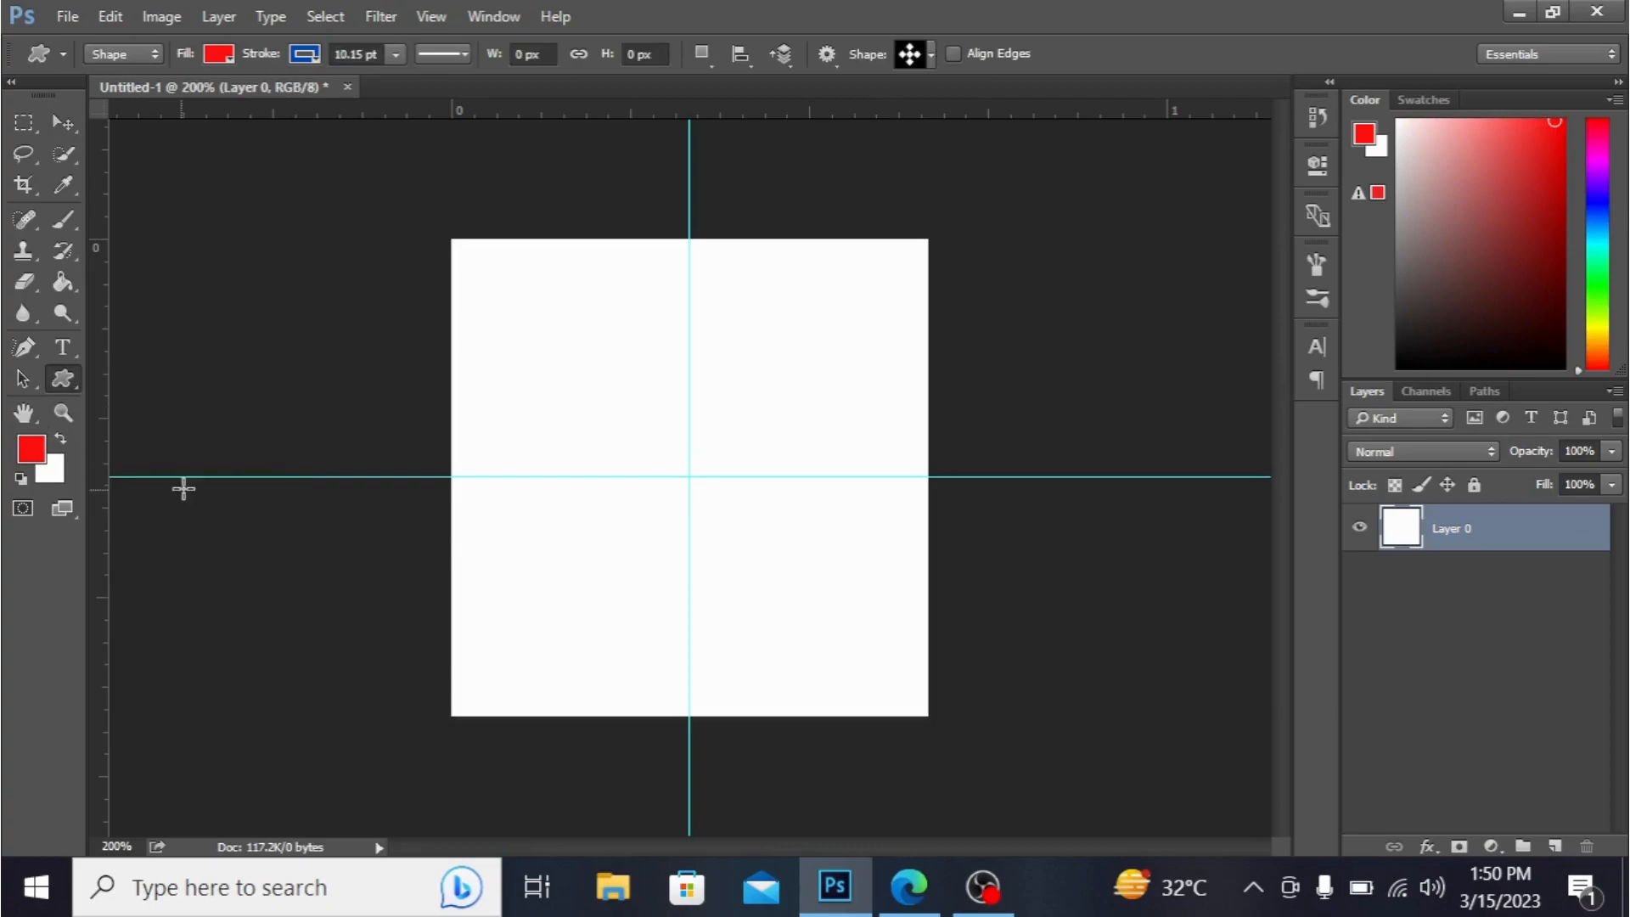
pyautogui.click(923, 55)
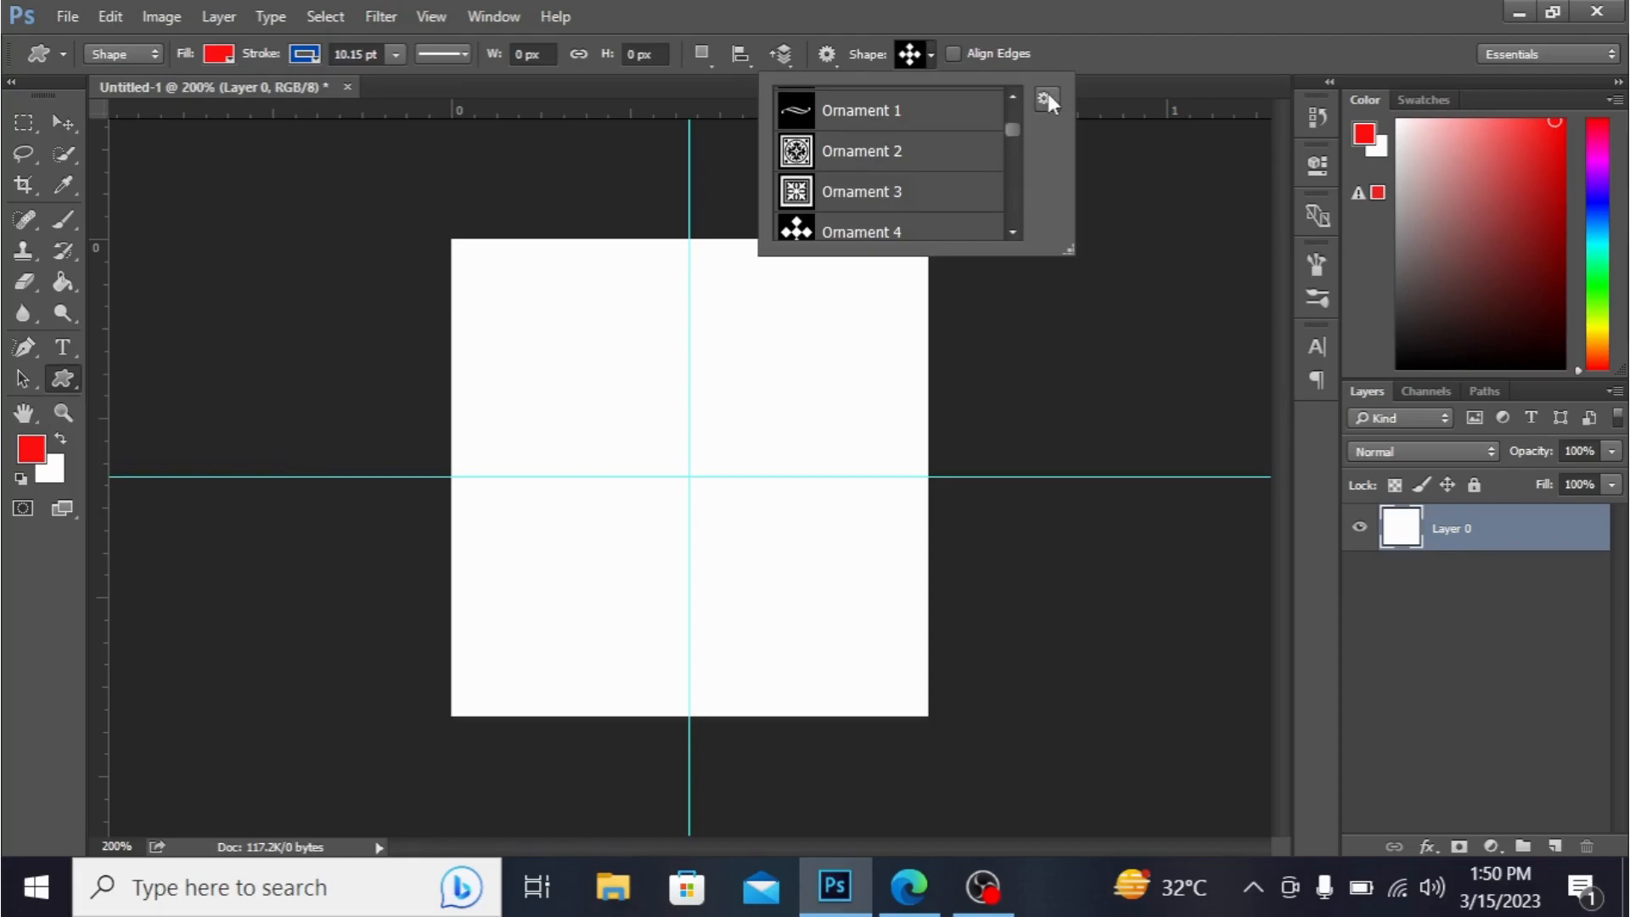
pyautogui.click(1046, 101)
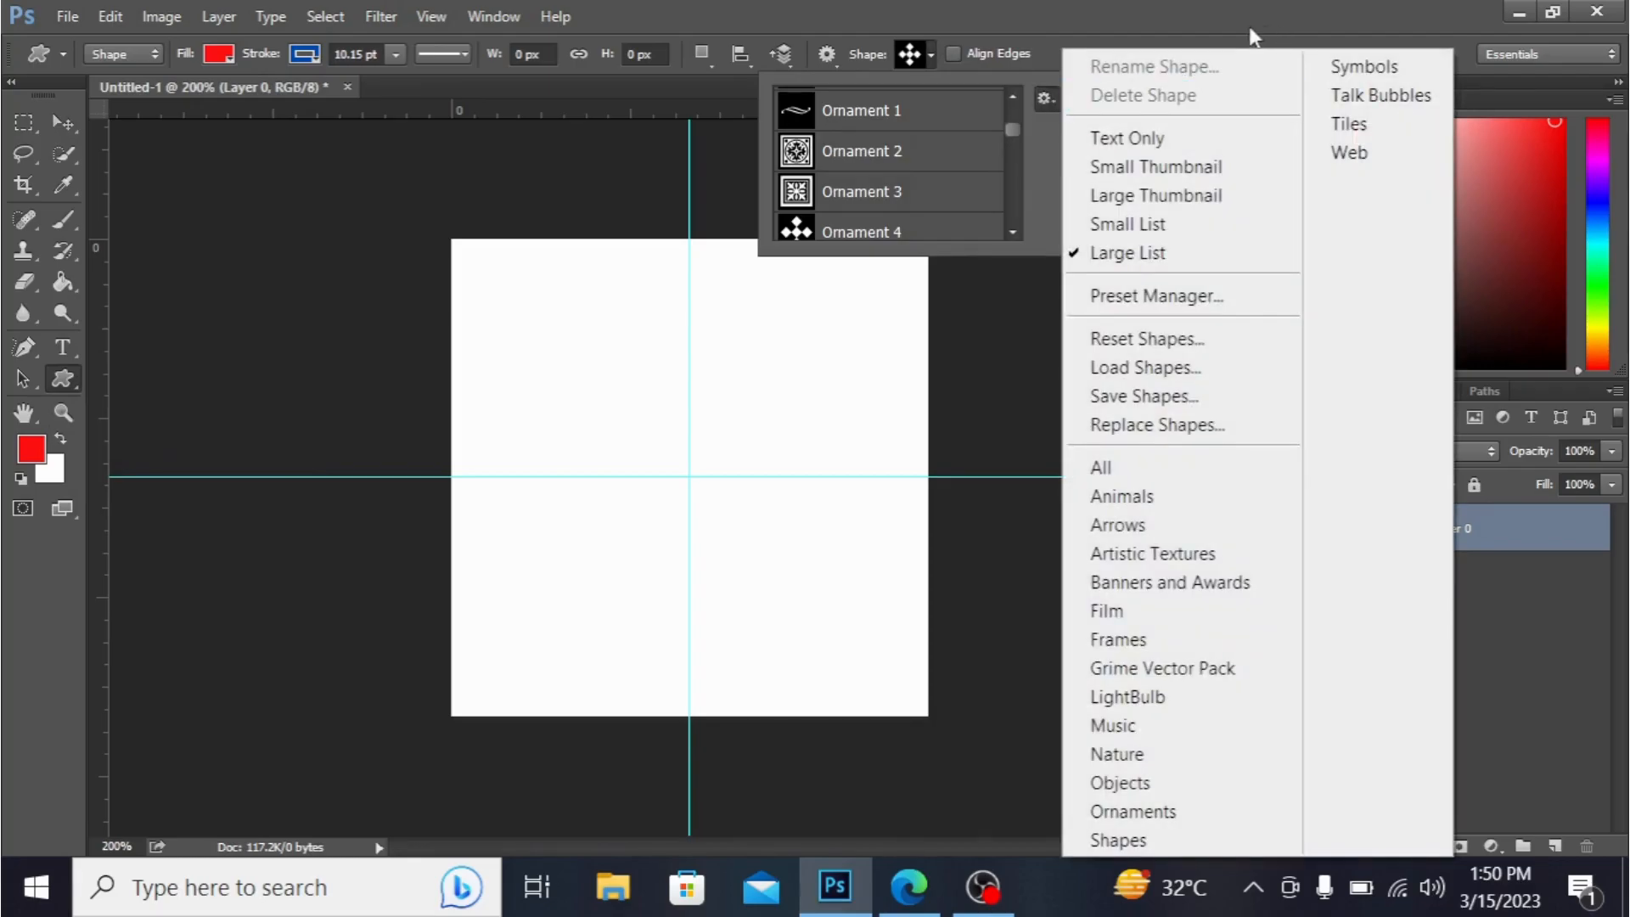
pyautogui.moveTo(1183, 396)
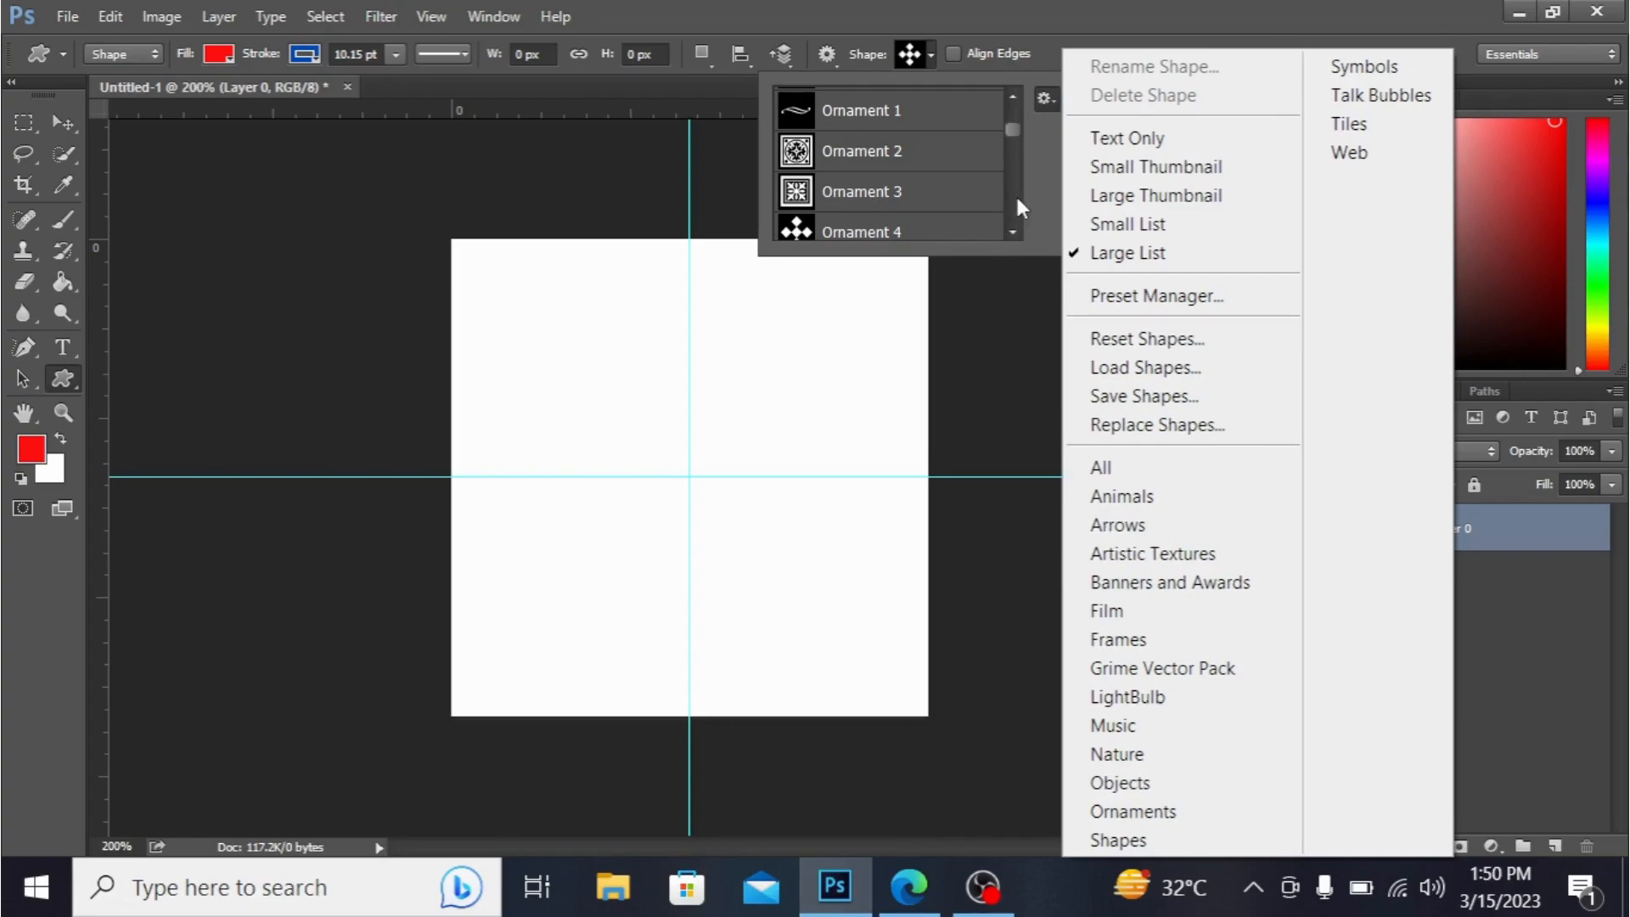
pyautogui.moveTo(1133, 811)
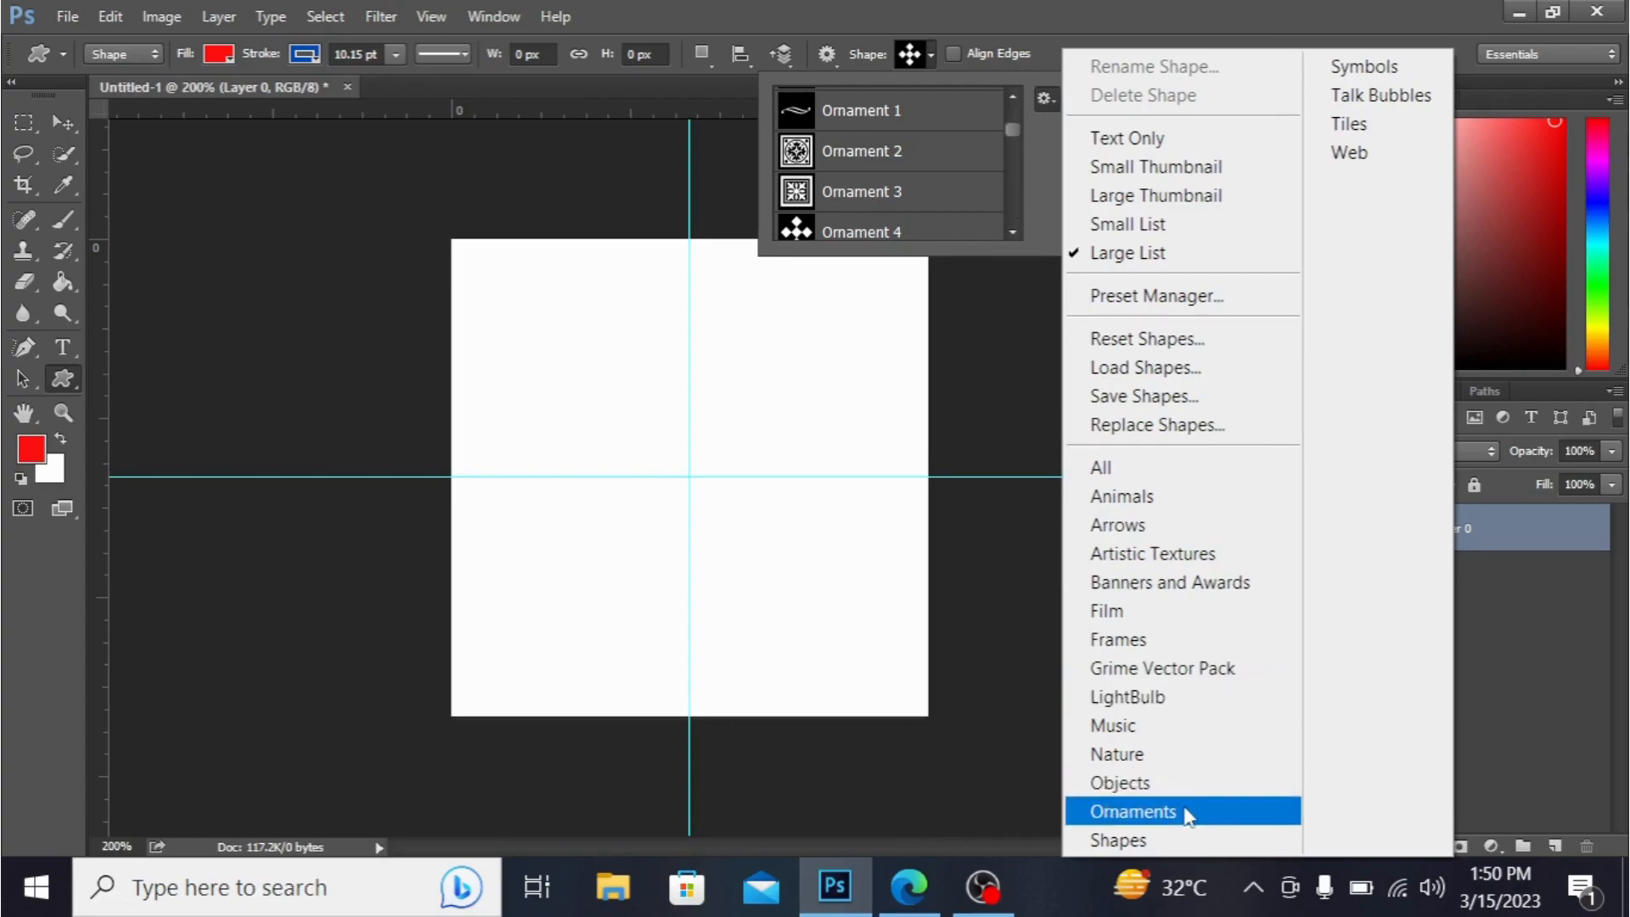
pyautogui.click(1131, 812)
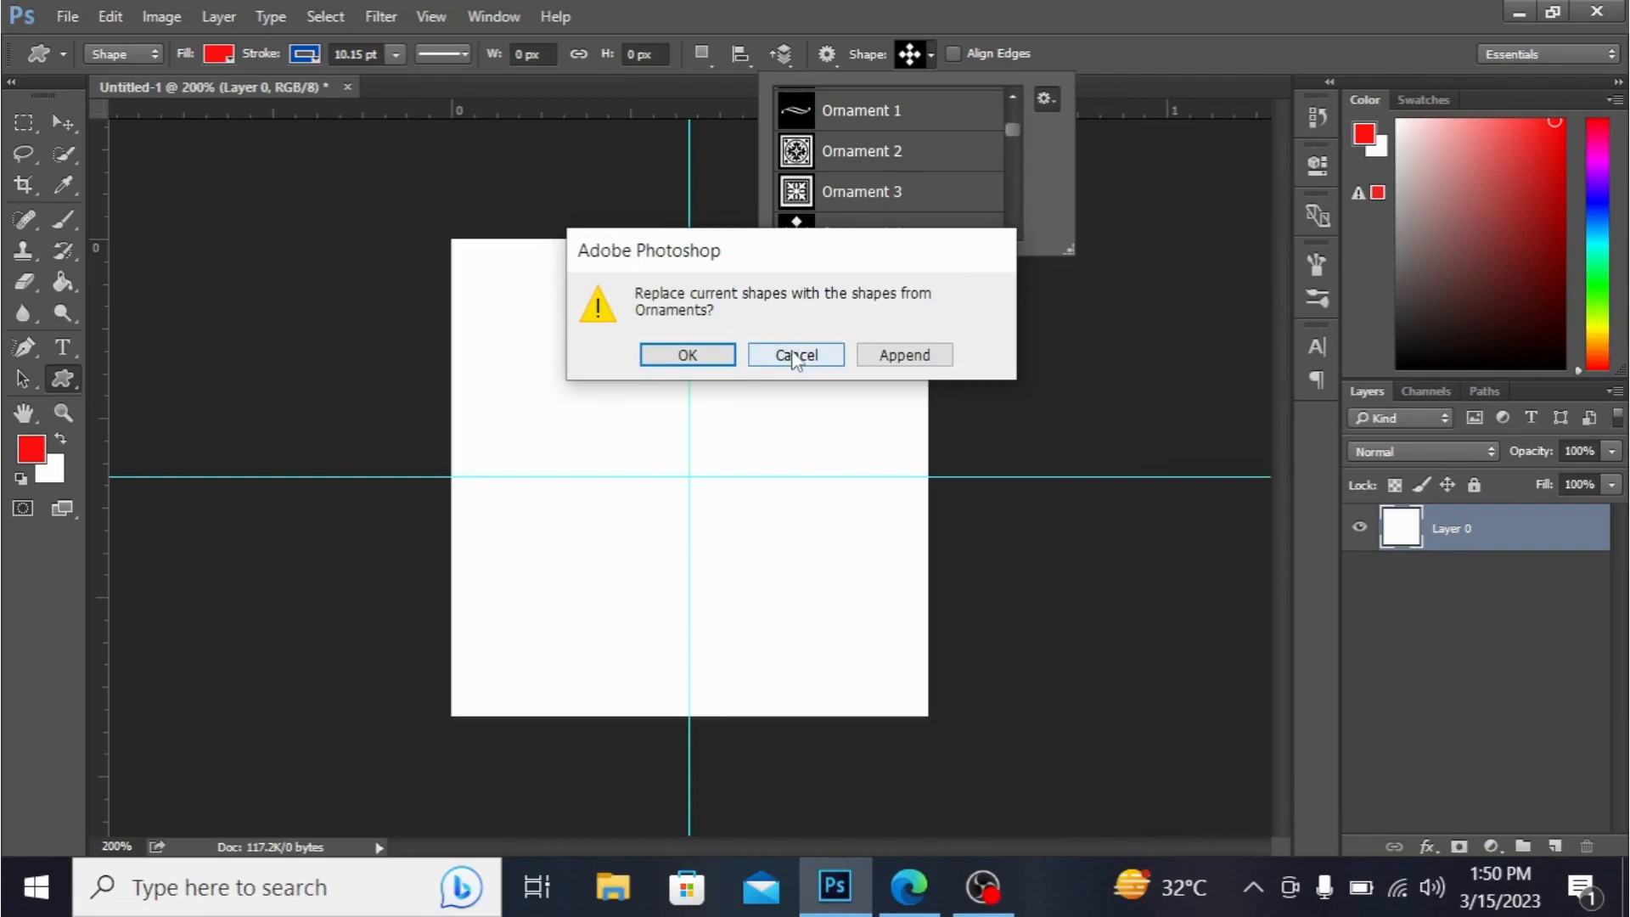
pyautogui.click(794, 355)
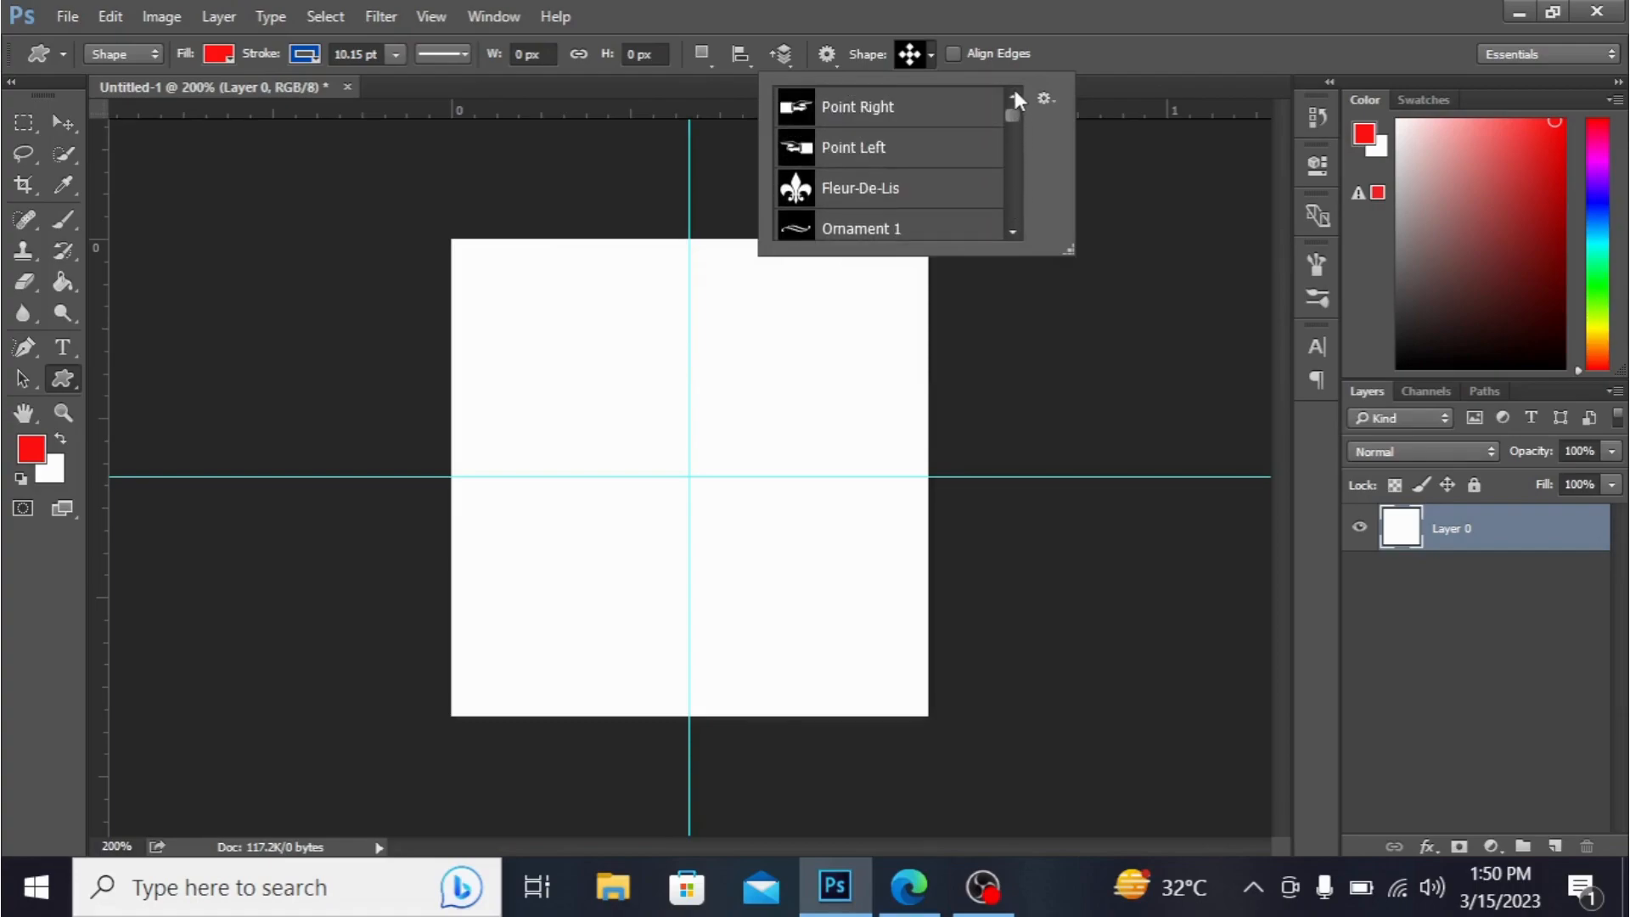
# Step: Select Ornament 2 from the custom shape list
pyautogui.scroll(-3)
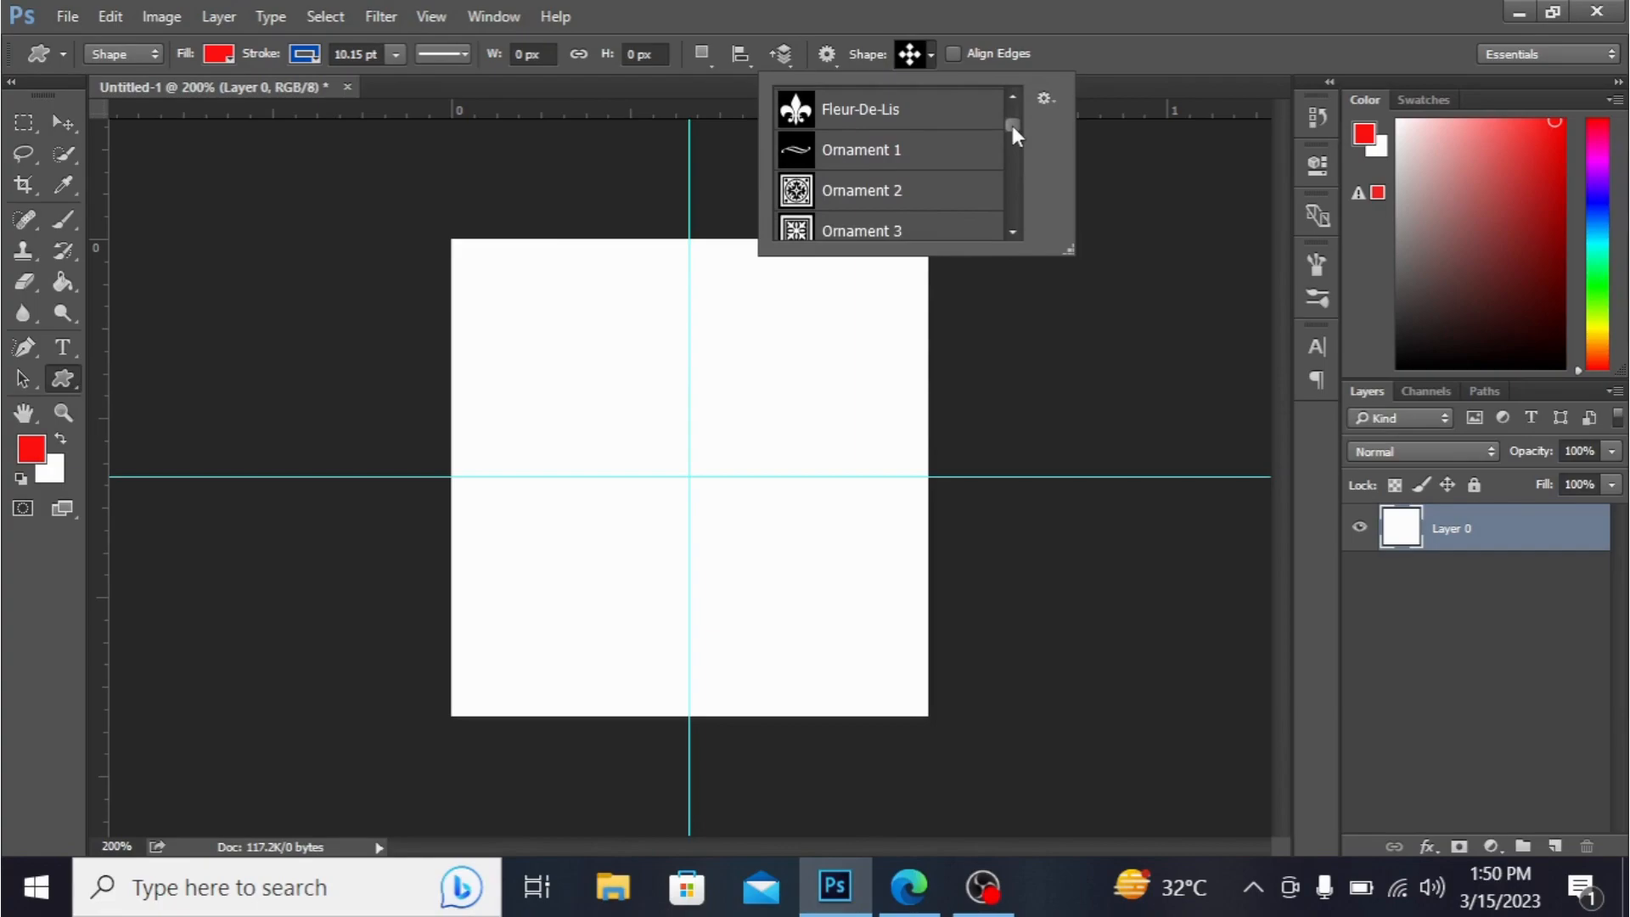
pyautogui.scroll(-3)
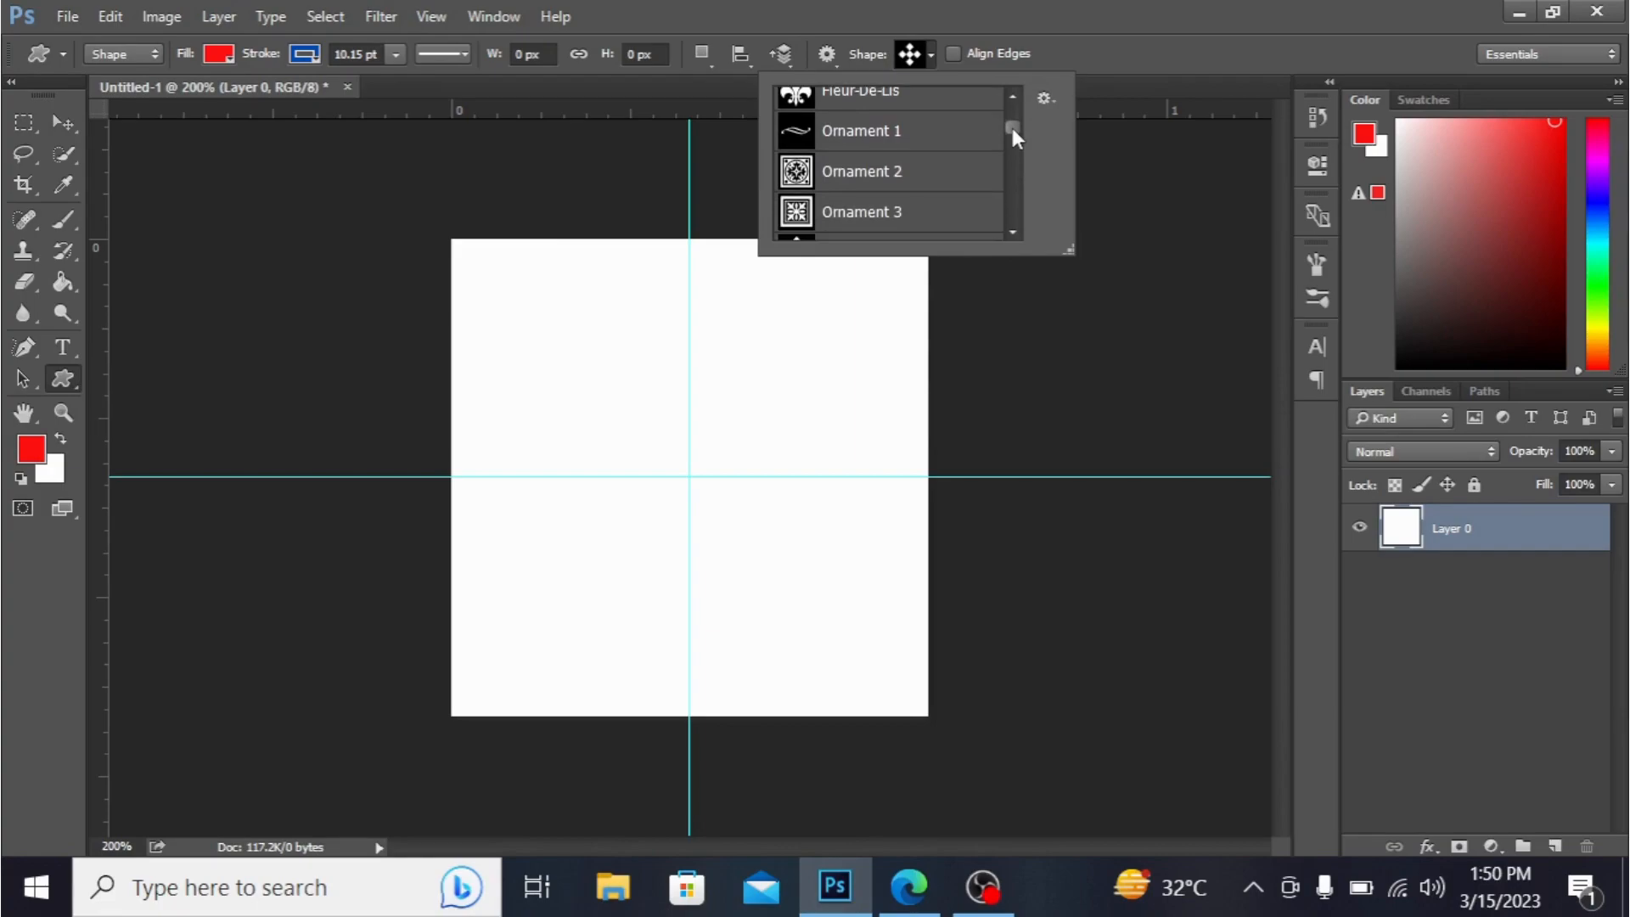
pyautogui.moveTo(889, 175)
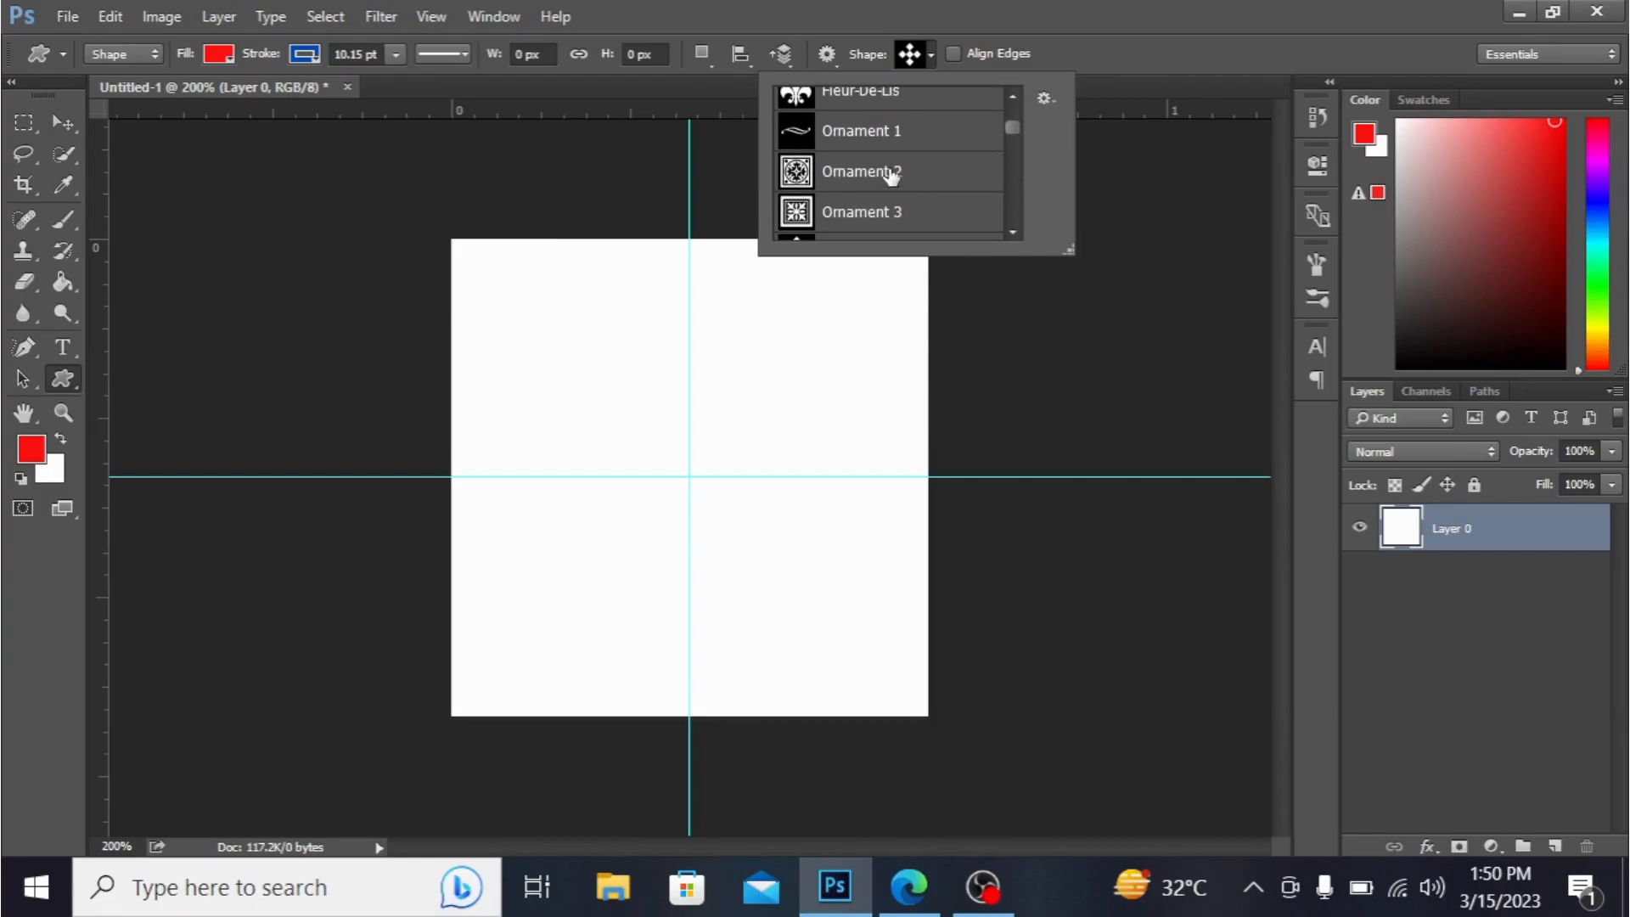
pyautogui.click(861, 171)
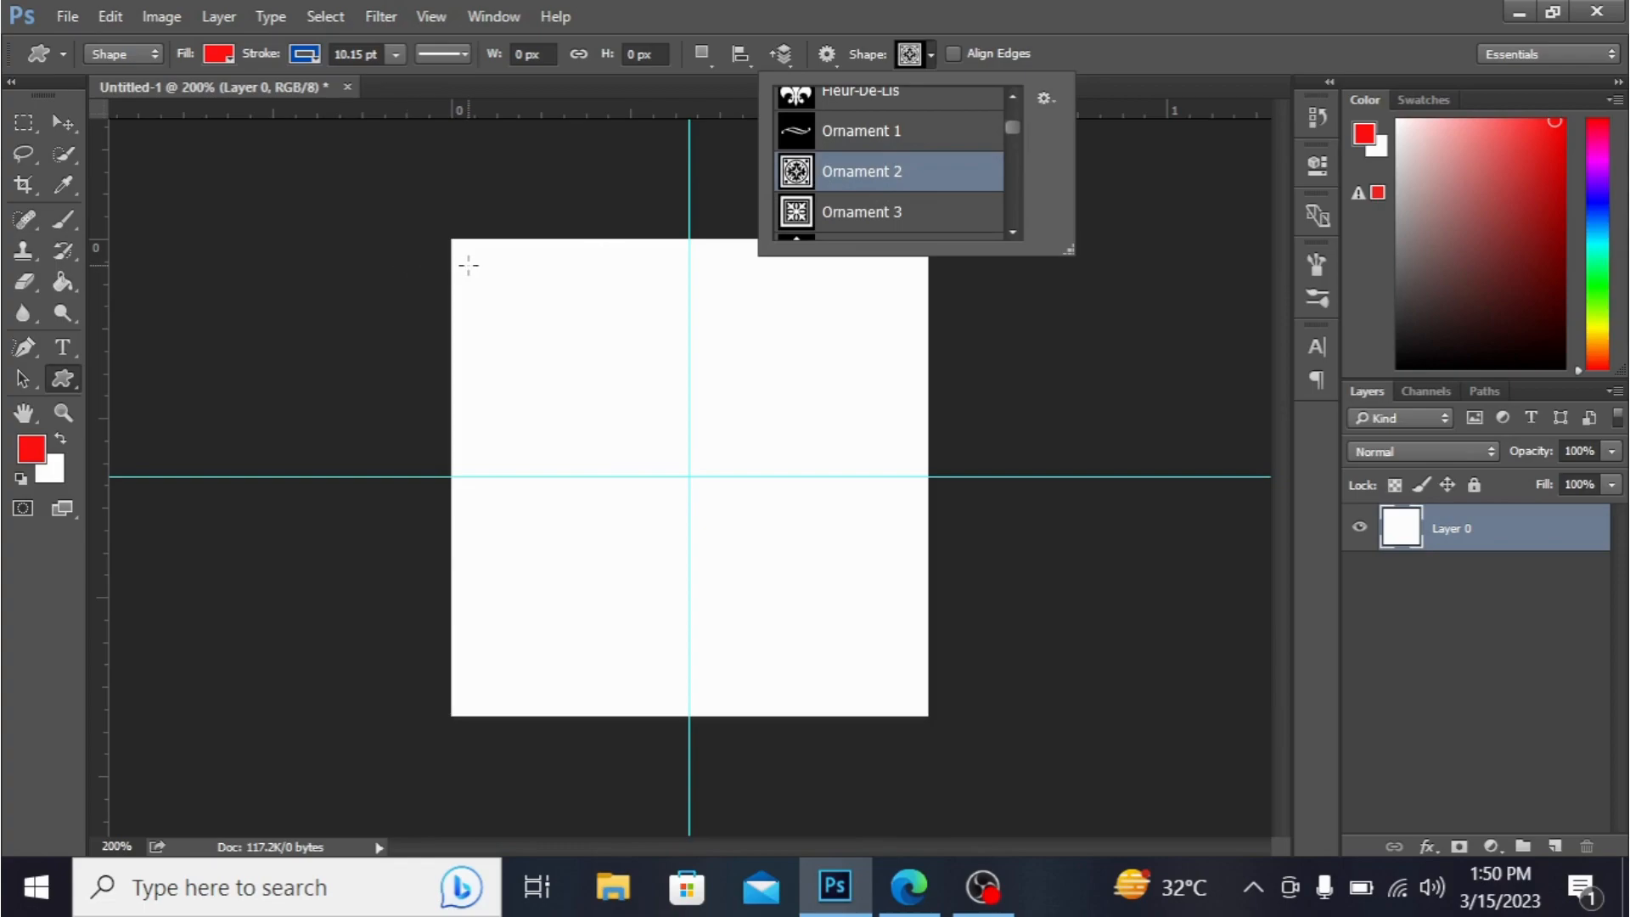
pyautogui.moveTo(449, 245)
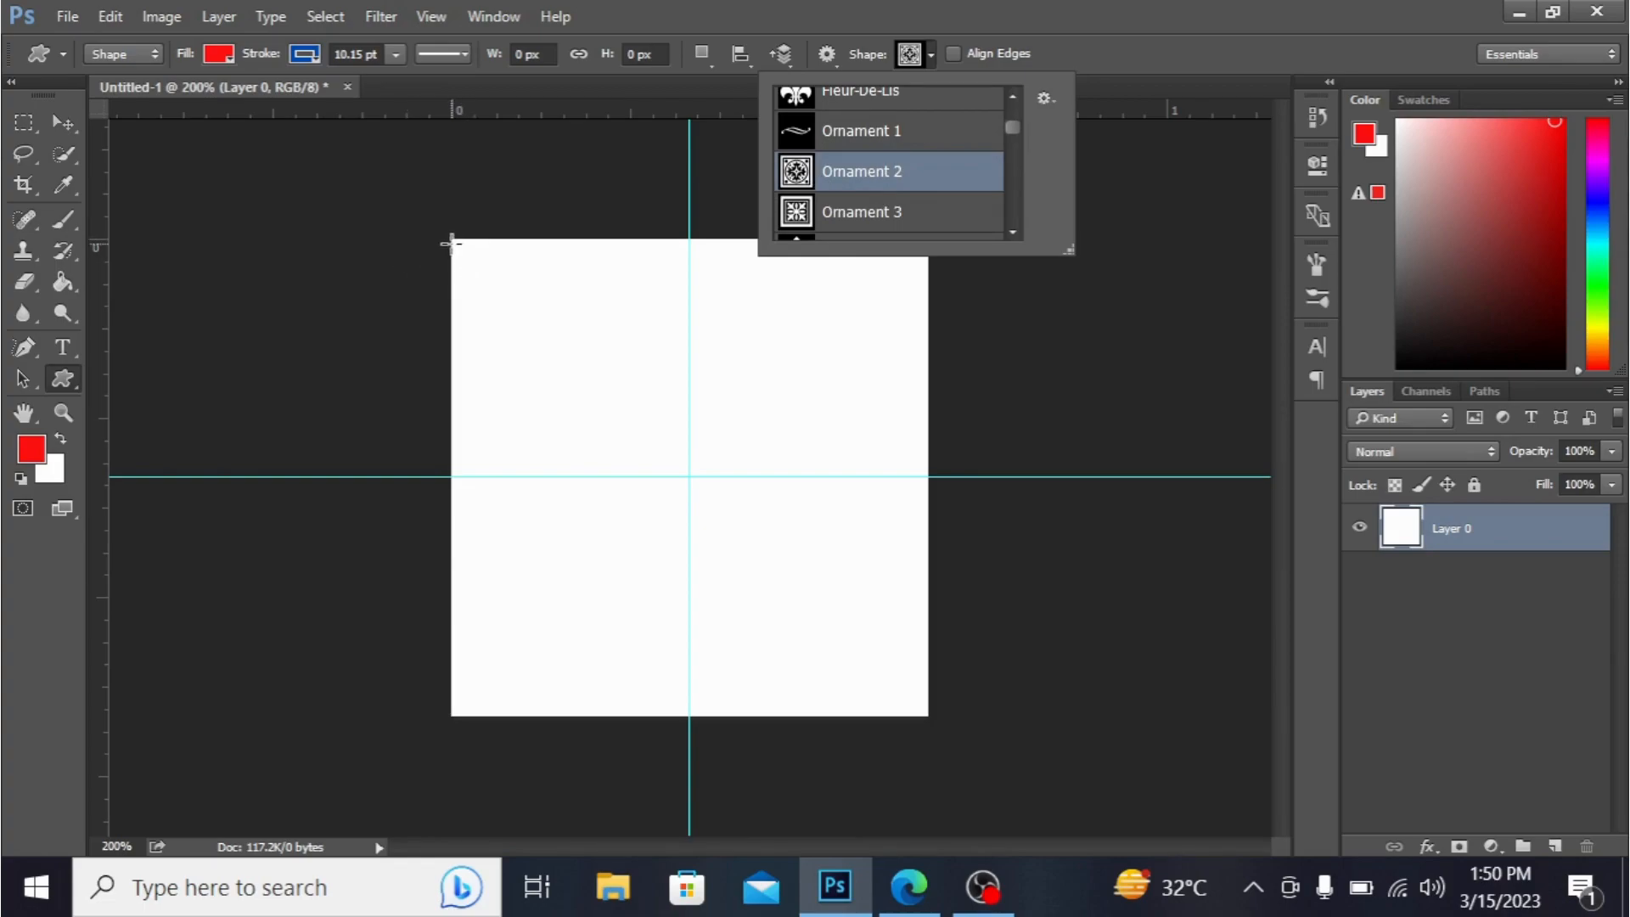
# Step: Draw Ornament 2 over the top-left quarter with a yellow fill and no stroke
pyautogui.click(861, 171)
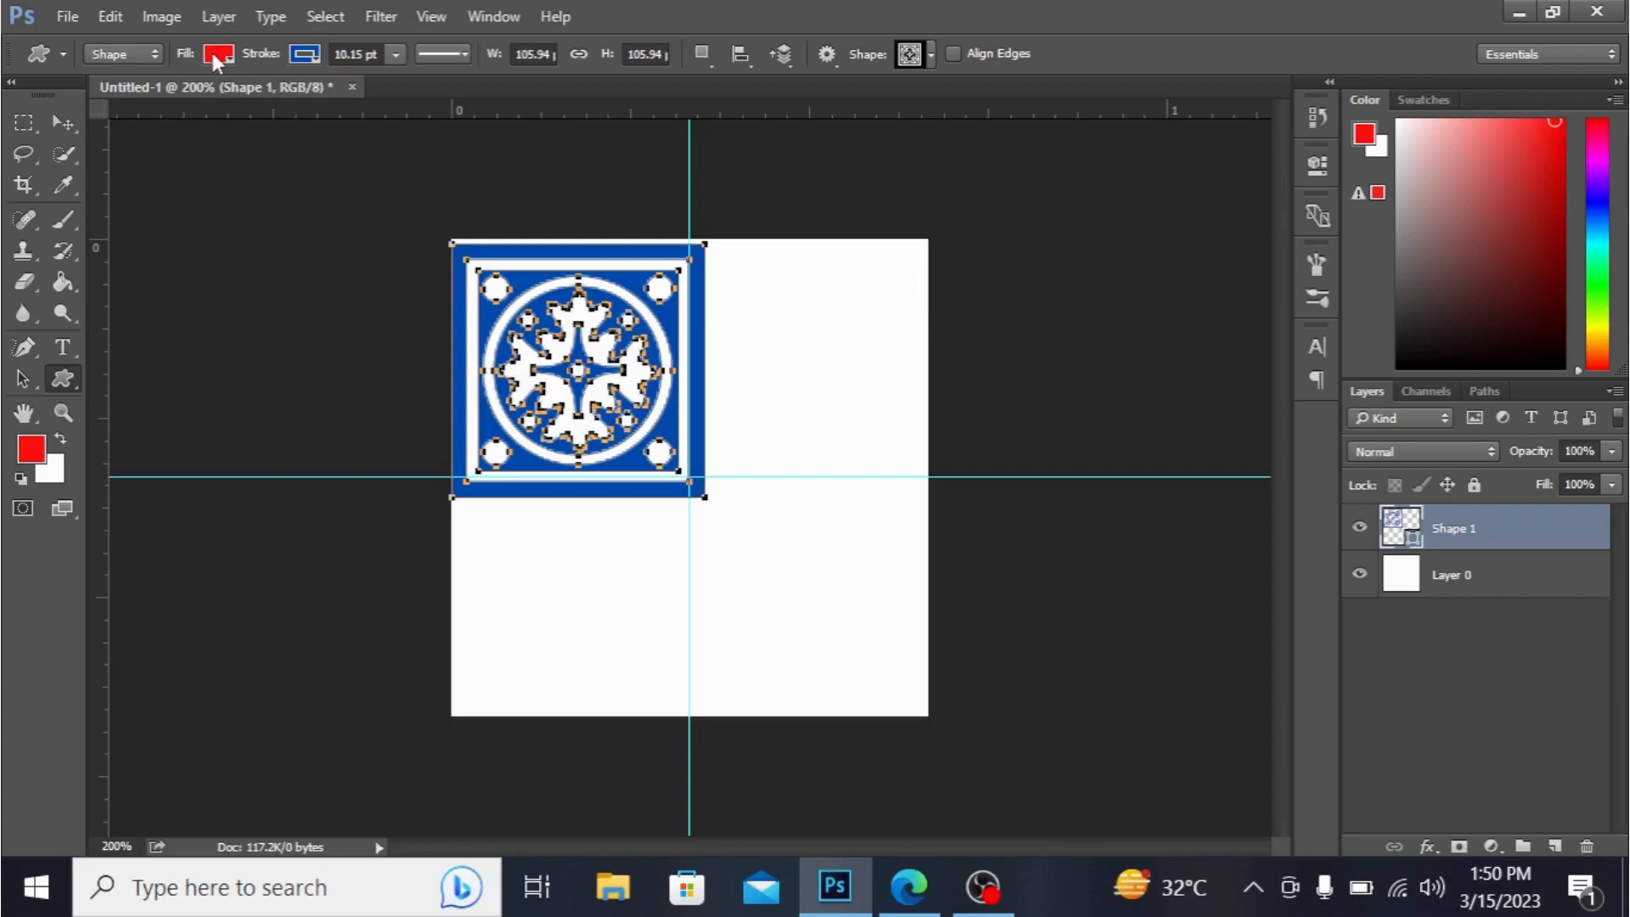
pyautogui.click(218, 54)
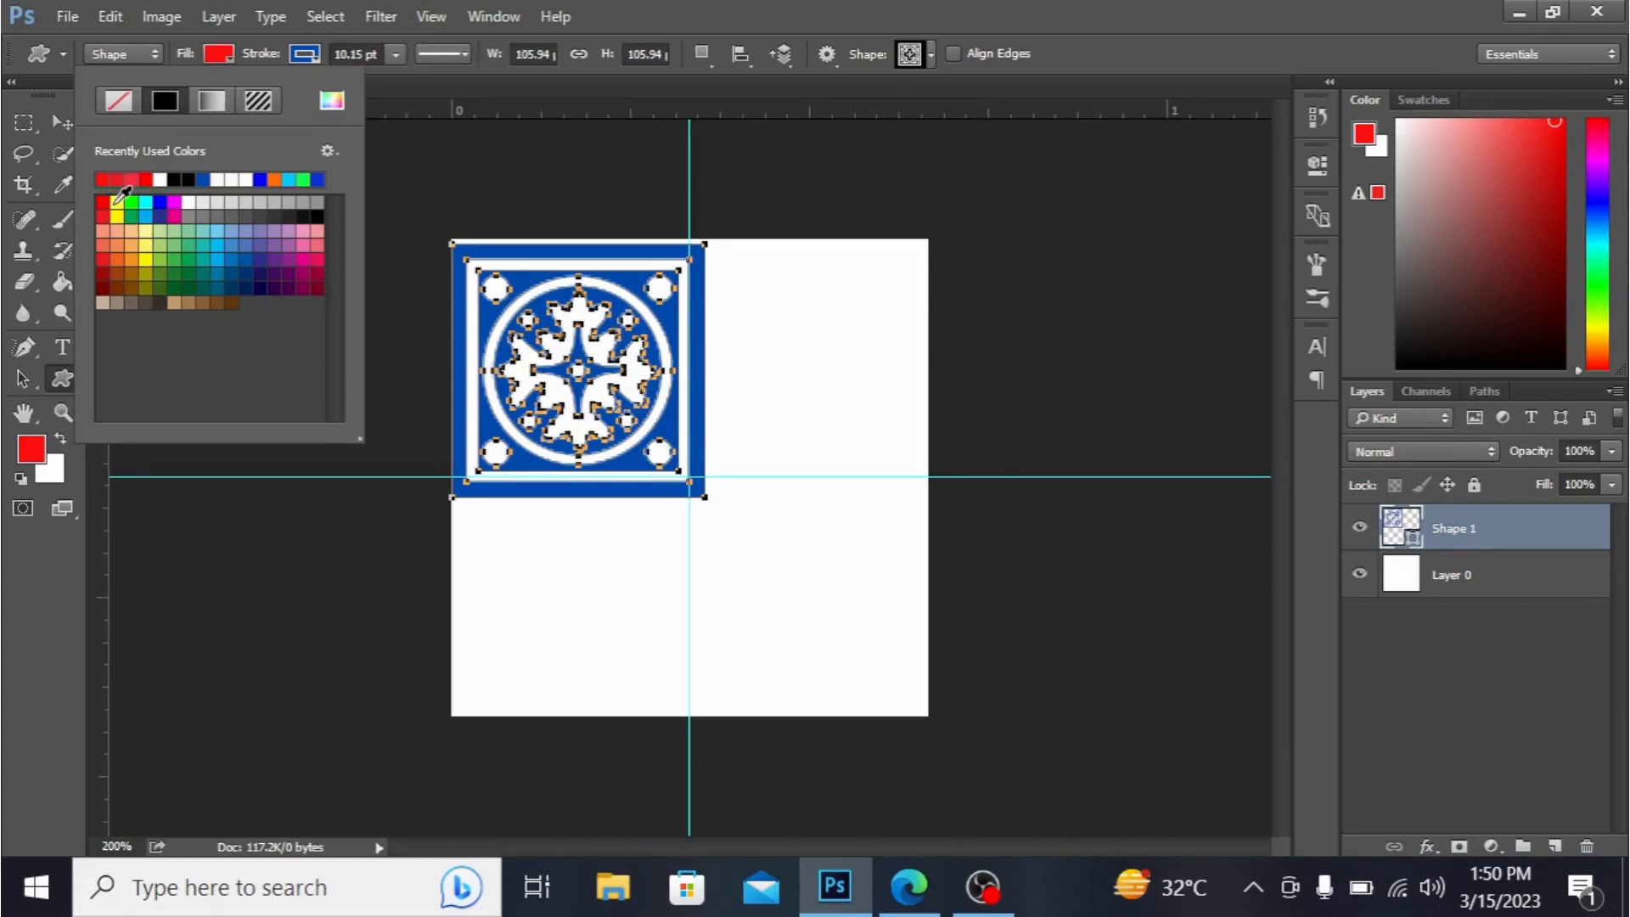
pyautogui.click(116, 215)
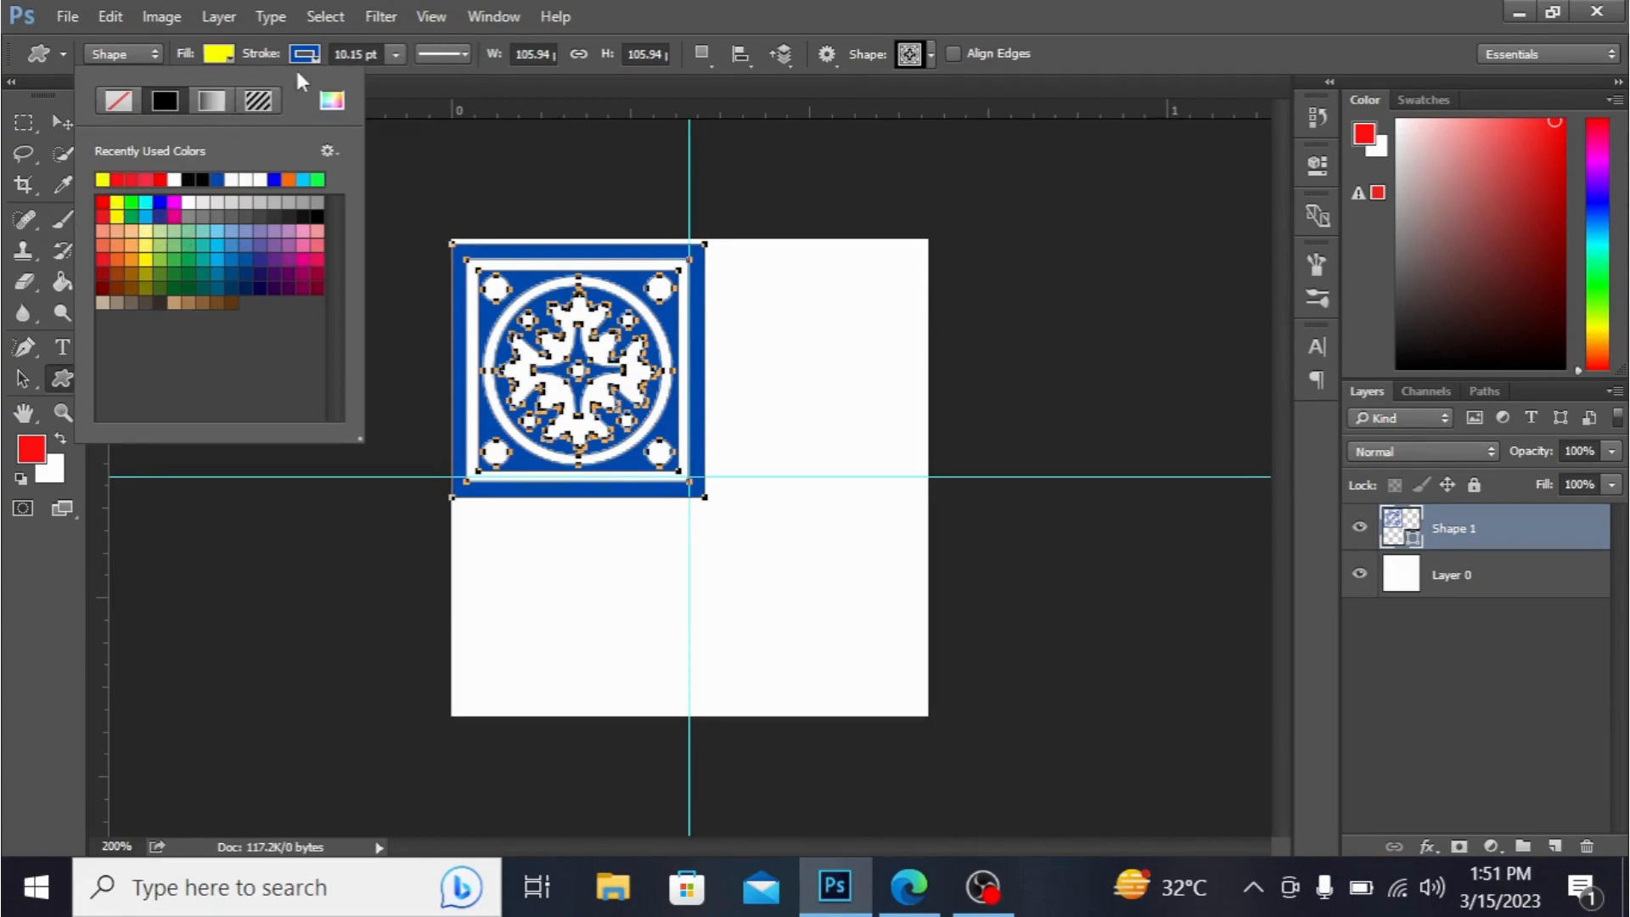
pyautogui.click(304, 52)
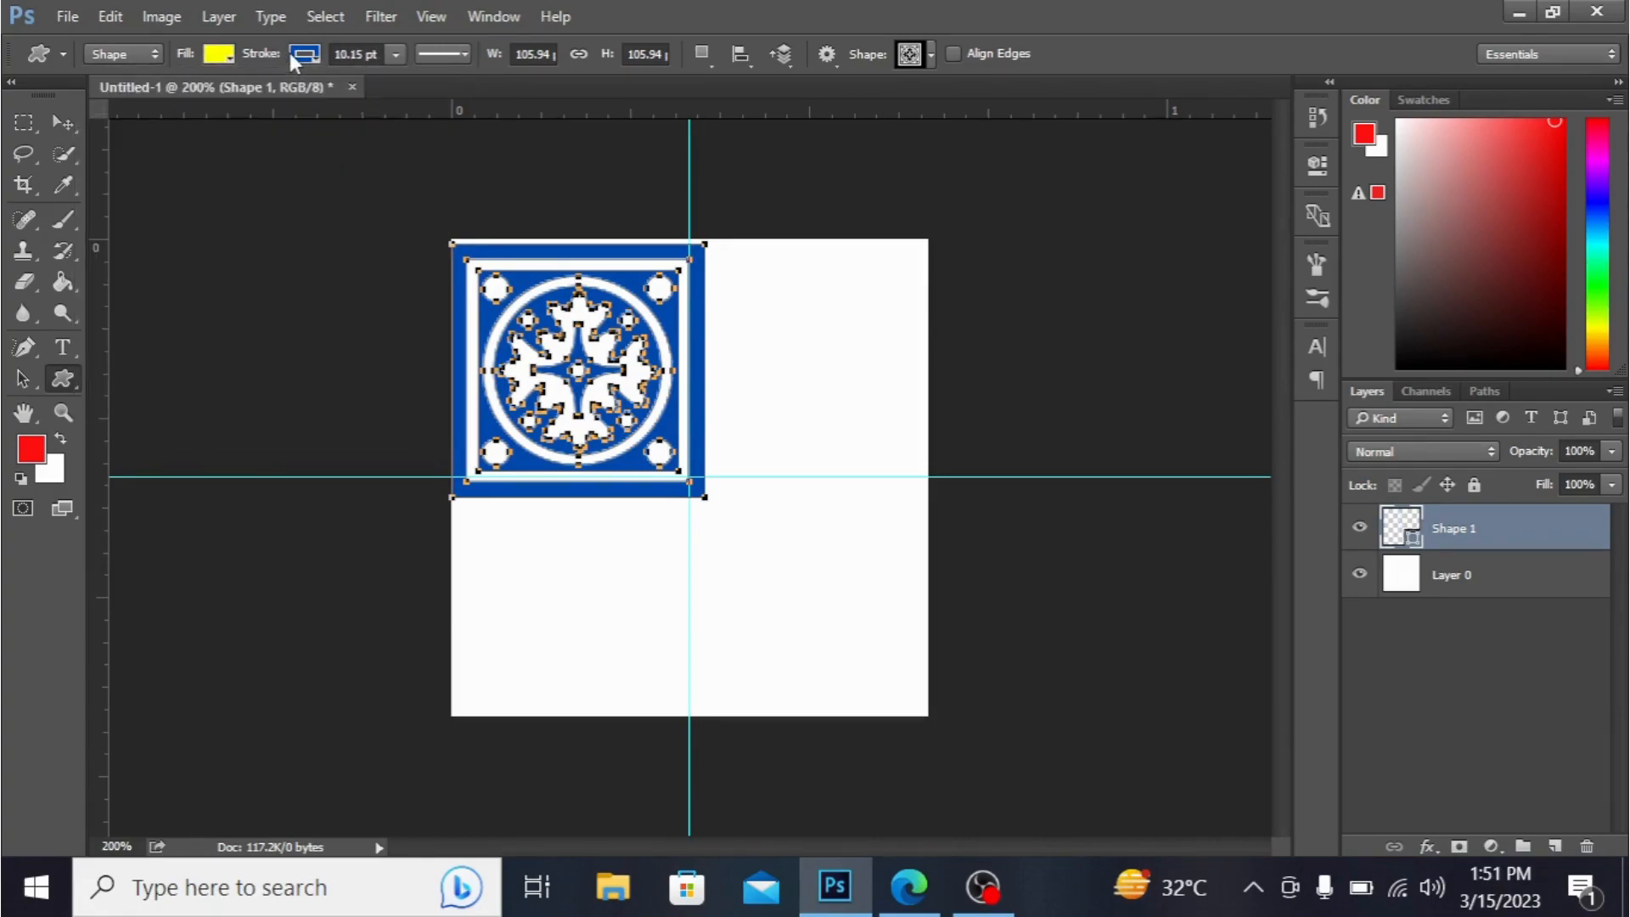
pyautogui.click(304, 53)
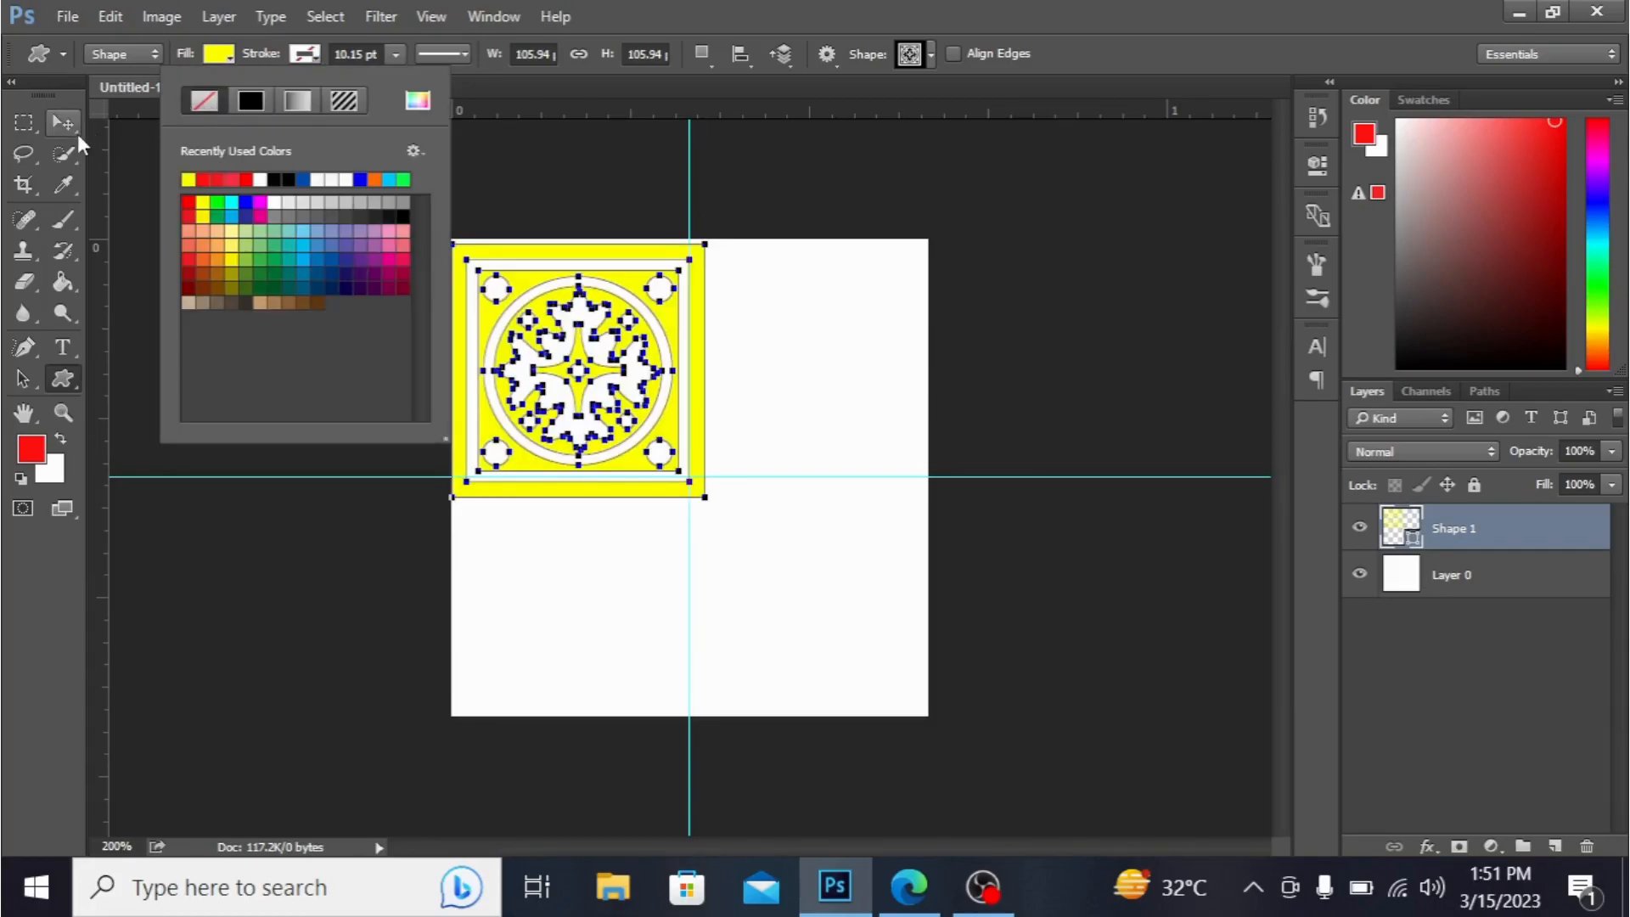
pyautogui.click(62, 122)
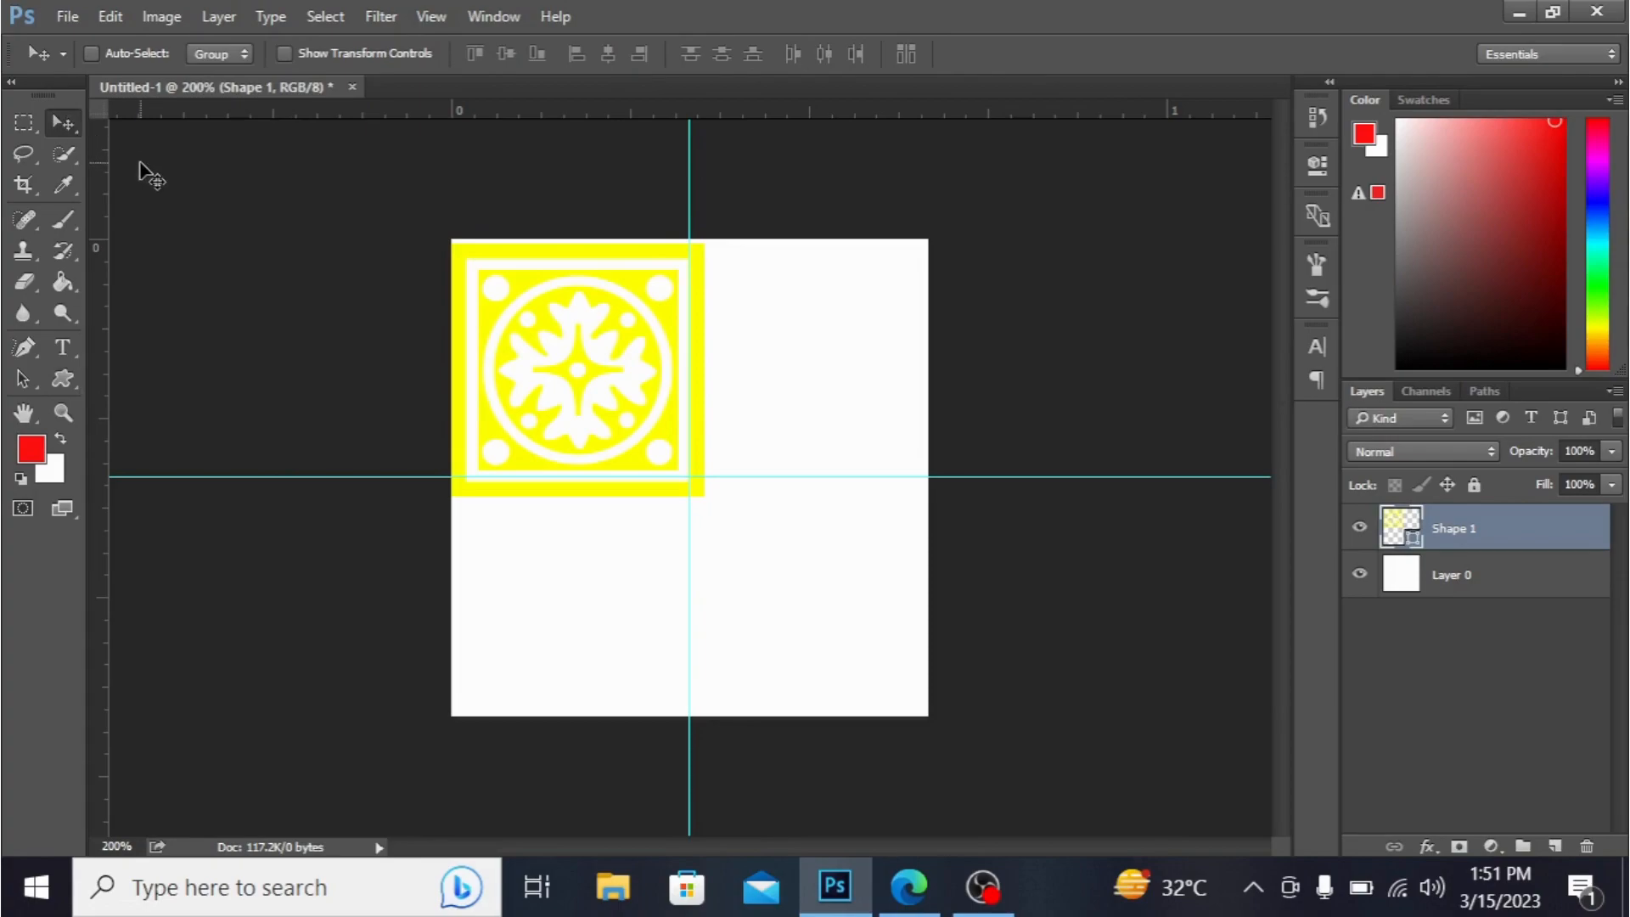
pyautogui.moveTo(301, 270)
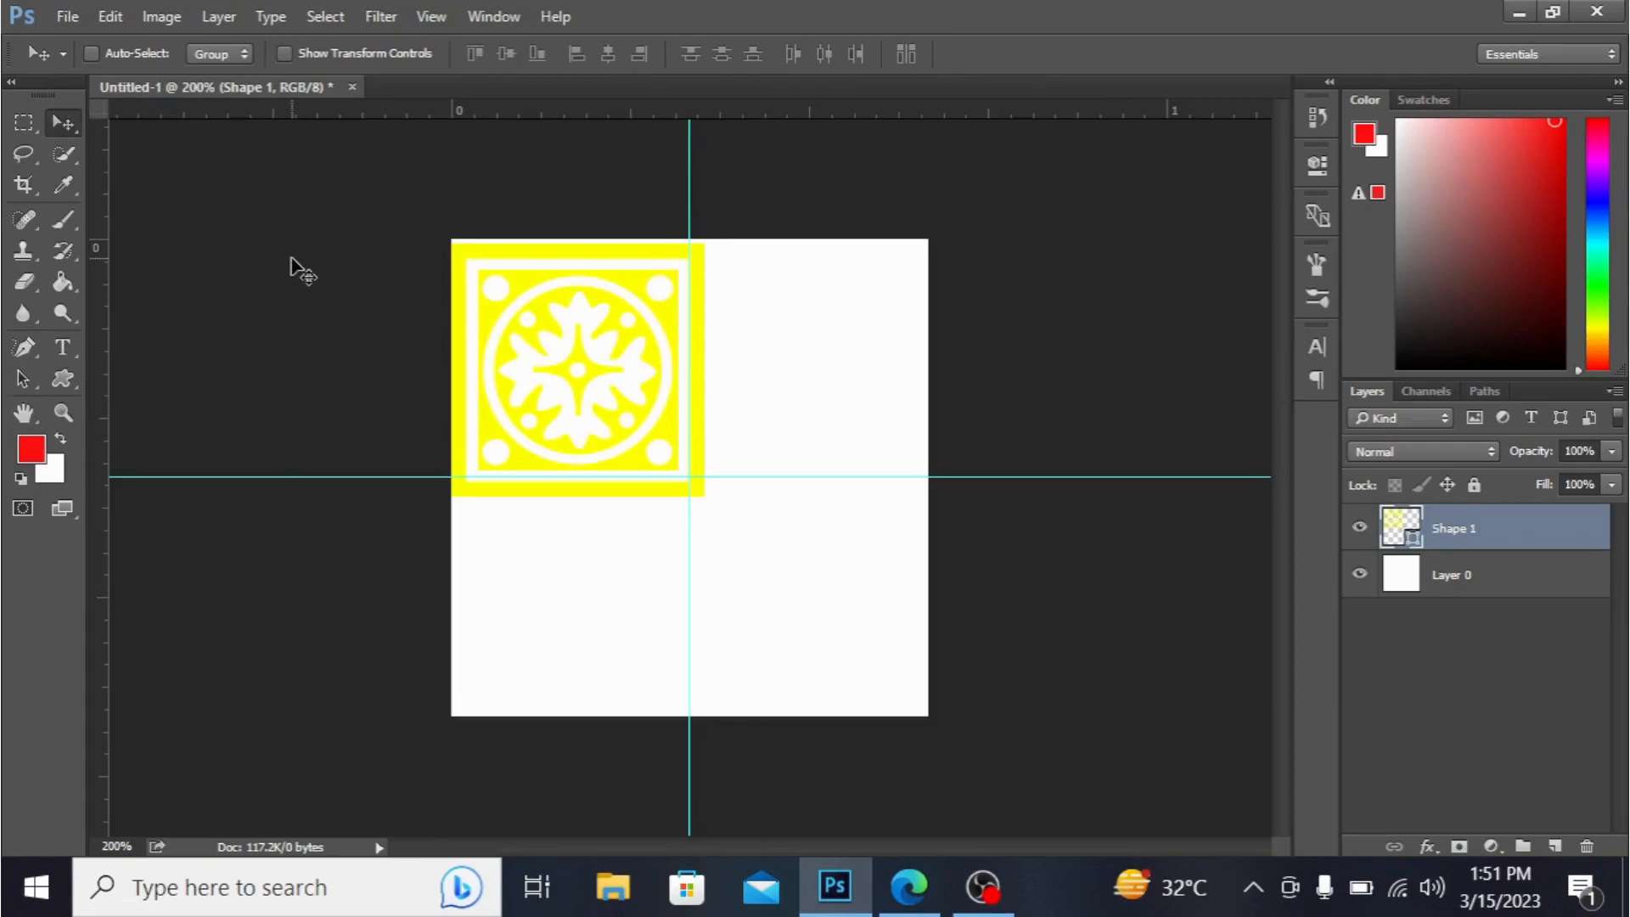
# Step: Scale the yellow ornament to about 95% so it fits the guides' top-left quarter
pyautogui.click(92, 52)
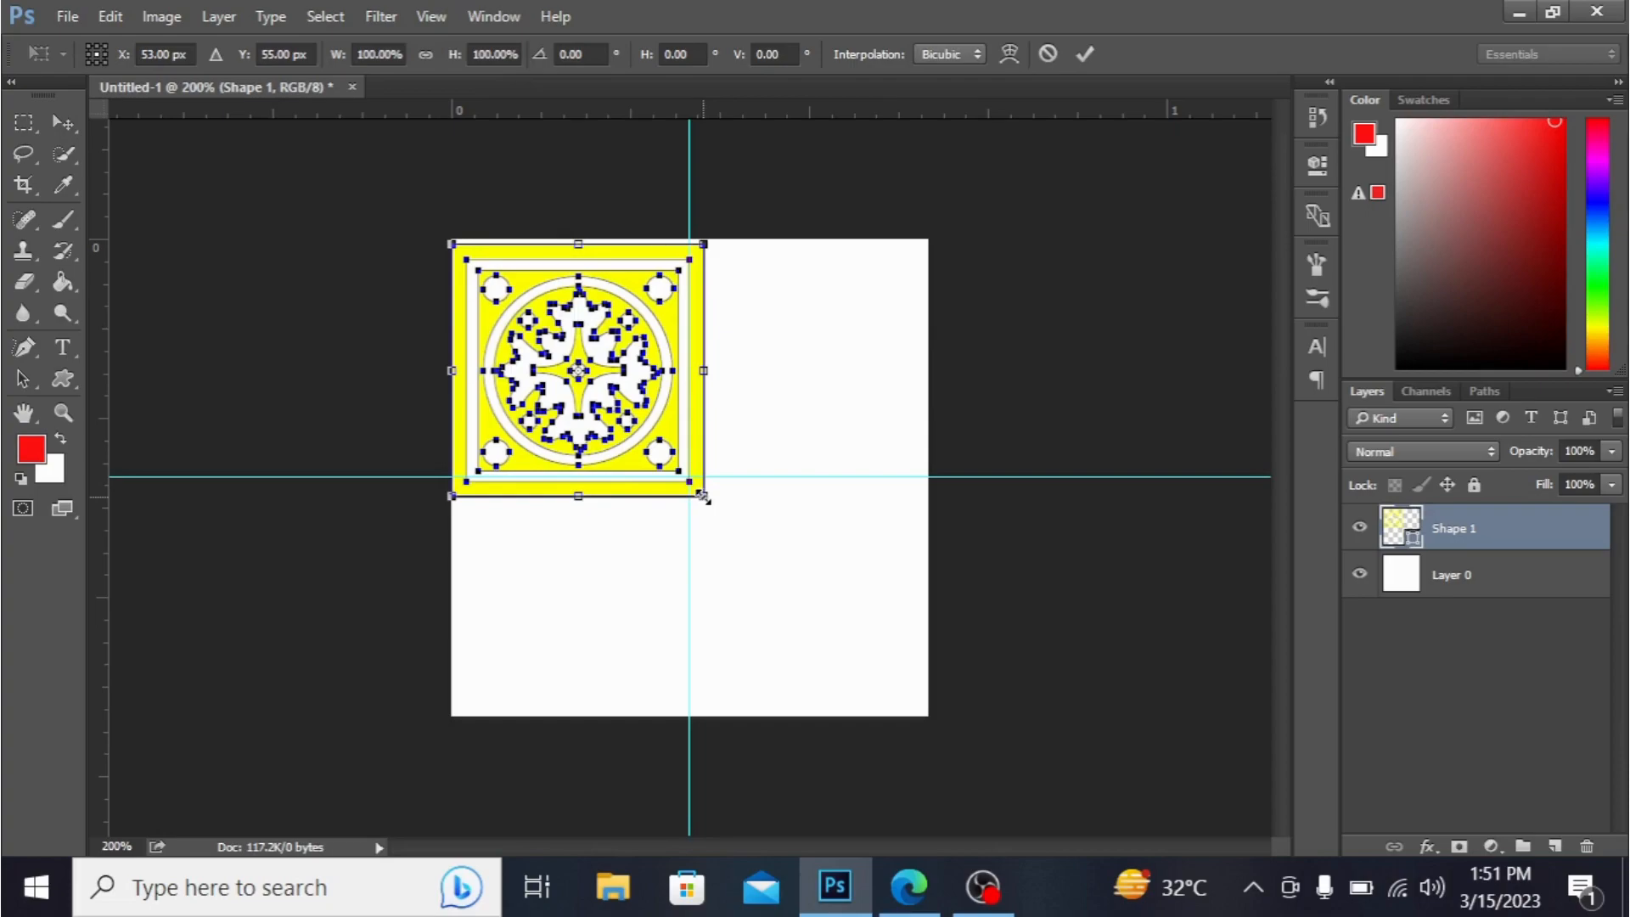
pyautogui.moveTo(706, 496); pyautogui.dragTo(688, 478)
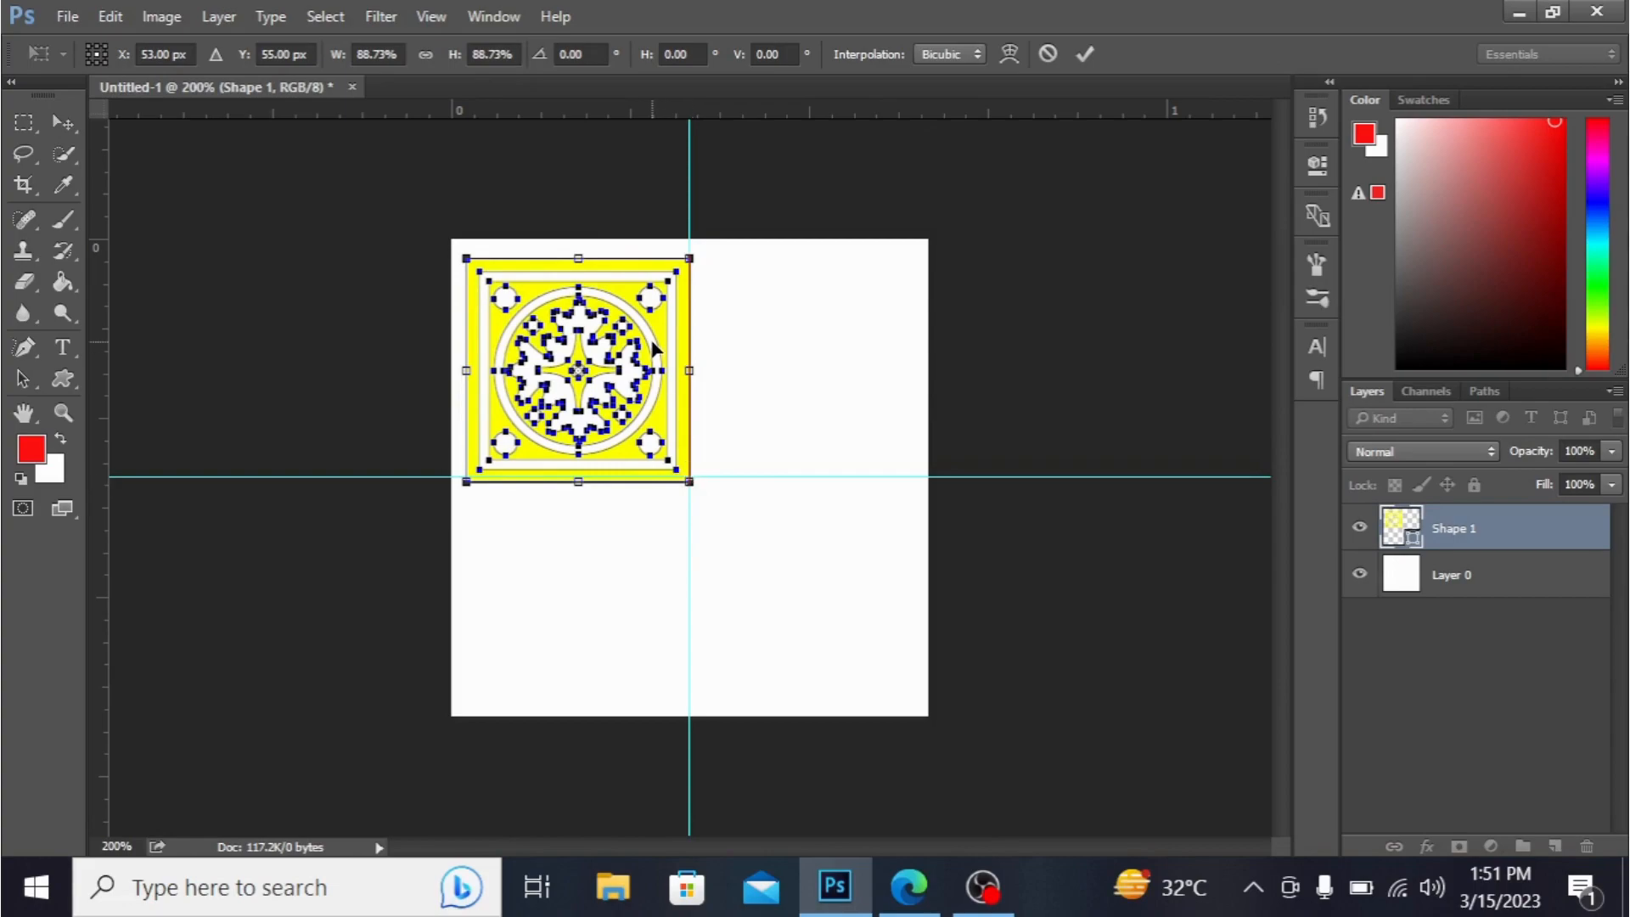
pyautogui.moveTo(578, 369); pyautogui.dragTo(564, 350)
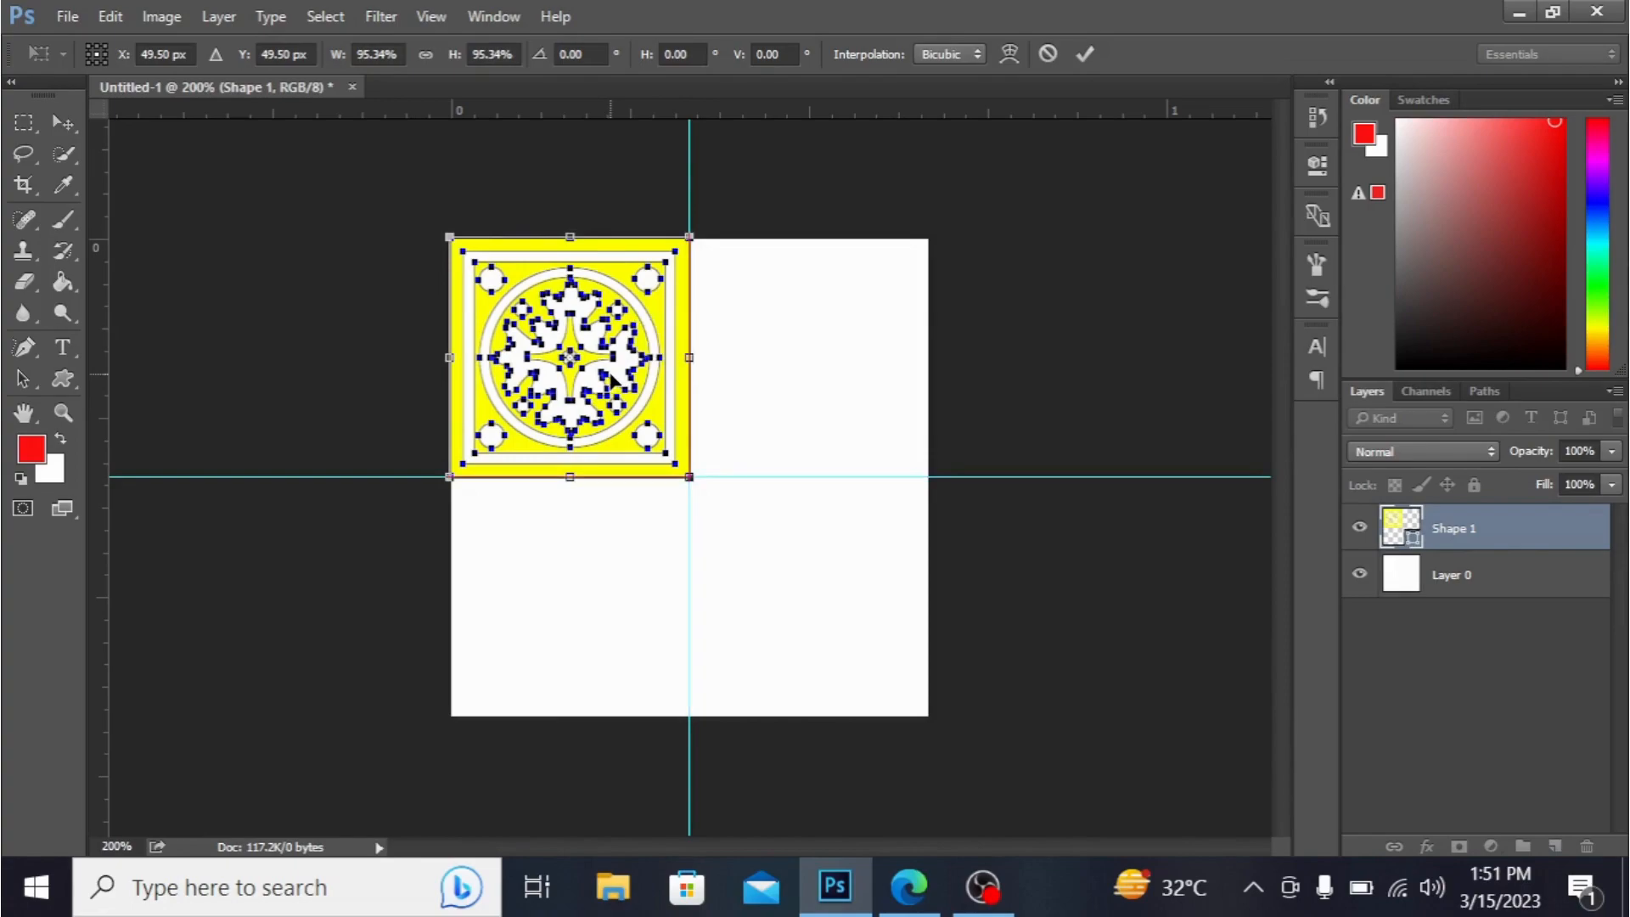
pyautogui.moveTo(497, 435)
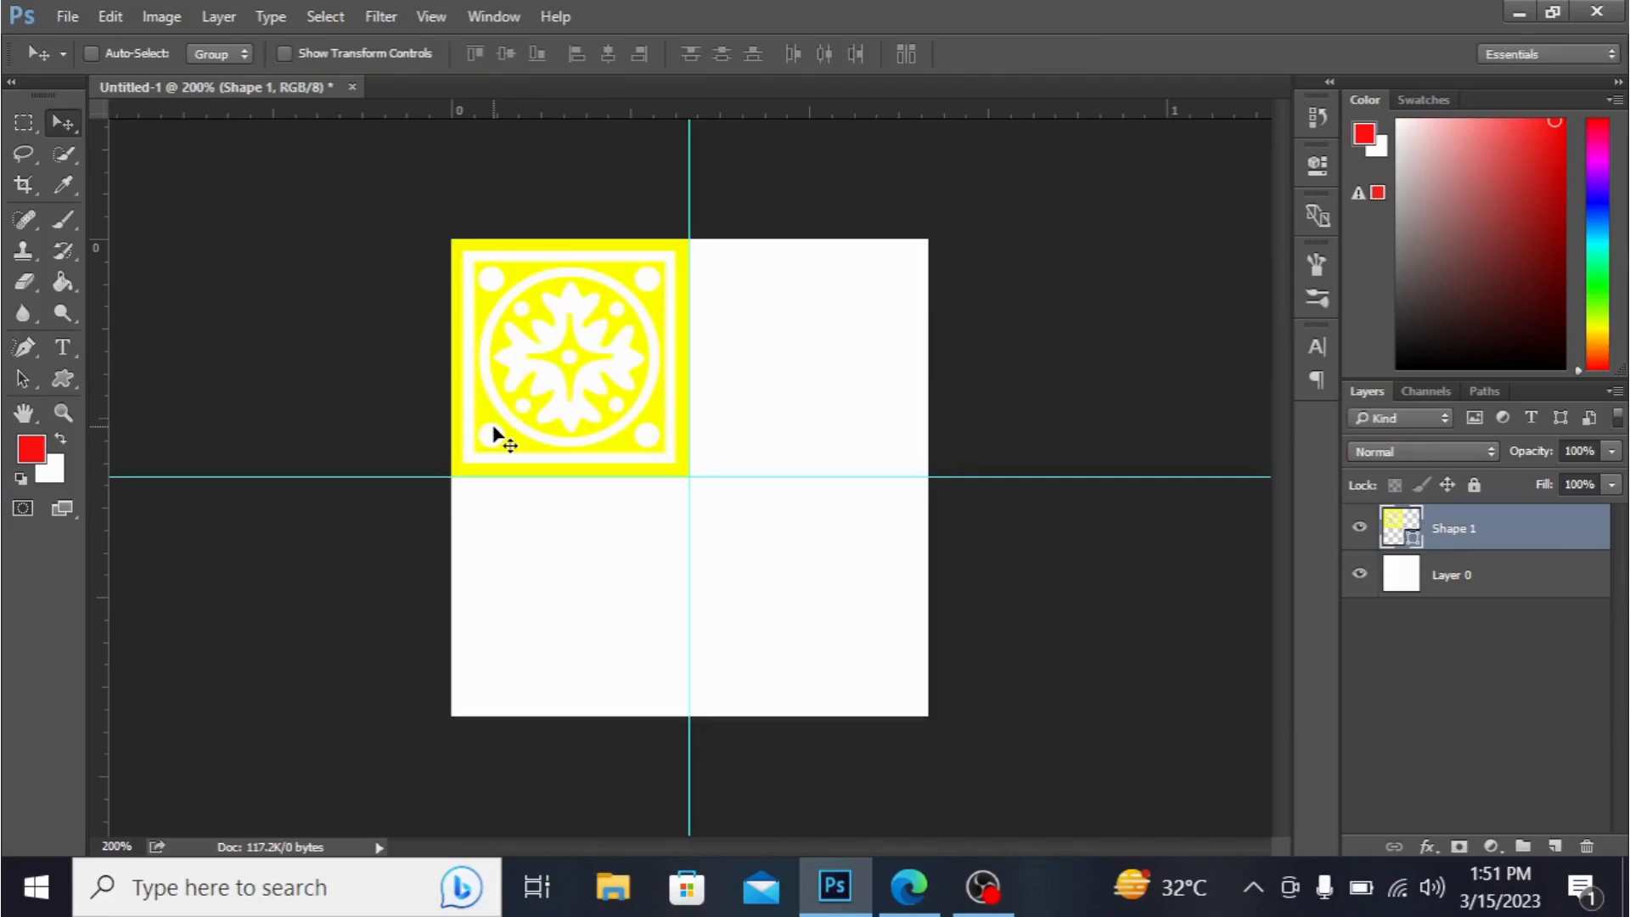
pyautogui.moveTo(592, 330)
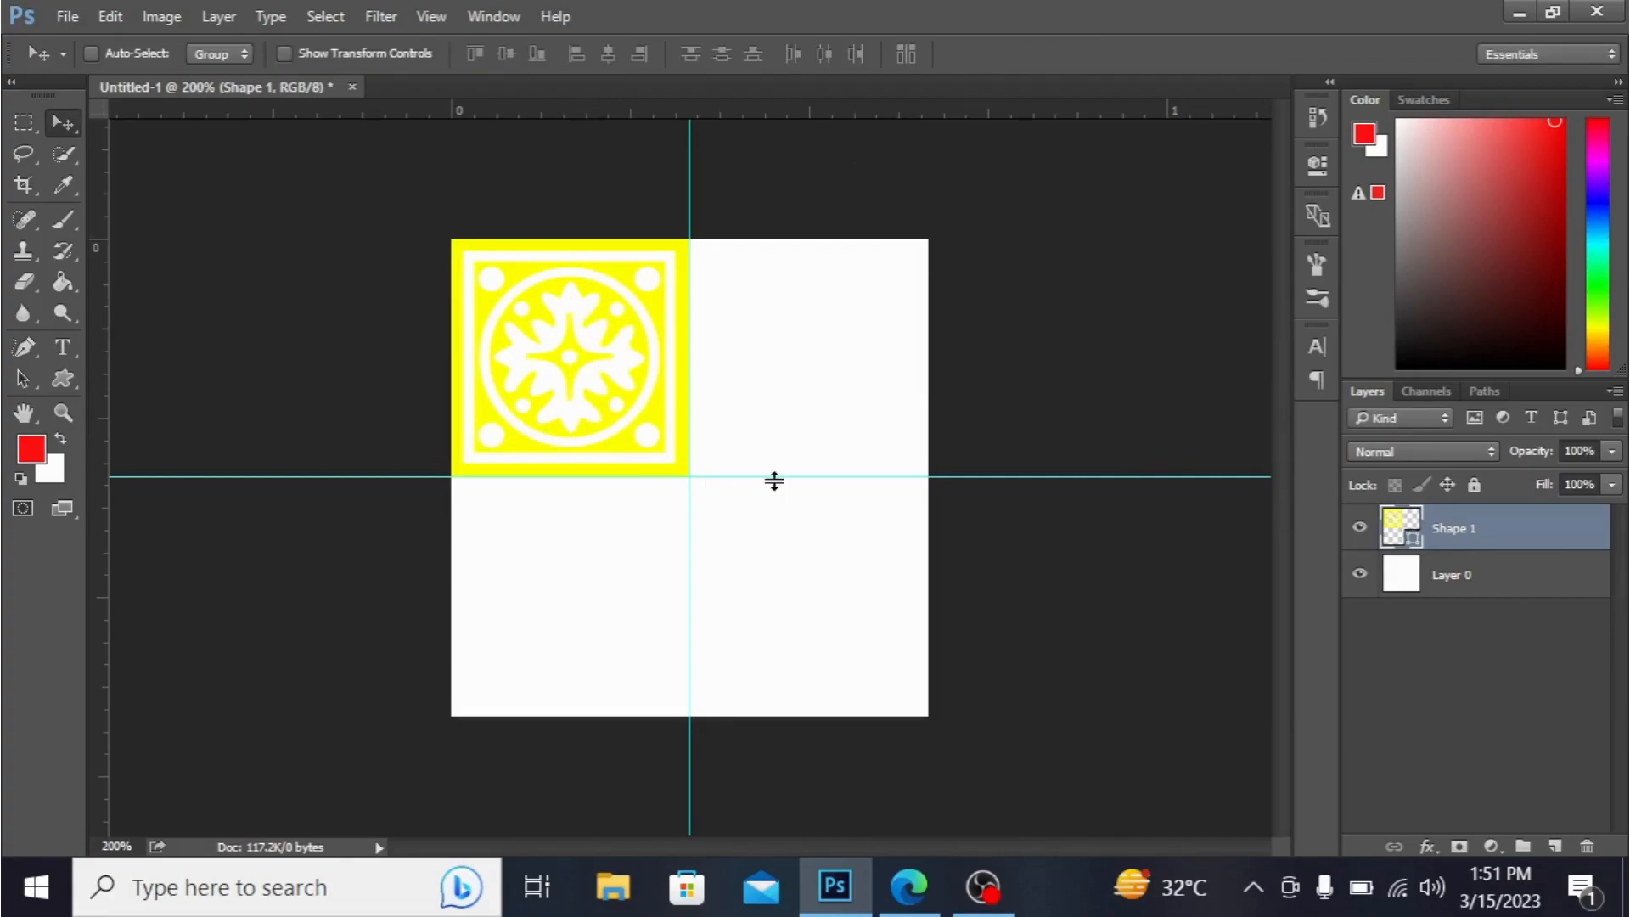
pyautogui.moveTo(1141, 533)
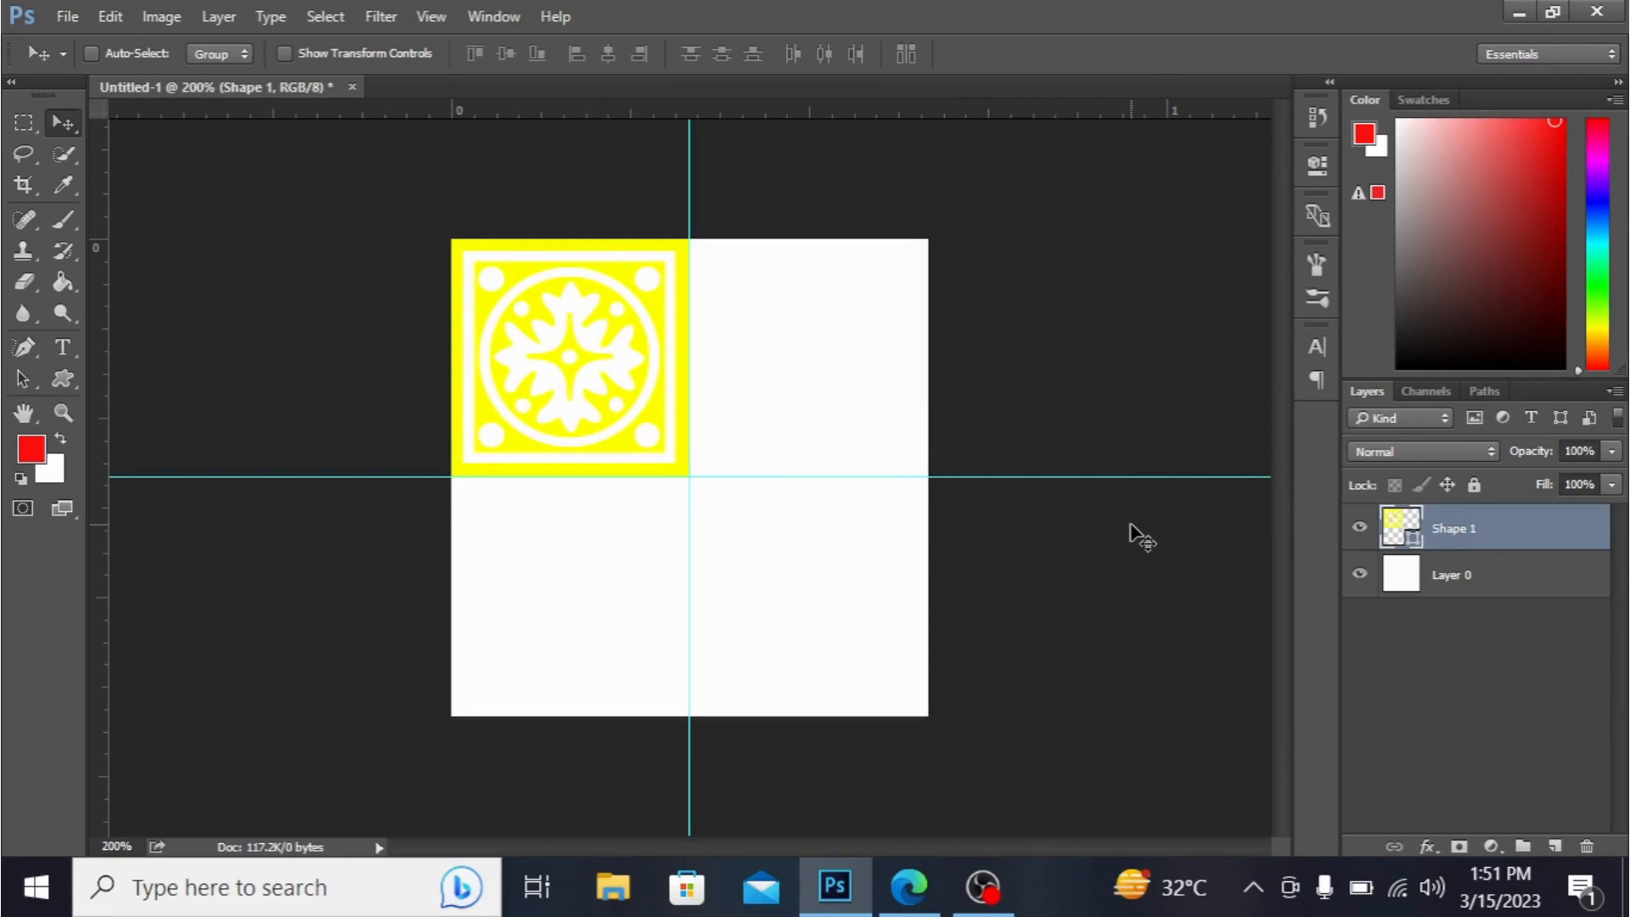
# Step: Enable Auto-Select, duplicate the yellow tile layer, and drag a copy into the bottom-right quarter
pyautogui.click(92, 52)
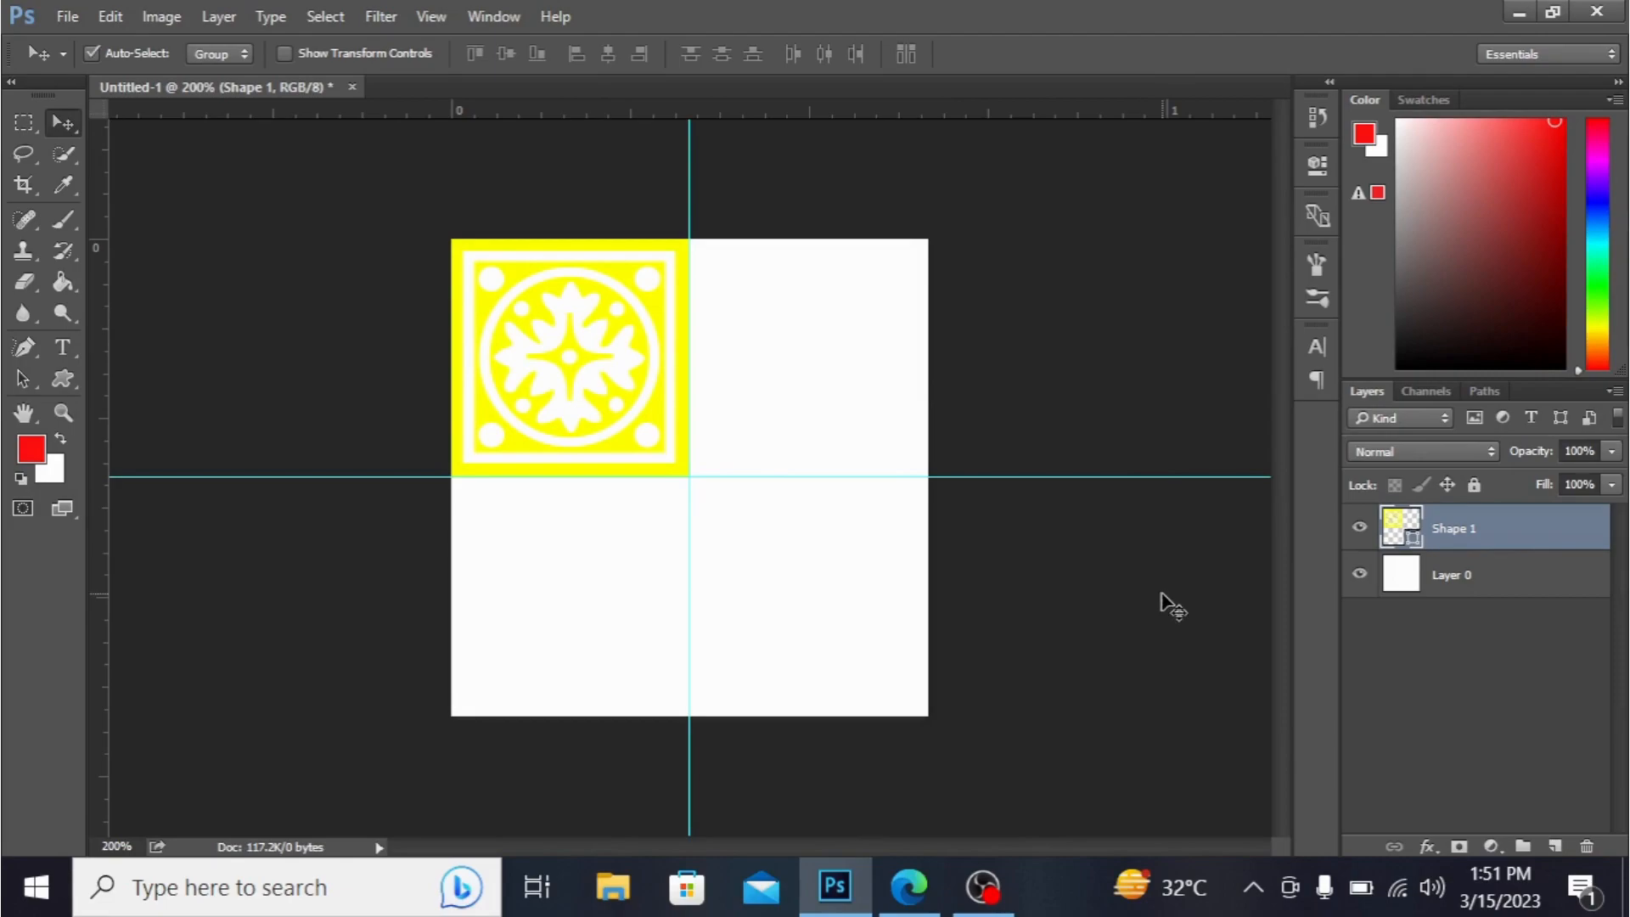
pyautogui.press('ctrl+j')
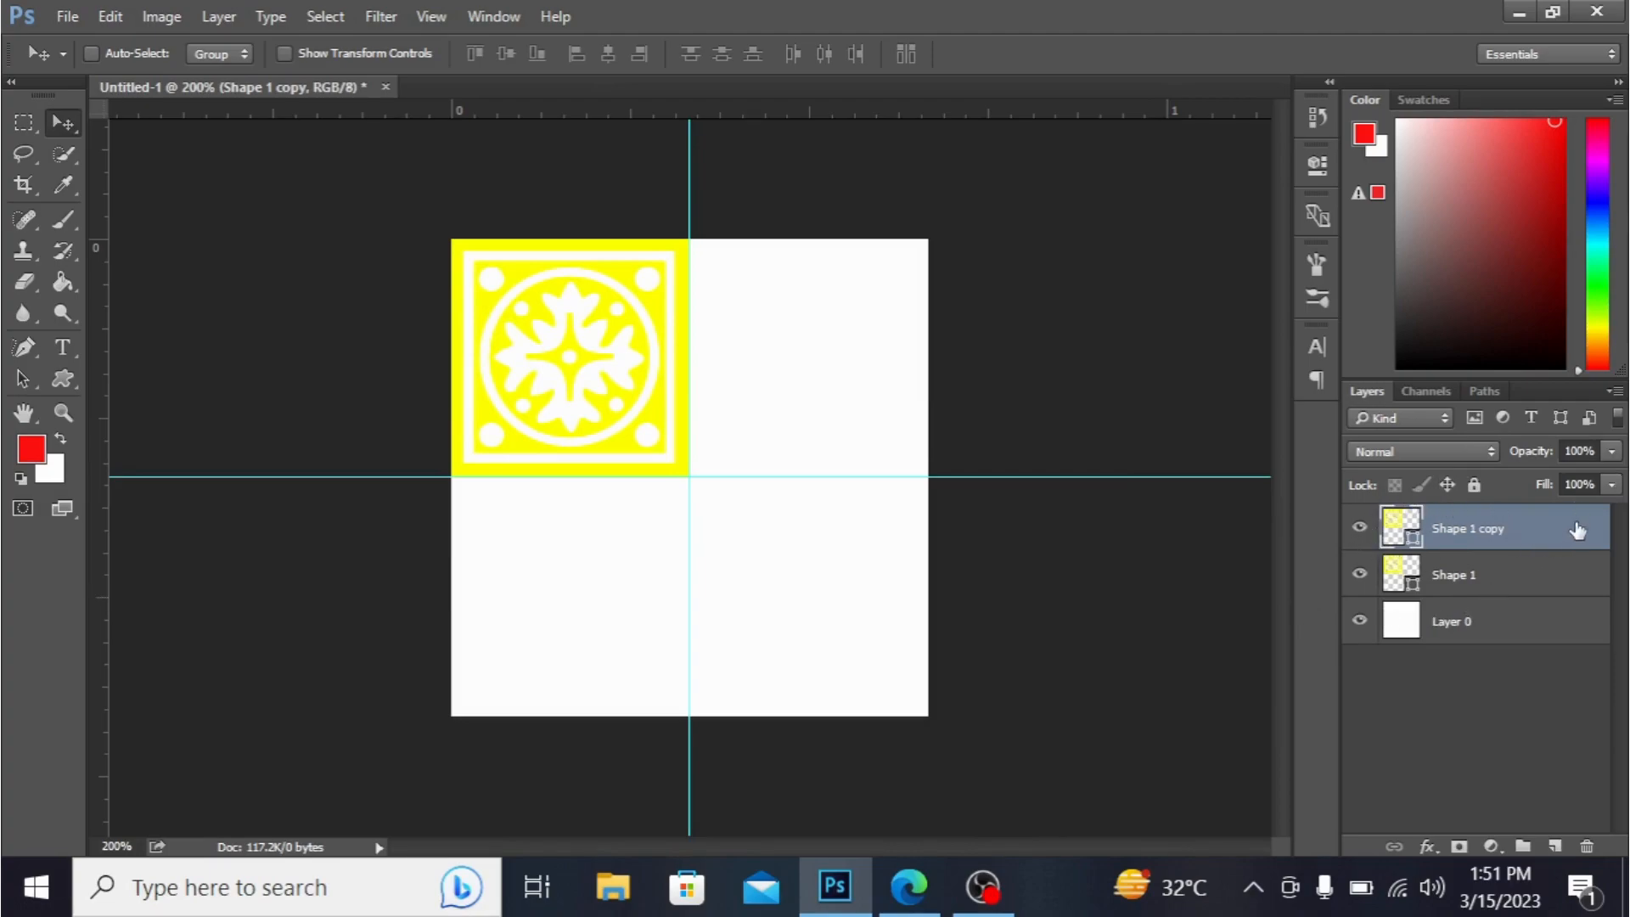
pyautogui.moveTo(1079, 509)
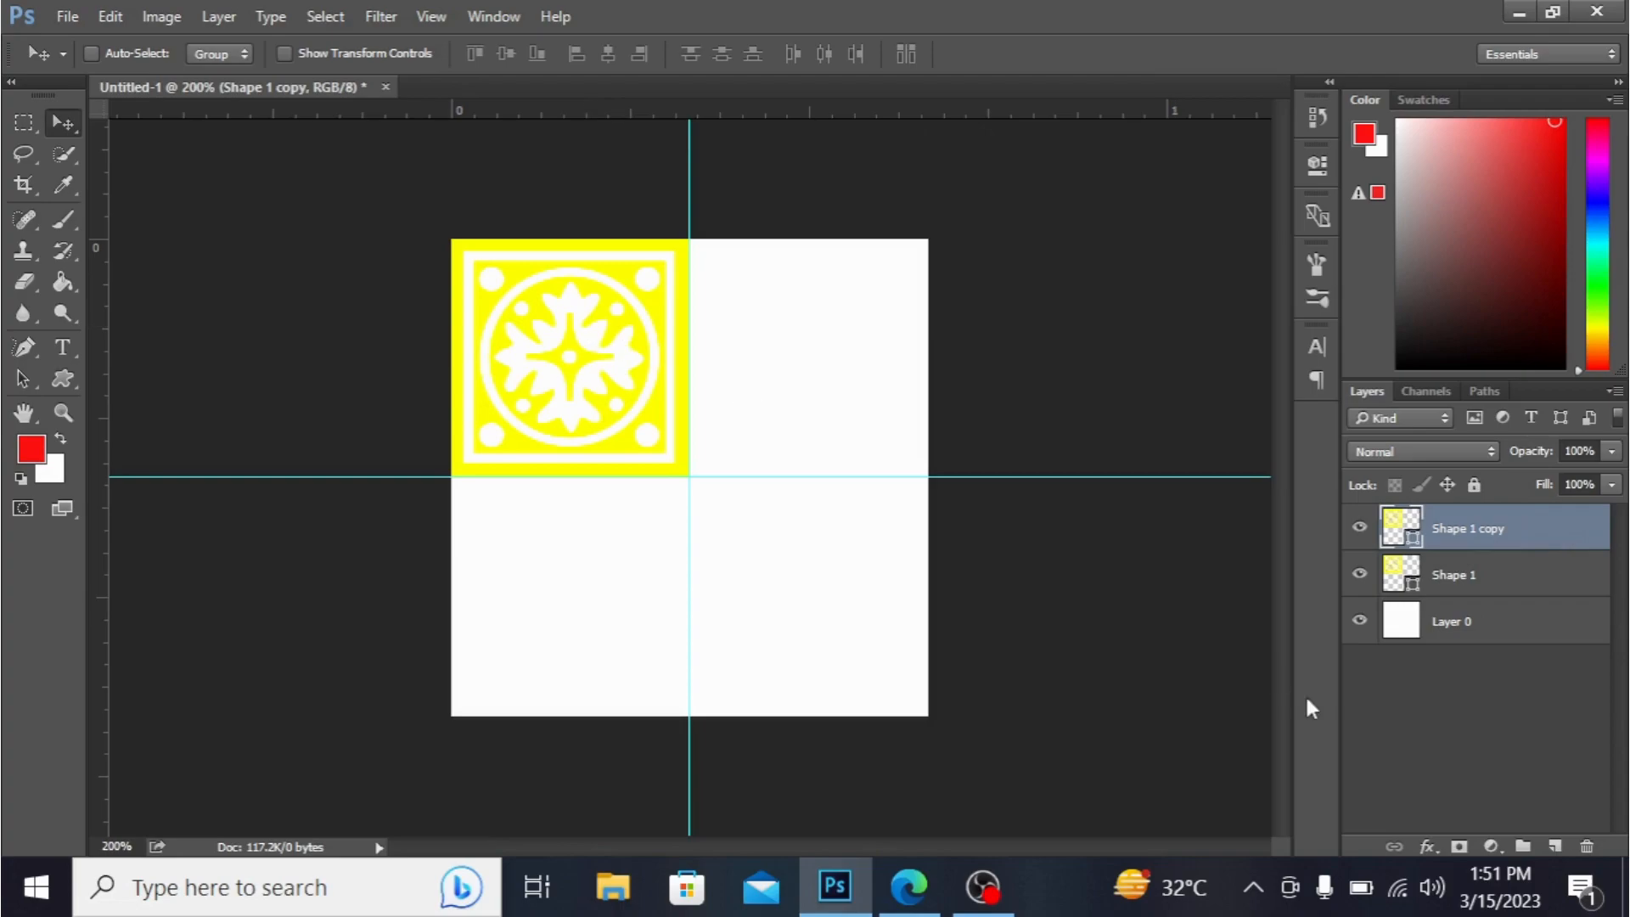
pyautogui.moveTo(568, 356); pyautogui.dragTo(795, 613)
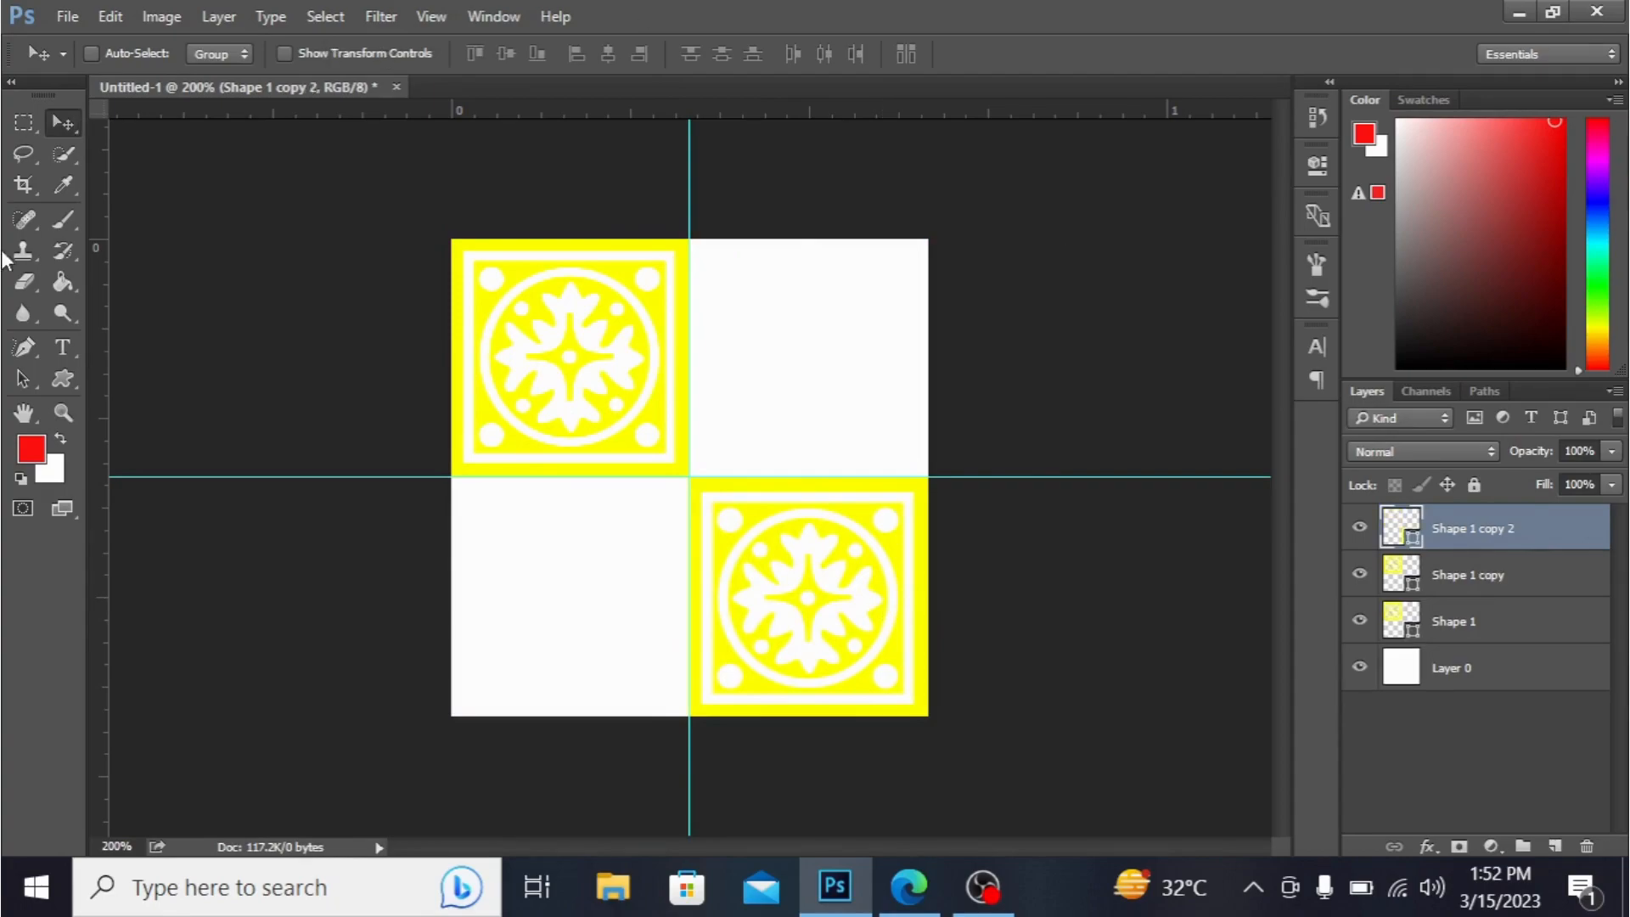
pyautogui.moveTo(1548, 832)
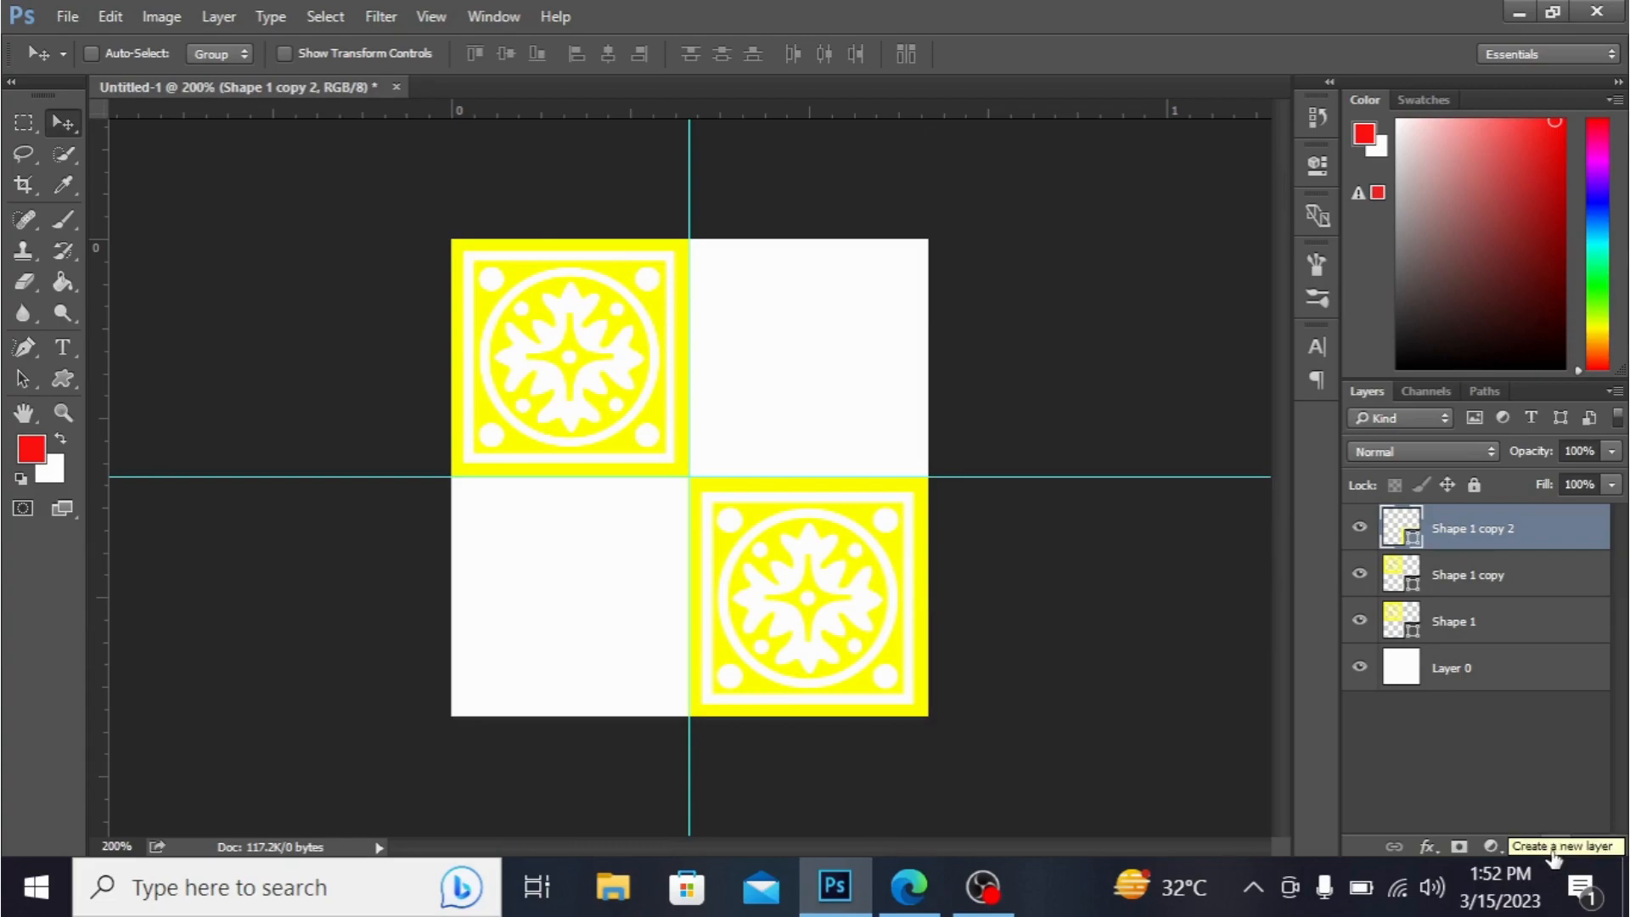
# Step: Draw Ornament 8 over the bottom-left square, then select Layer 0
pyautogui.click(1554, 845)
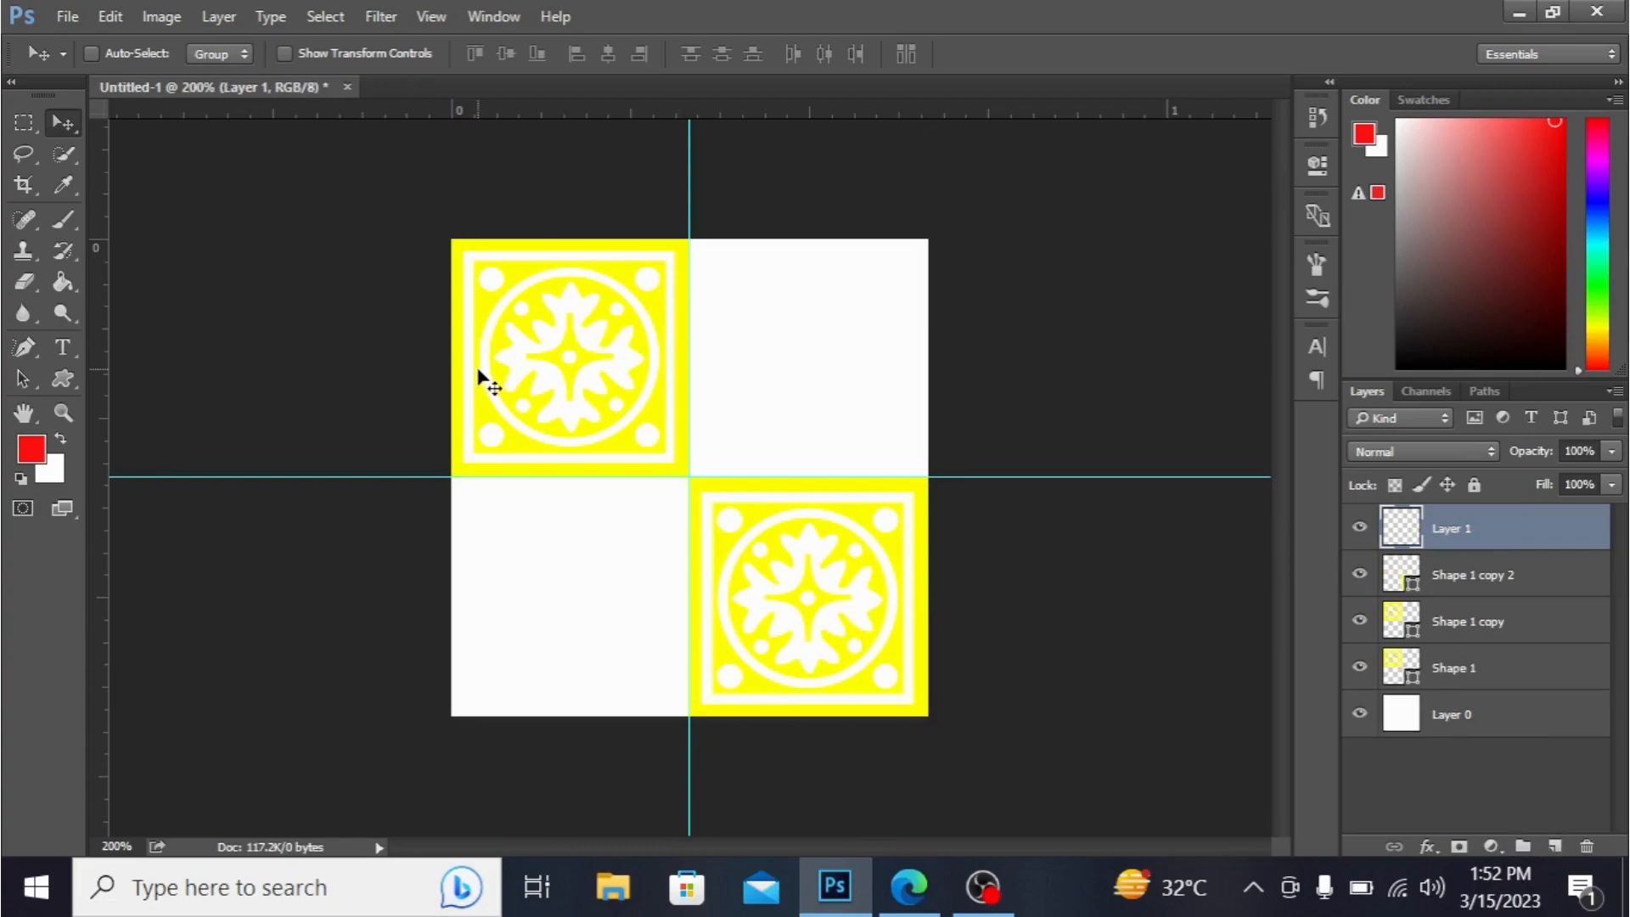
pyautogui.click(62, 380)
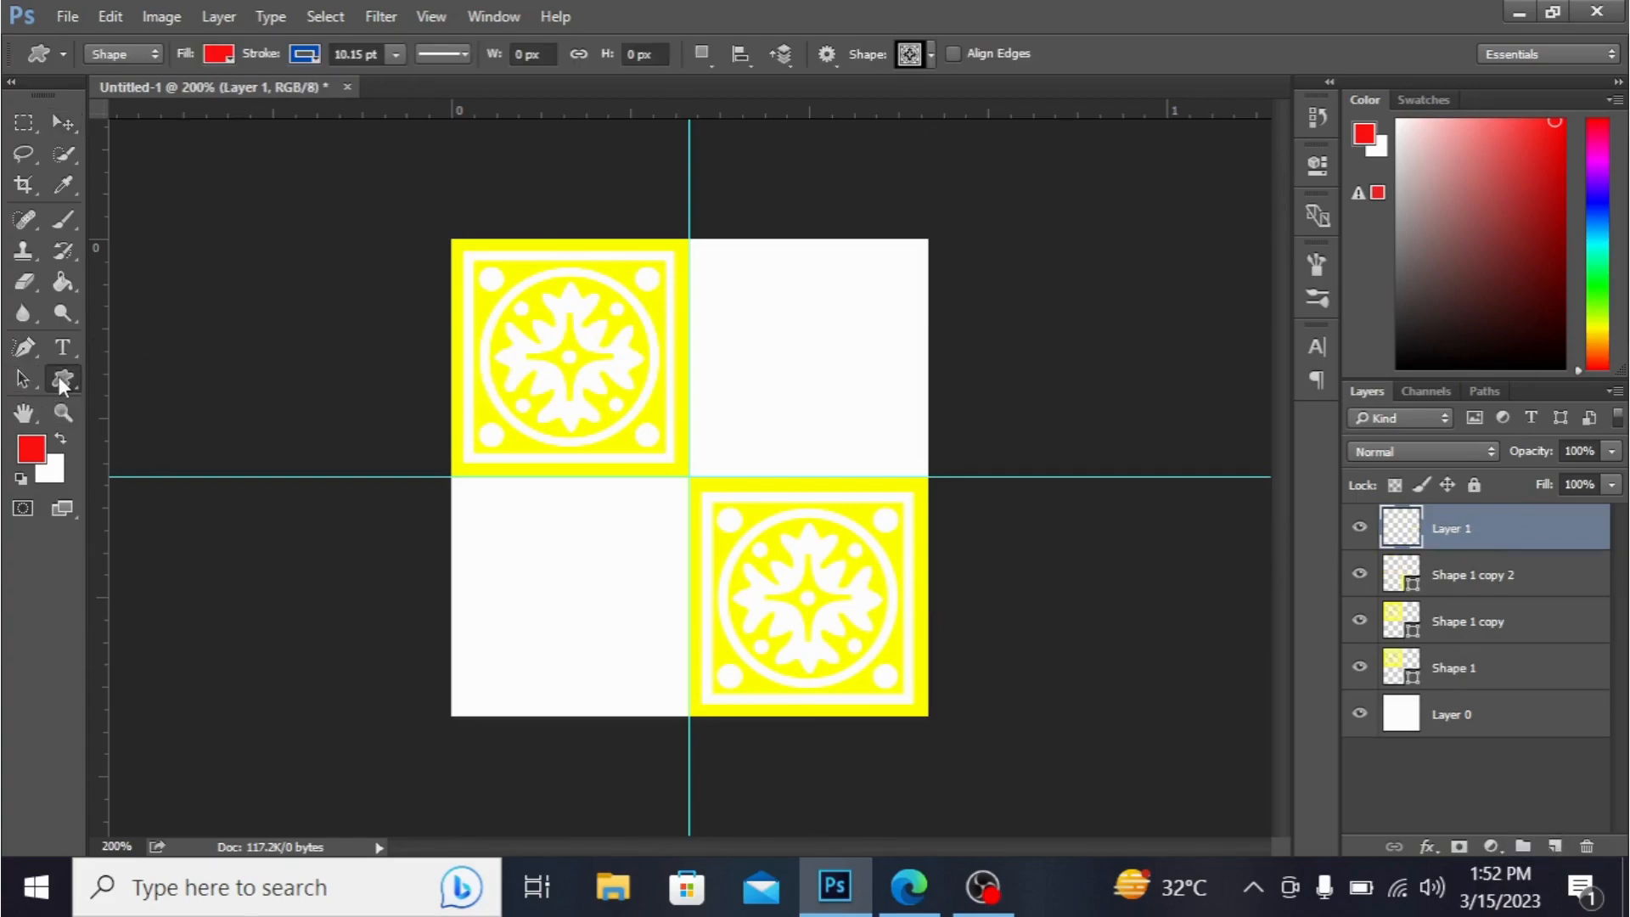
pyautogui.click(927, 53)
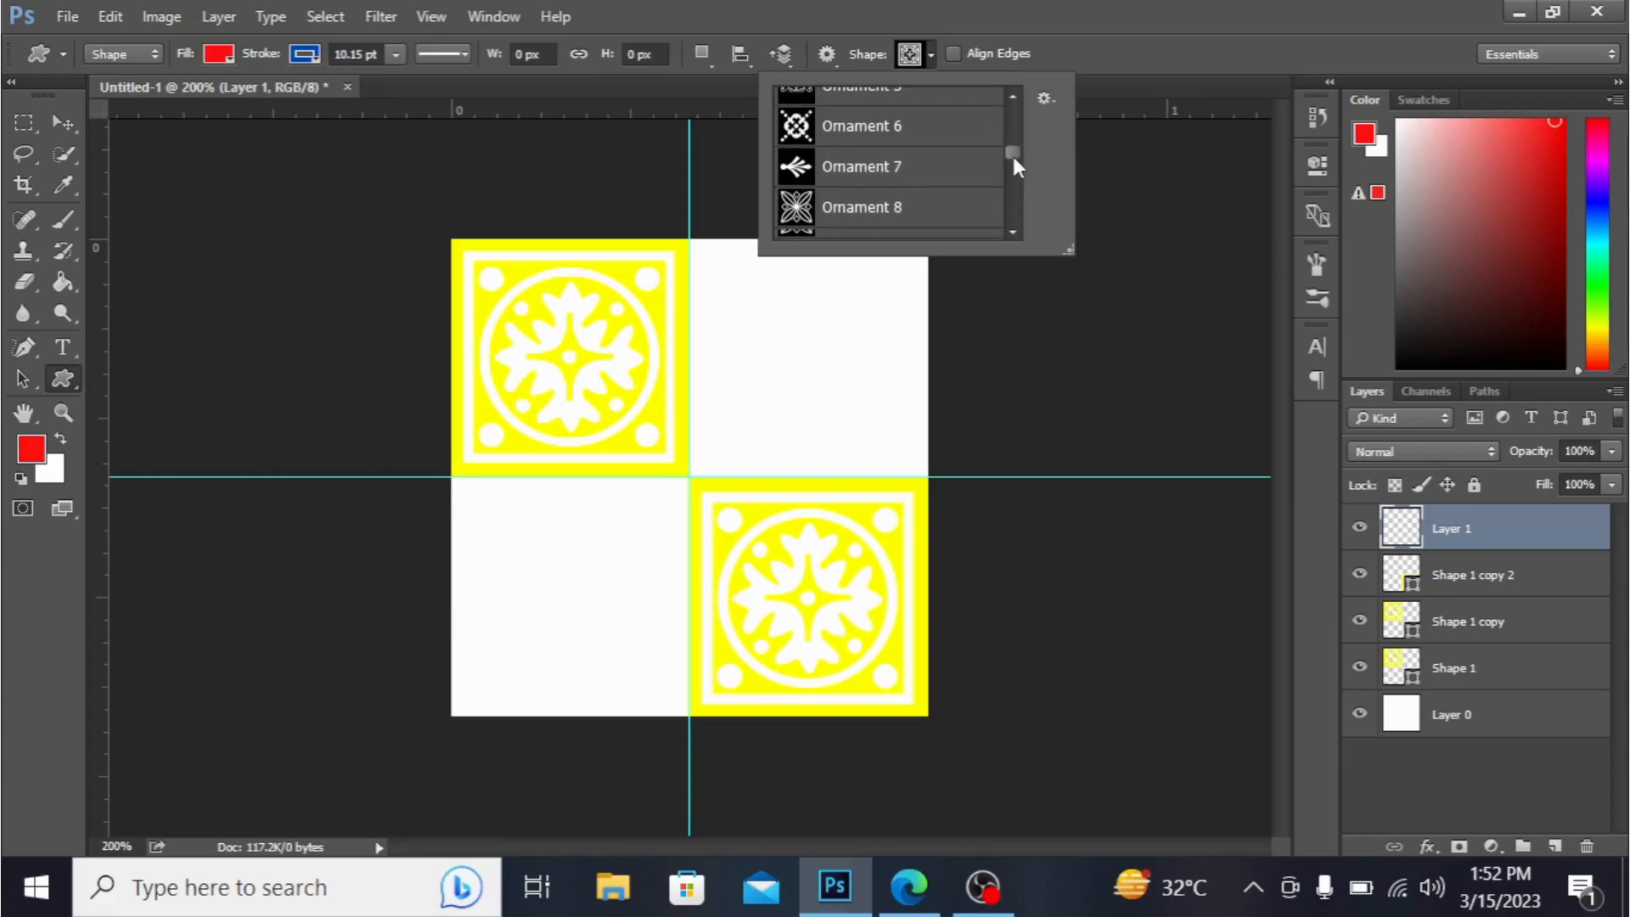
pyautogui.scroll(-3)
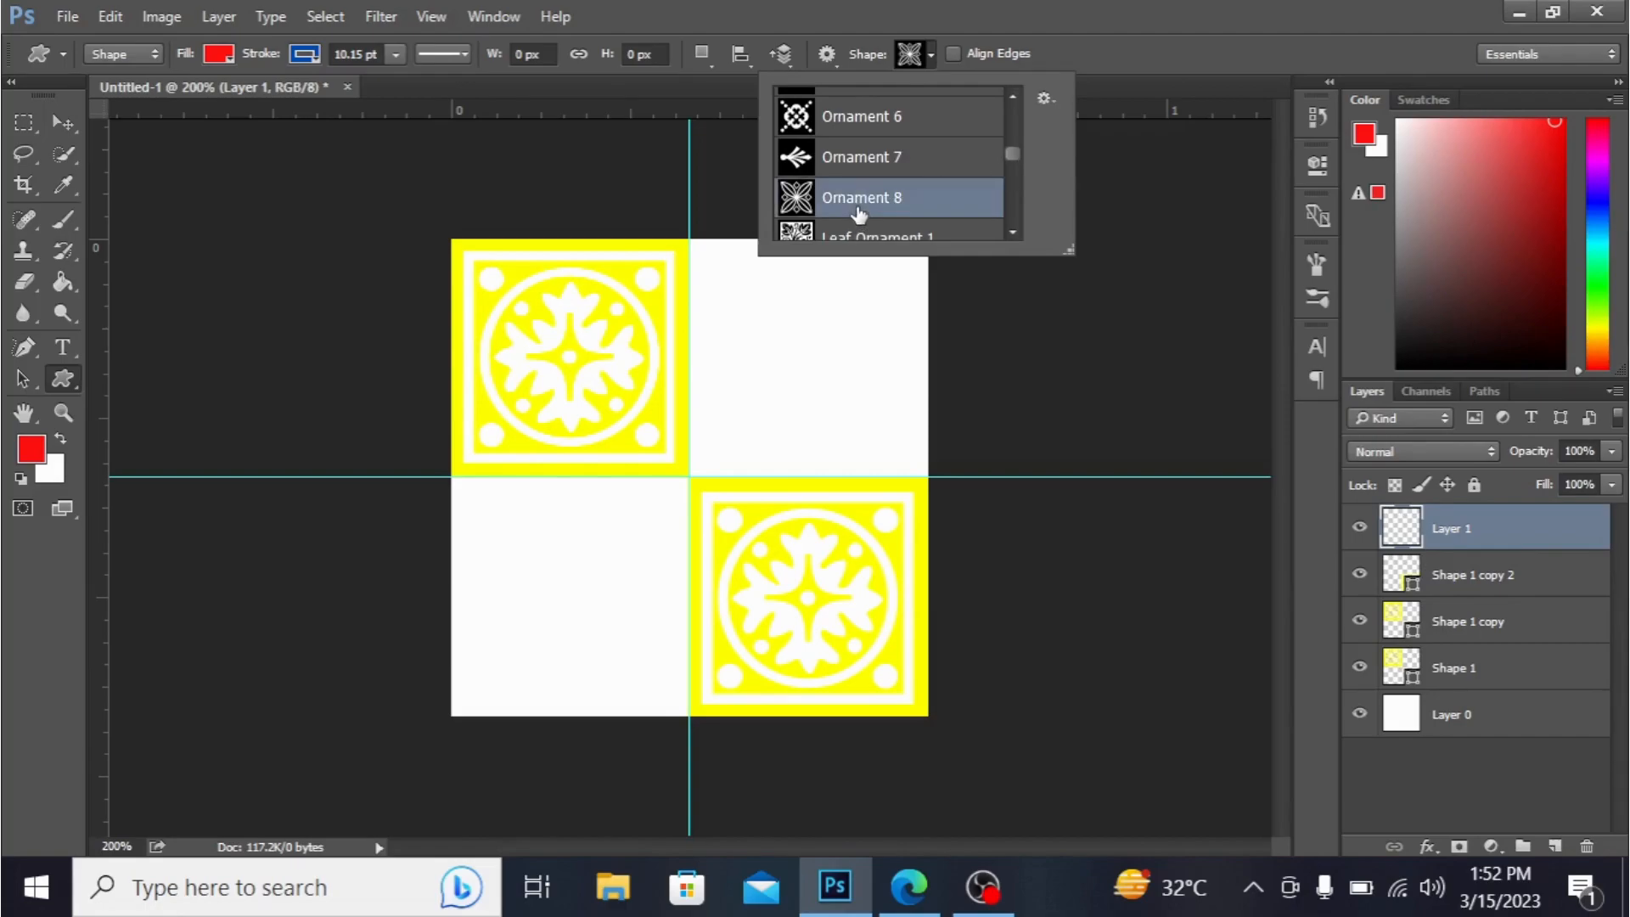
pyautogui.moveTo(443, 489)
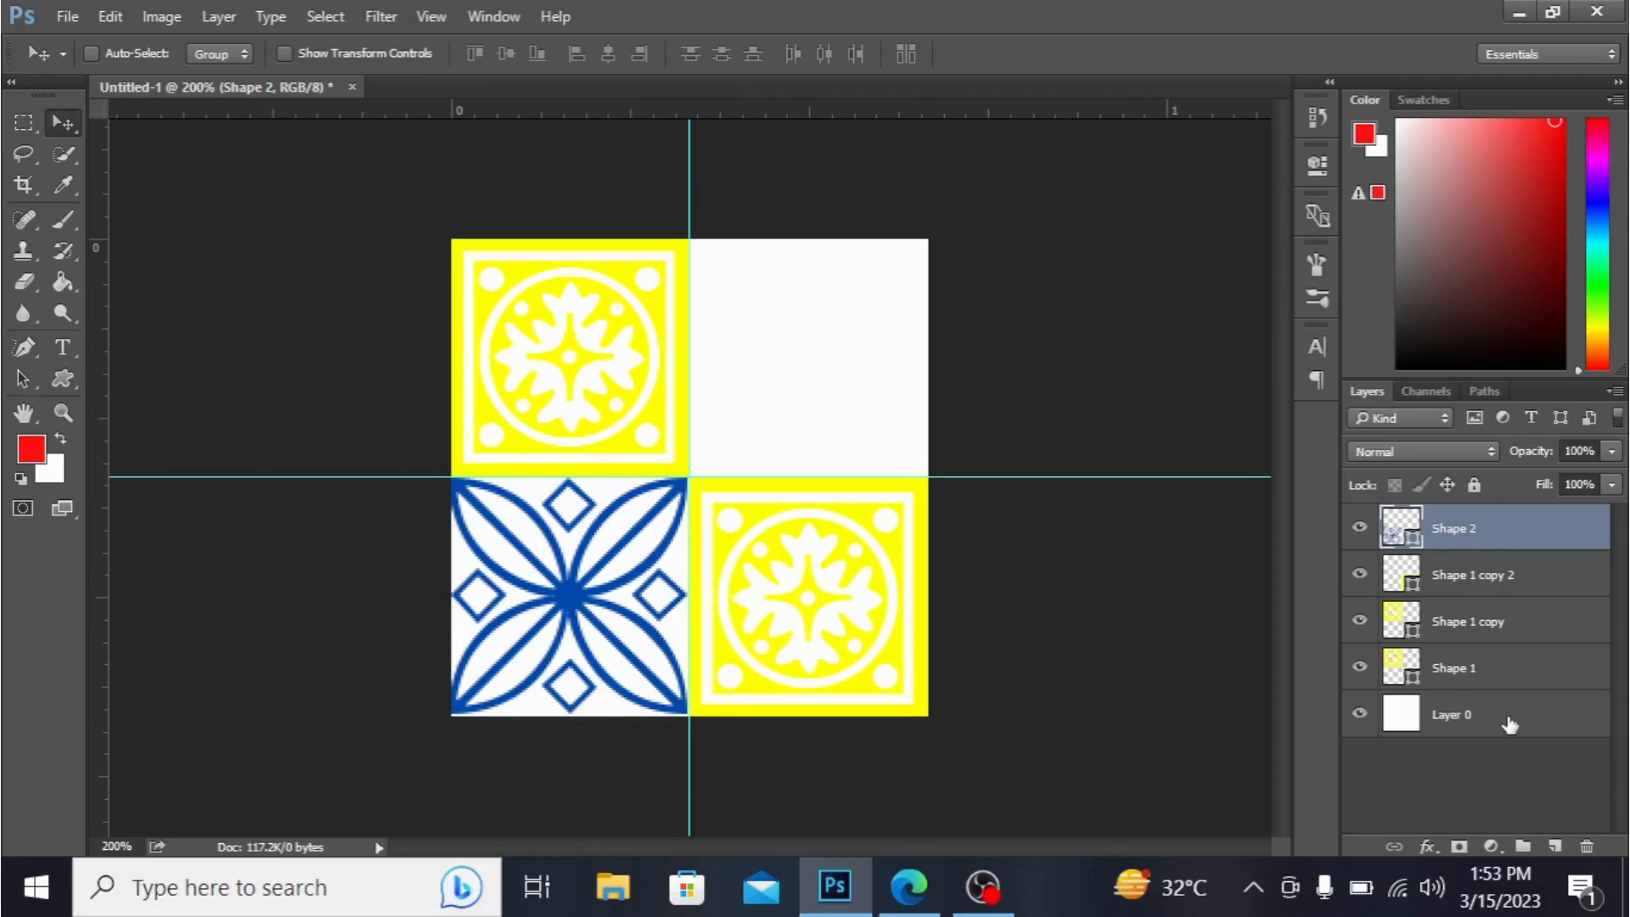
pyautogui.click(1451, 713)
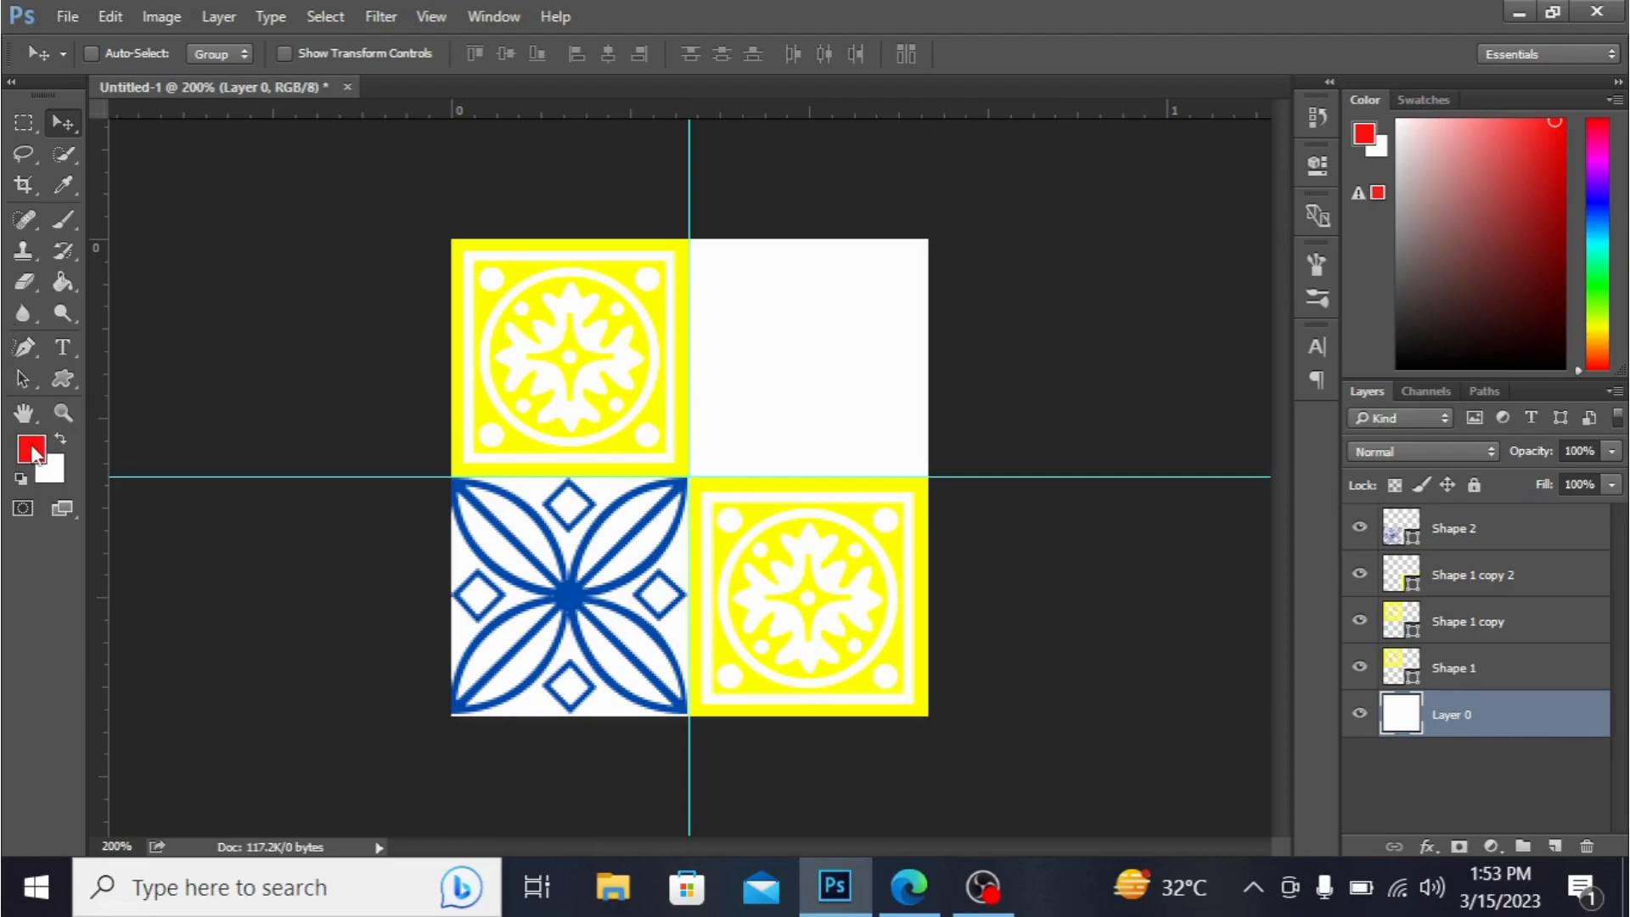
# Step: Fill Layer 0 with black, then select the floral ornament layer
pyautogui.click(30, 449)
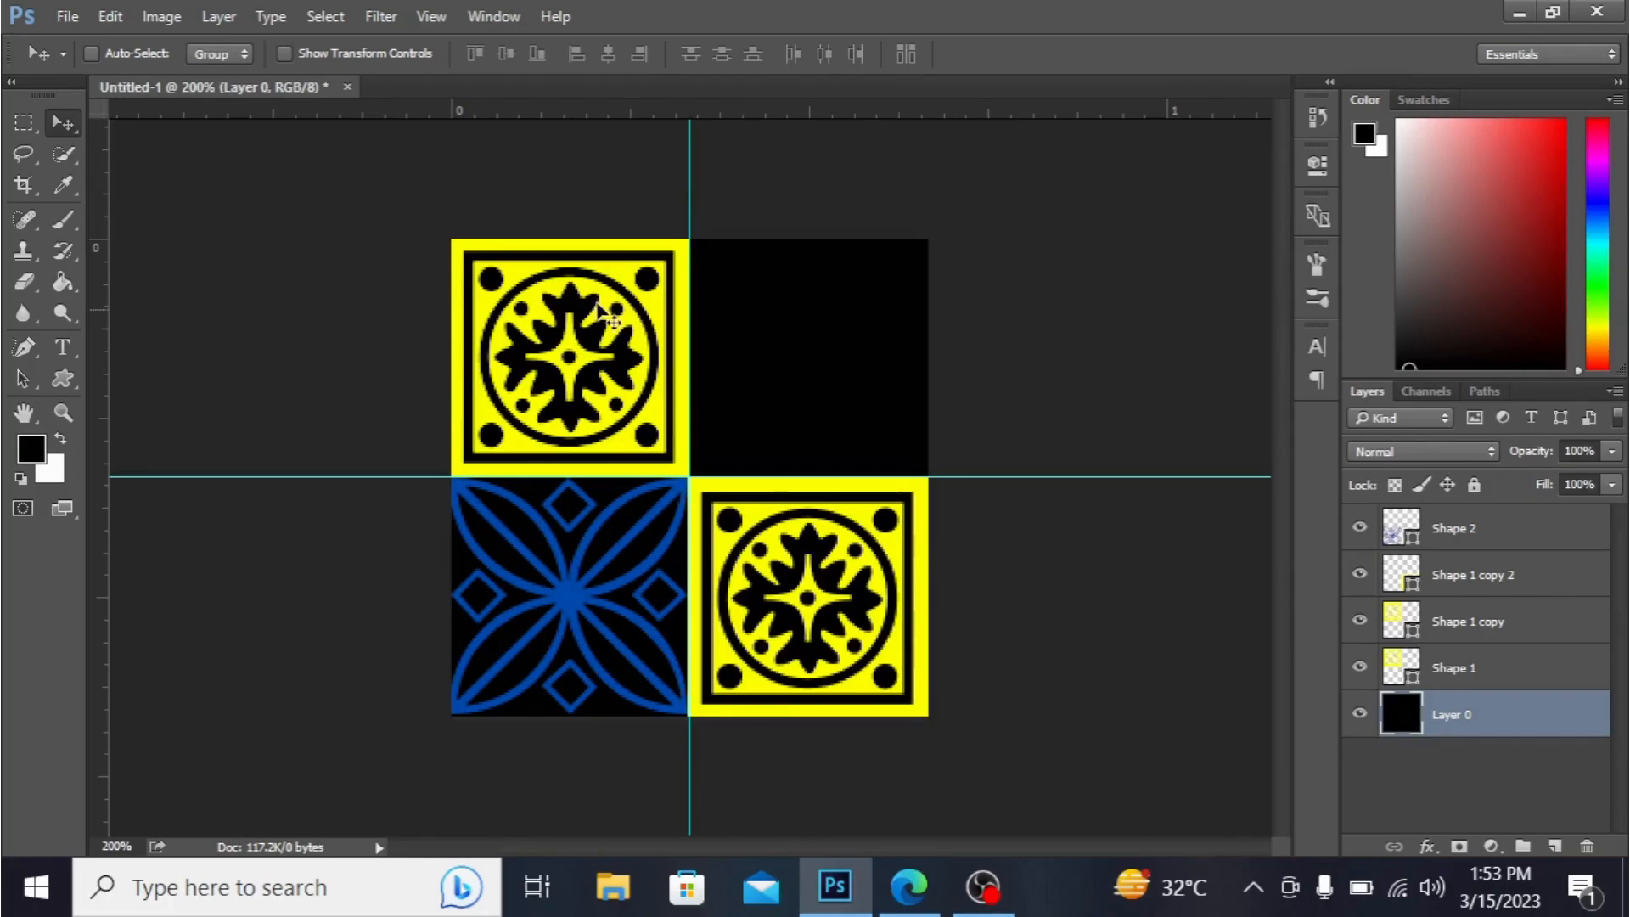
pyautogui.click(1453, 528)
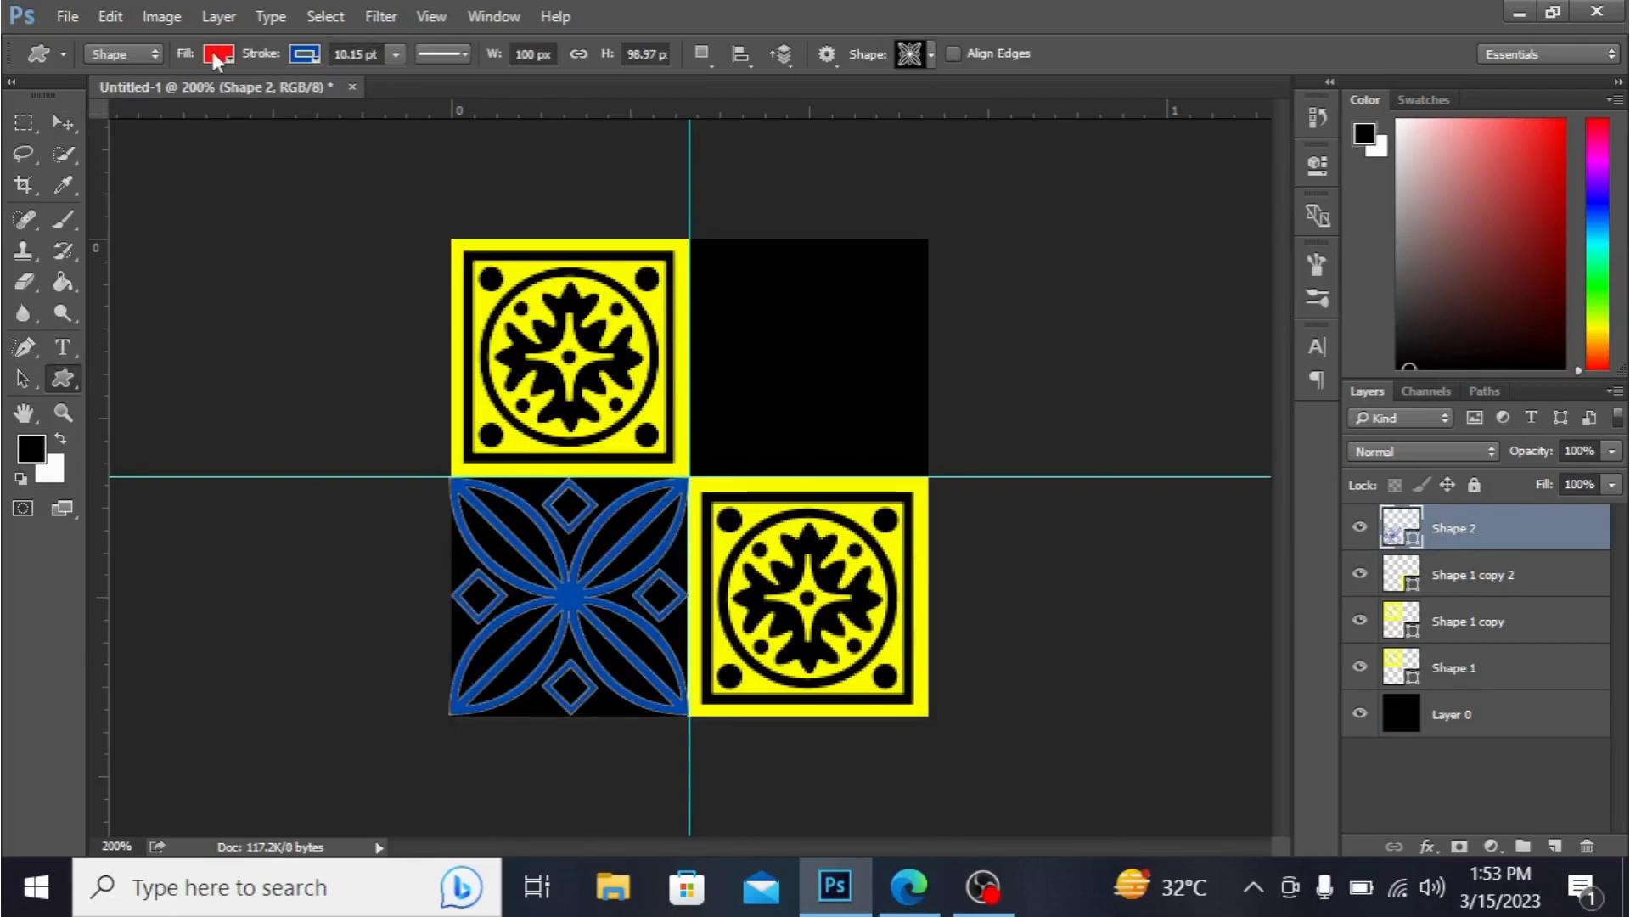
# Step: Begin changing the floral ornament's fill colour to white
pyautogui.click(218, 53)
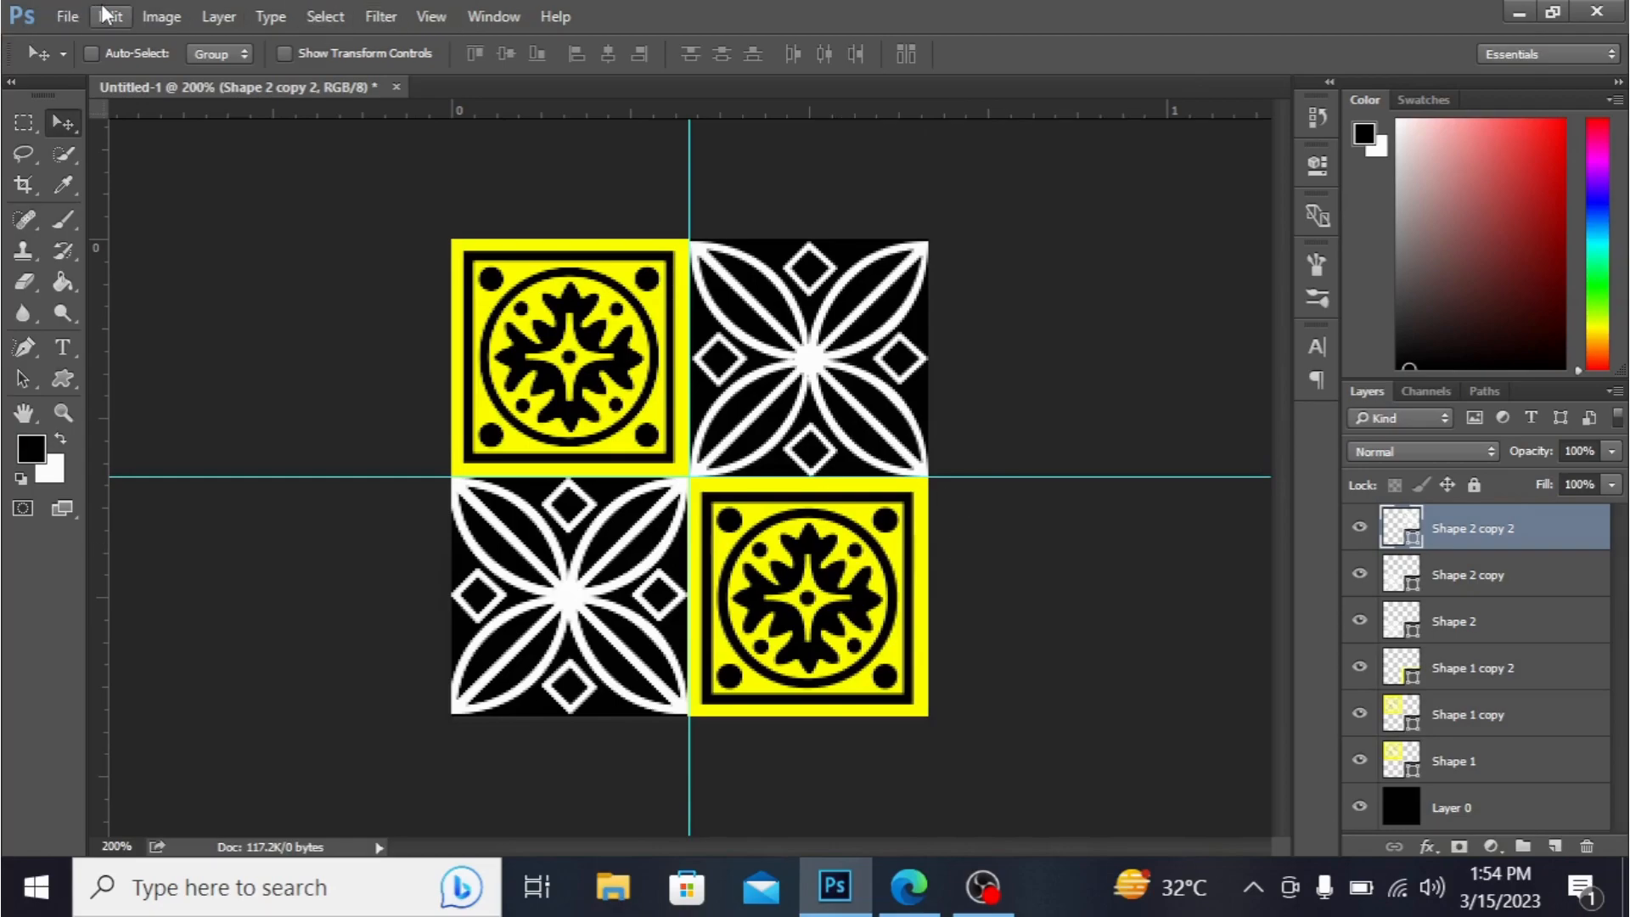
# Step: Define the four-tile checkerboard as a pattern named 'Custom pattern'
pyautogui.click(110, 16)
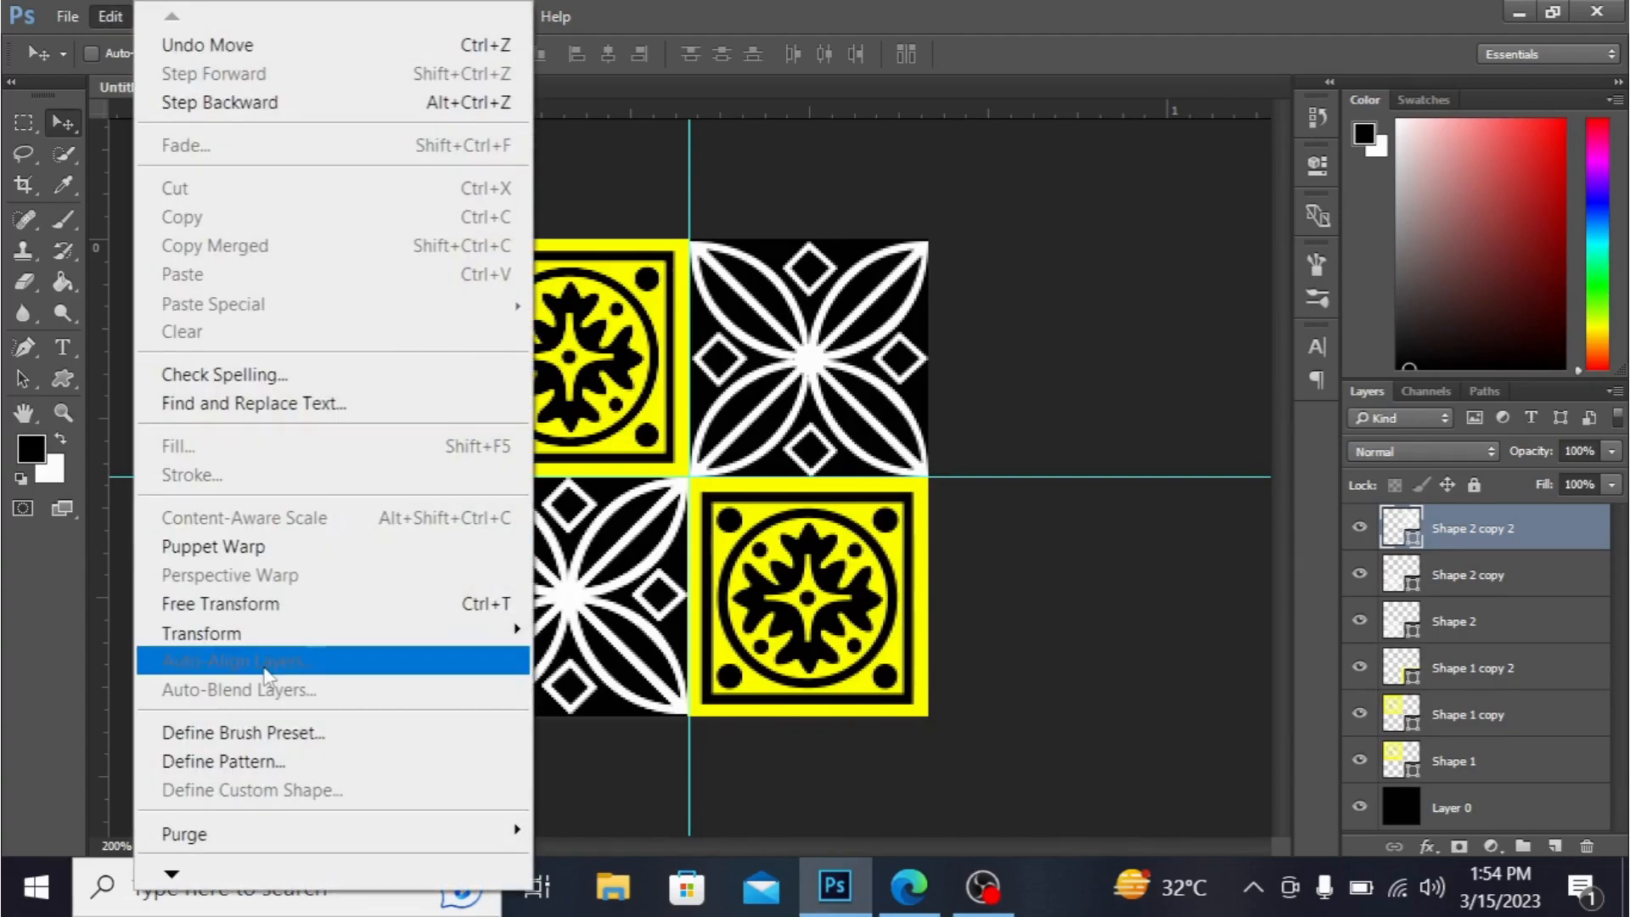
pyautogui.moveTo(257, 760)
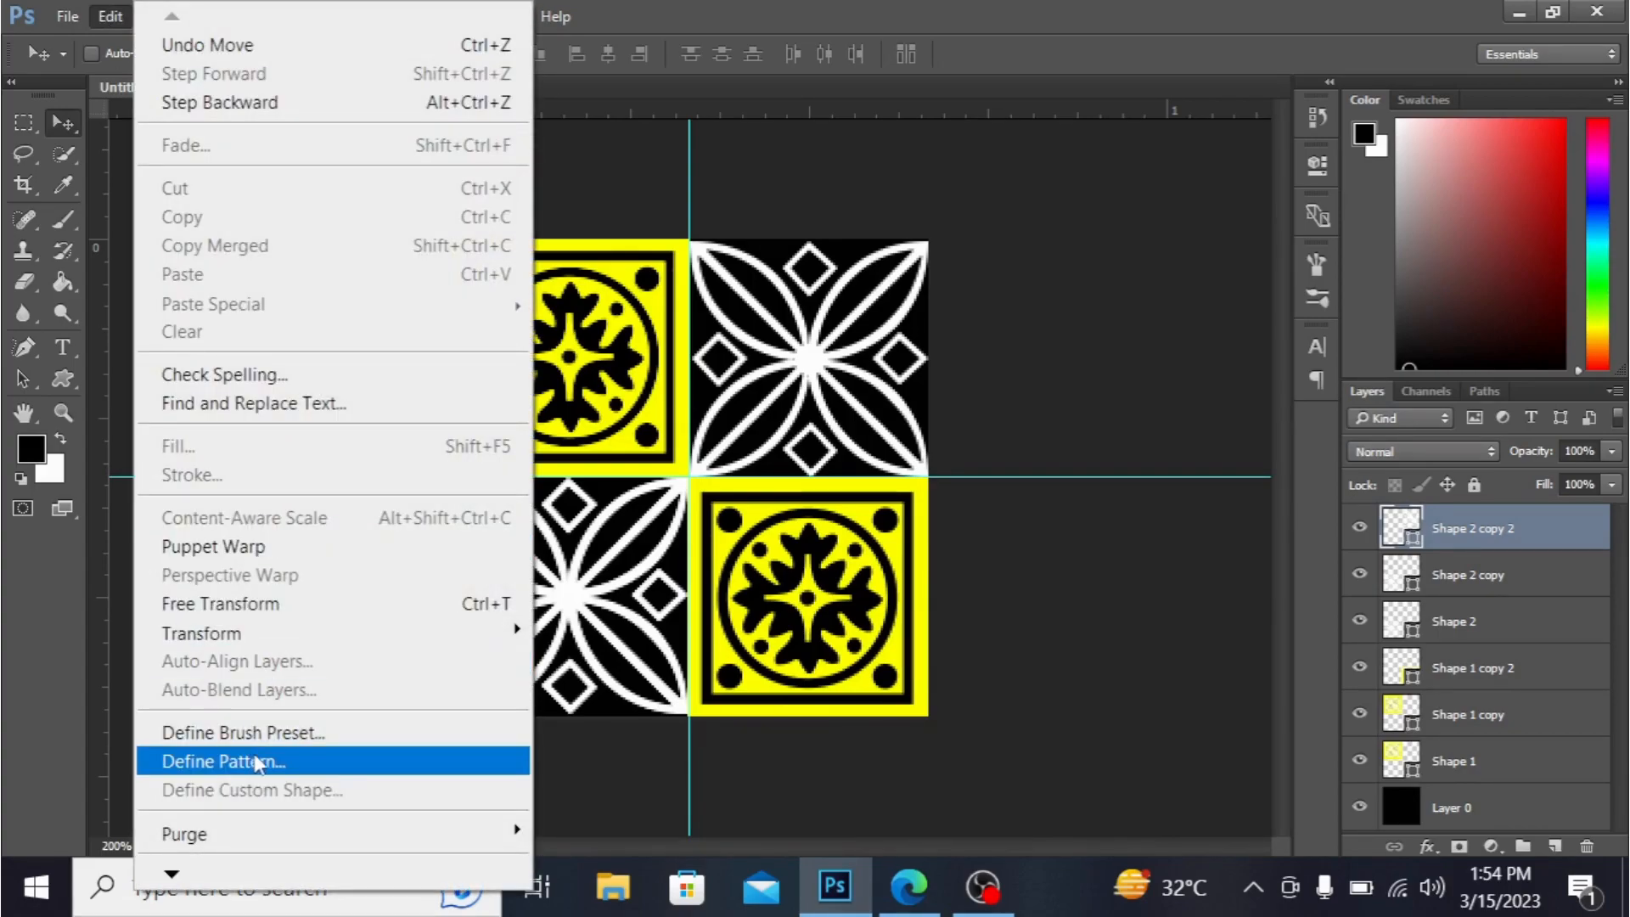
pyautogui.click(222, 760)
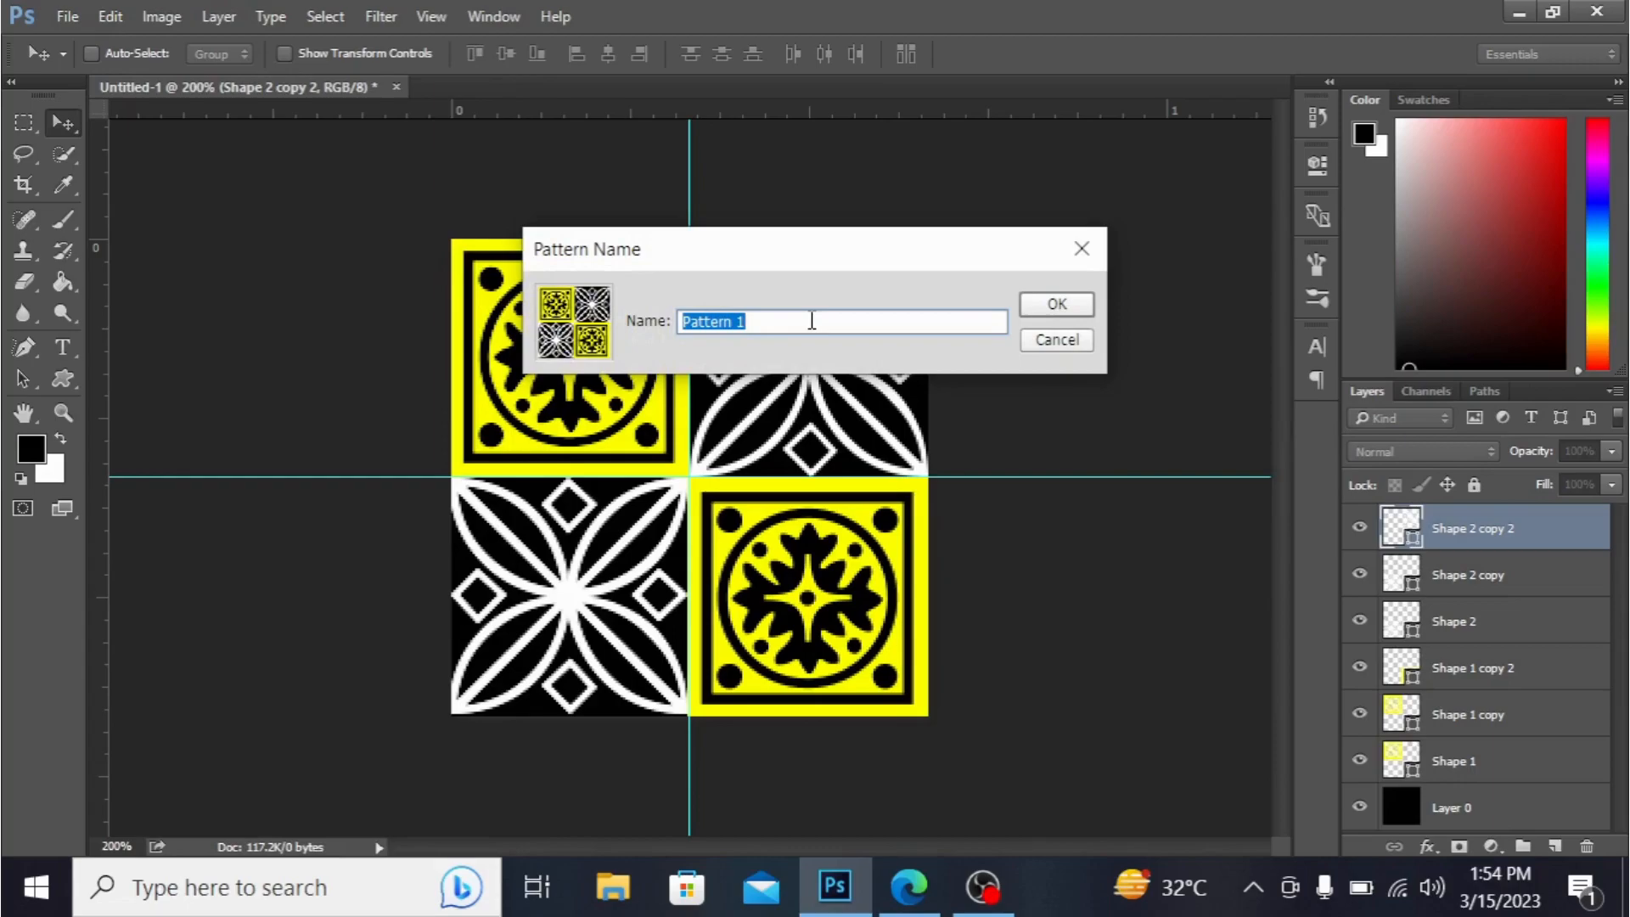
pyautogui.write('c')
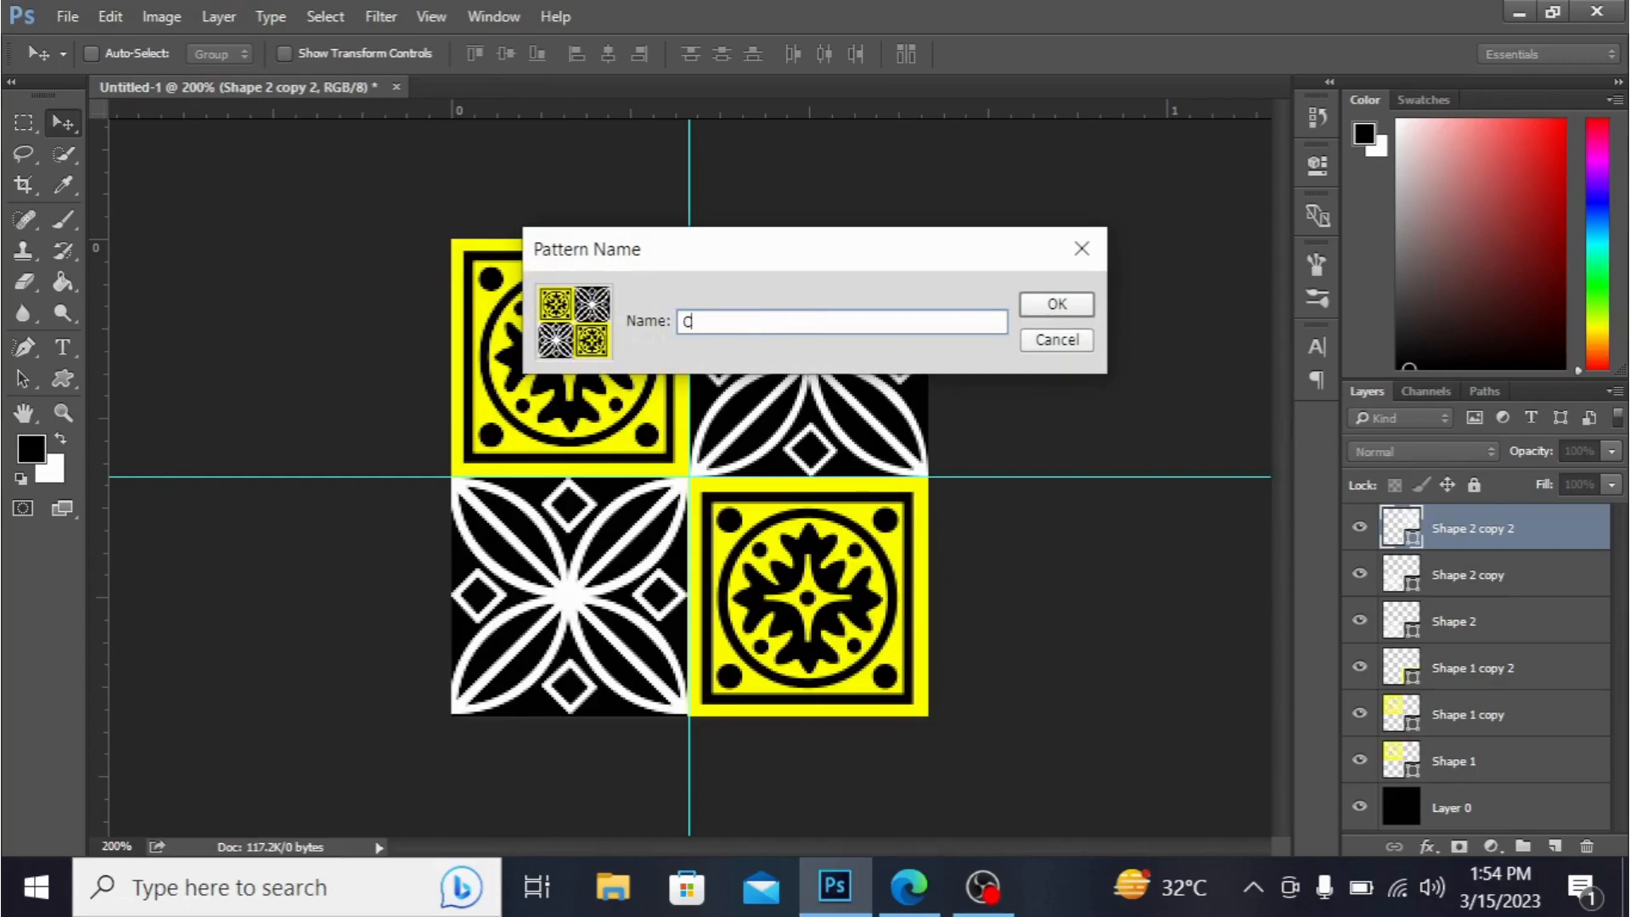
pyautogui.write('usto')
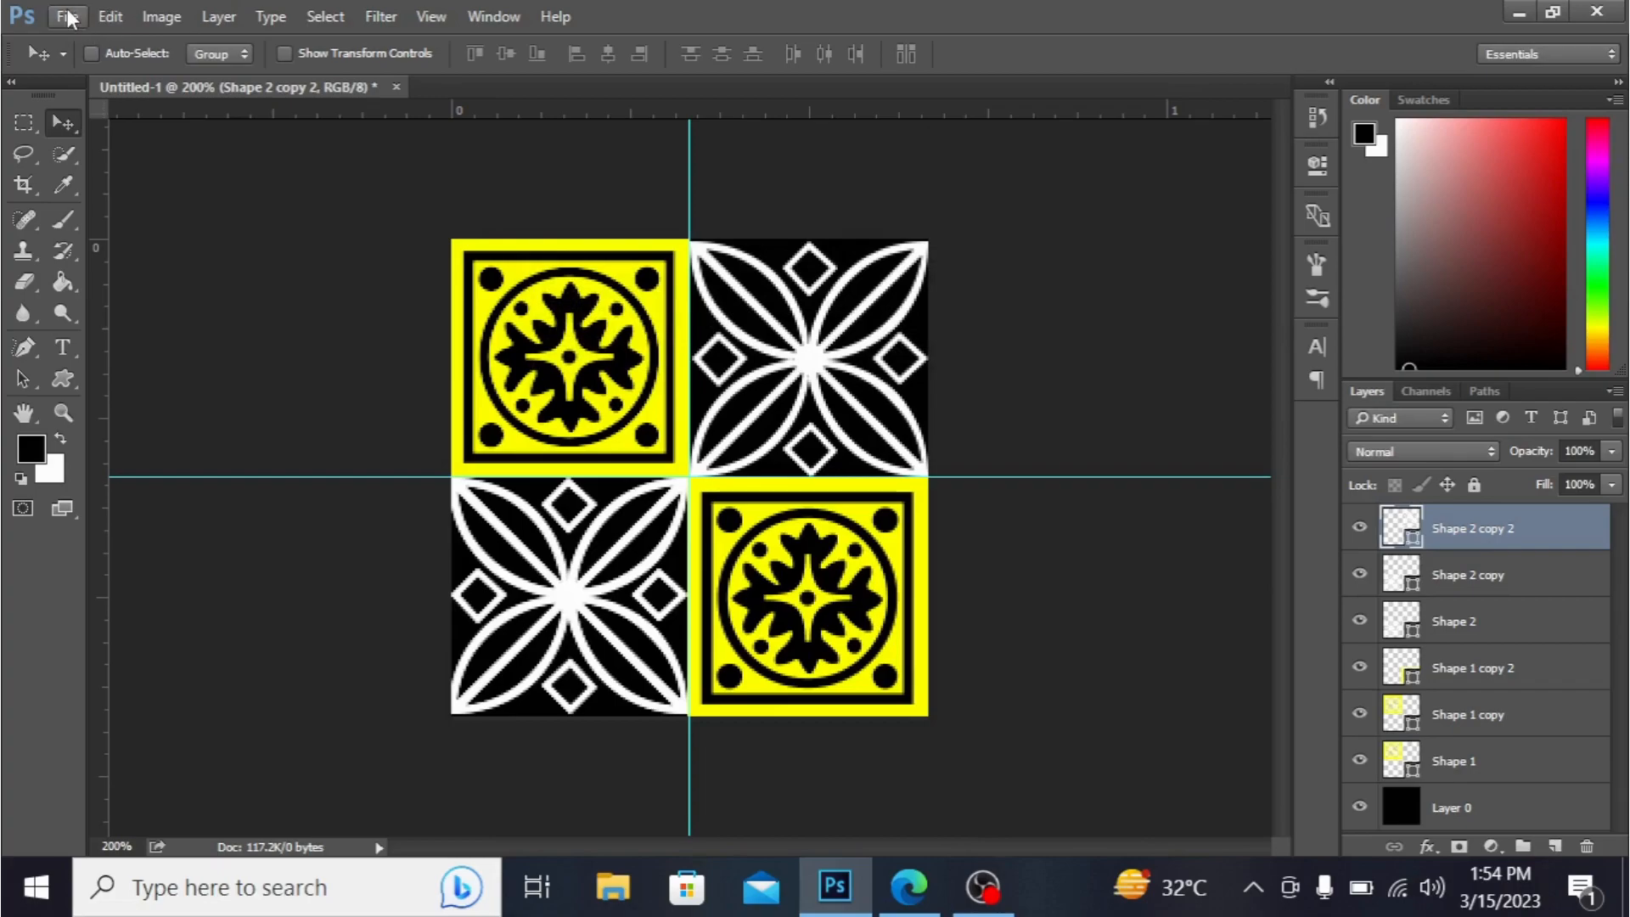
# Step: Create a new 2000 × 2000 px white document and dismiss the Layer Style dialog
pyautogui.click(66, 15)
pyautogui.write('2000')
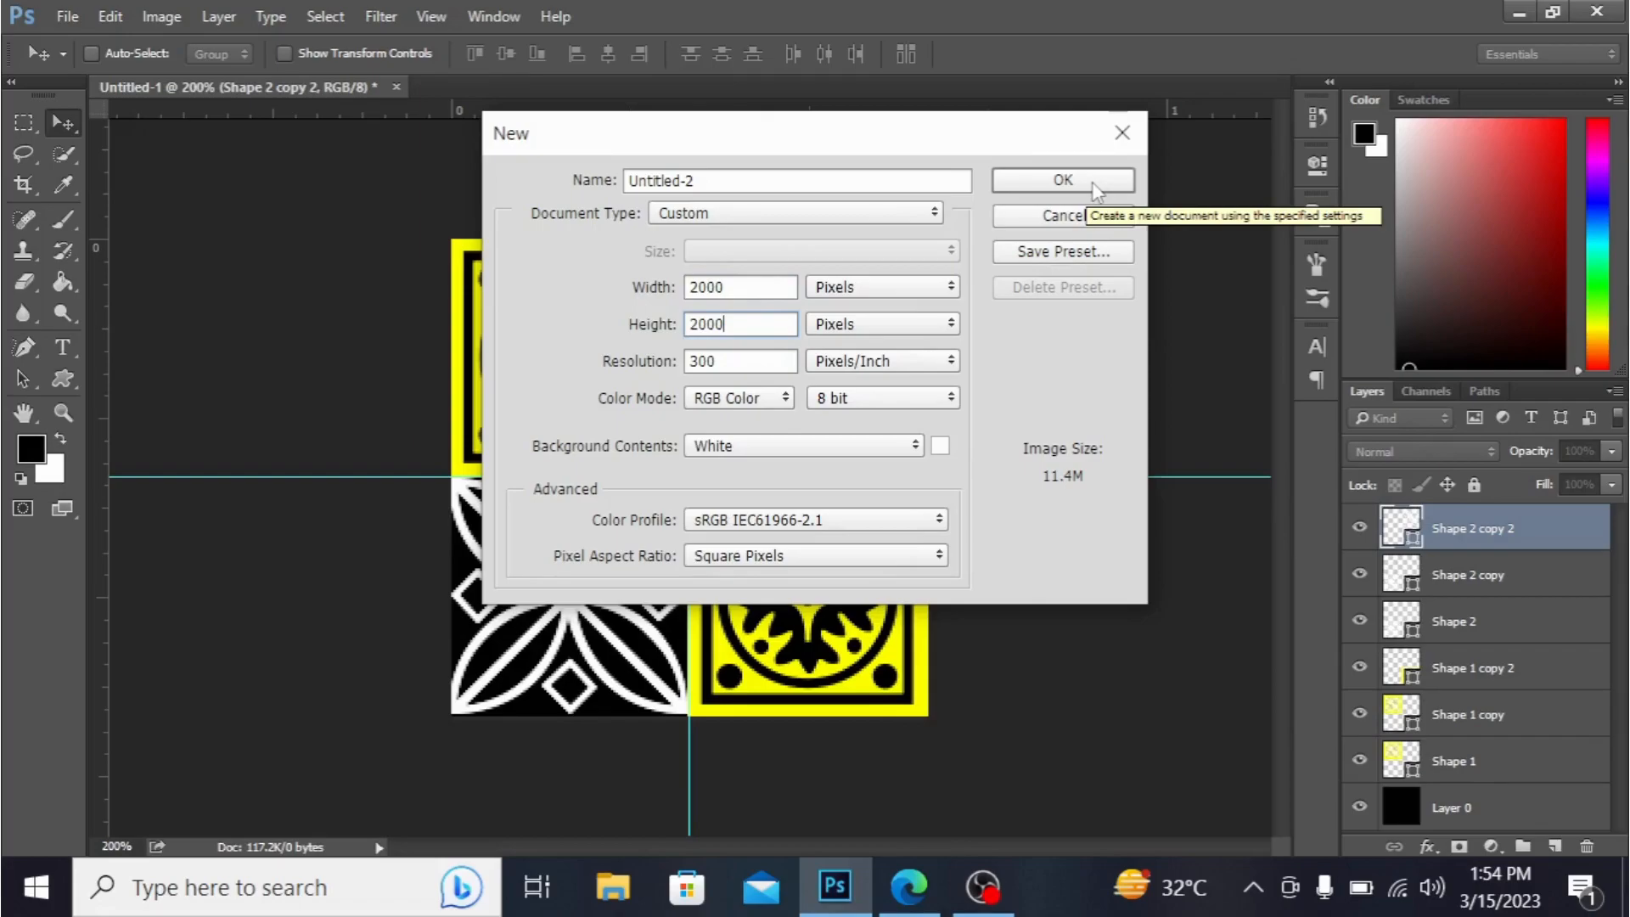
pyautogui.click(1061, 180)
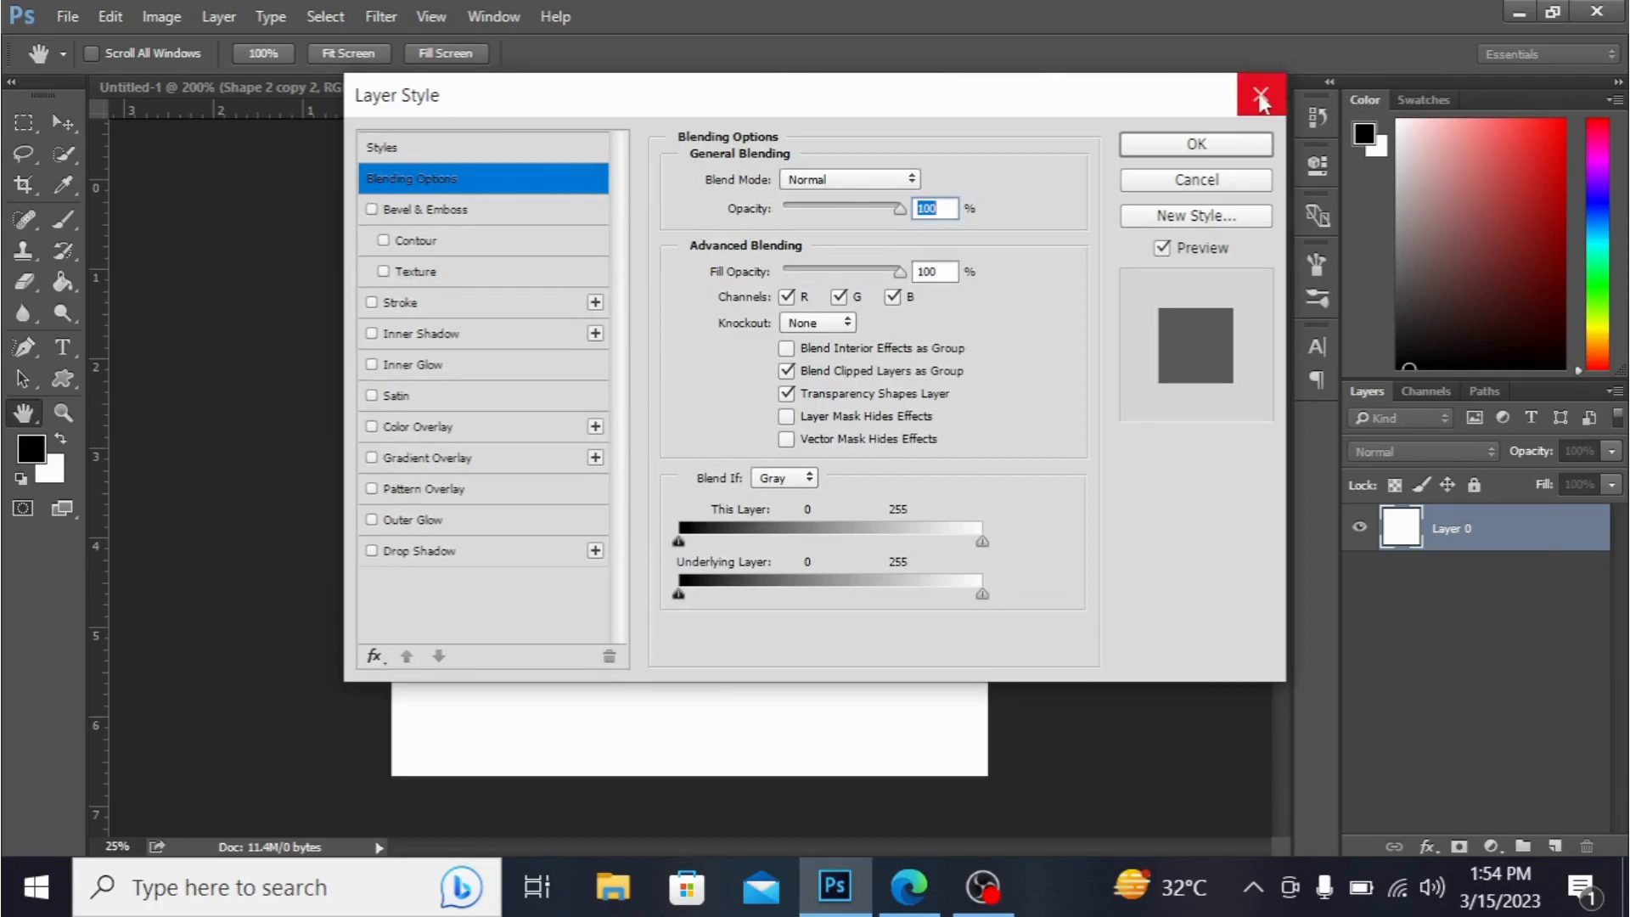
pyautogui.moveTo(1260, 95)
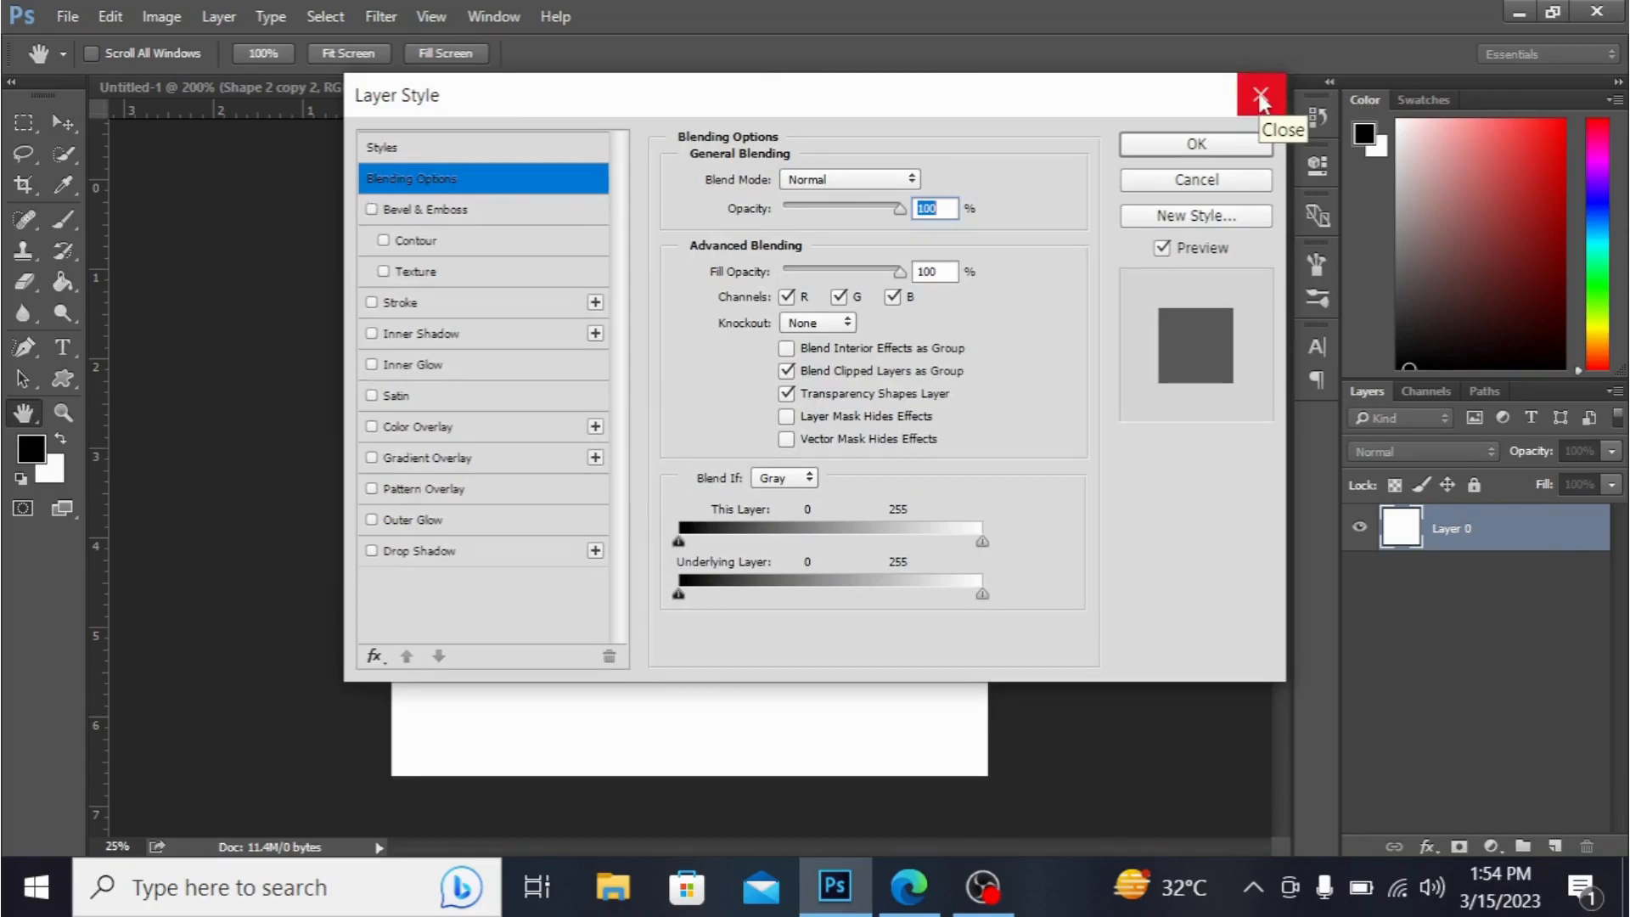
pyautogui.click(1260, 93)
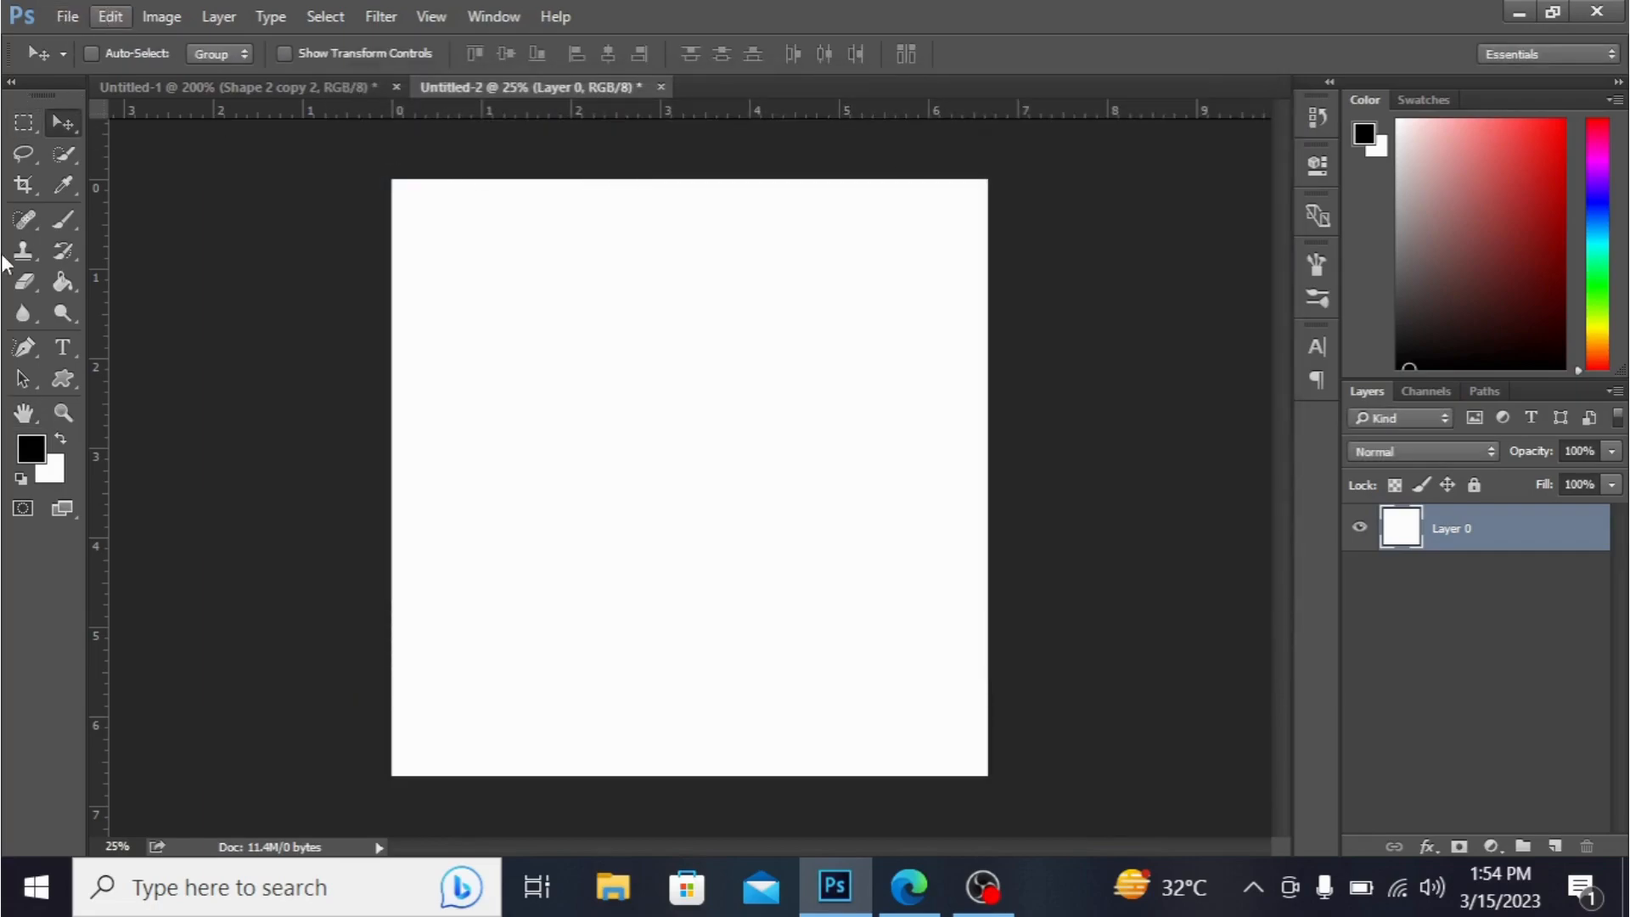
# Step: Set the Paint Bucket tool's fill source to Pattern
pyautogui.click(61, 281)
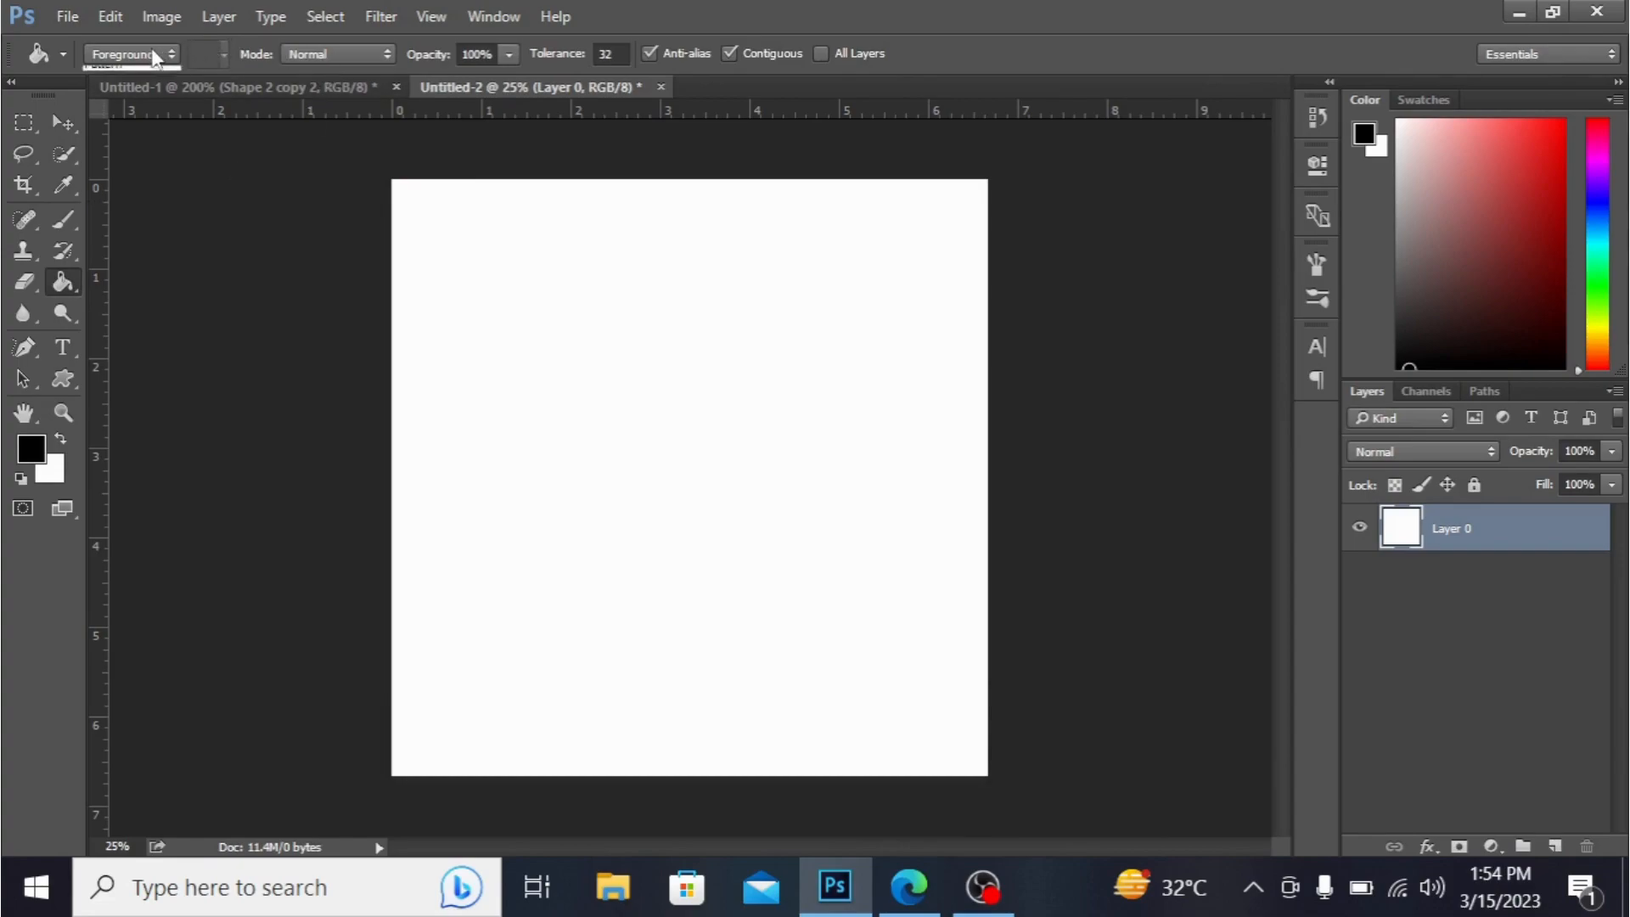
pyautogui.click(129, 52)
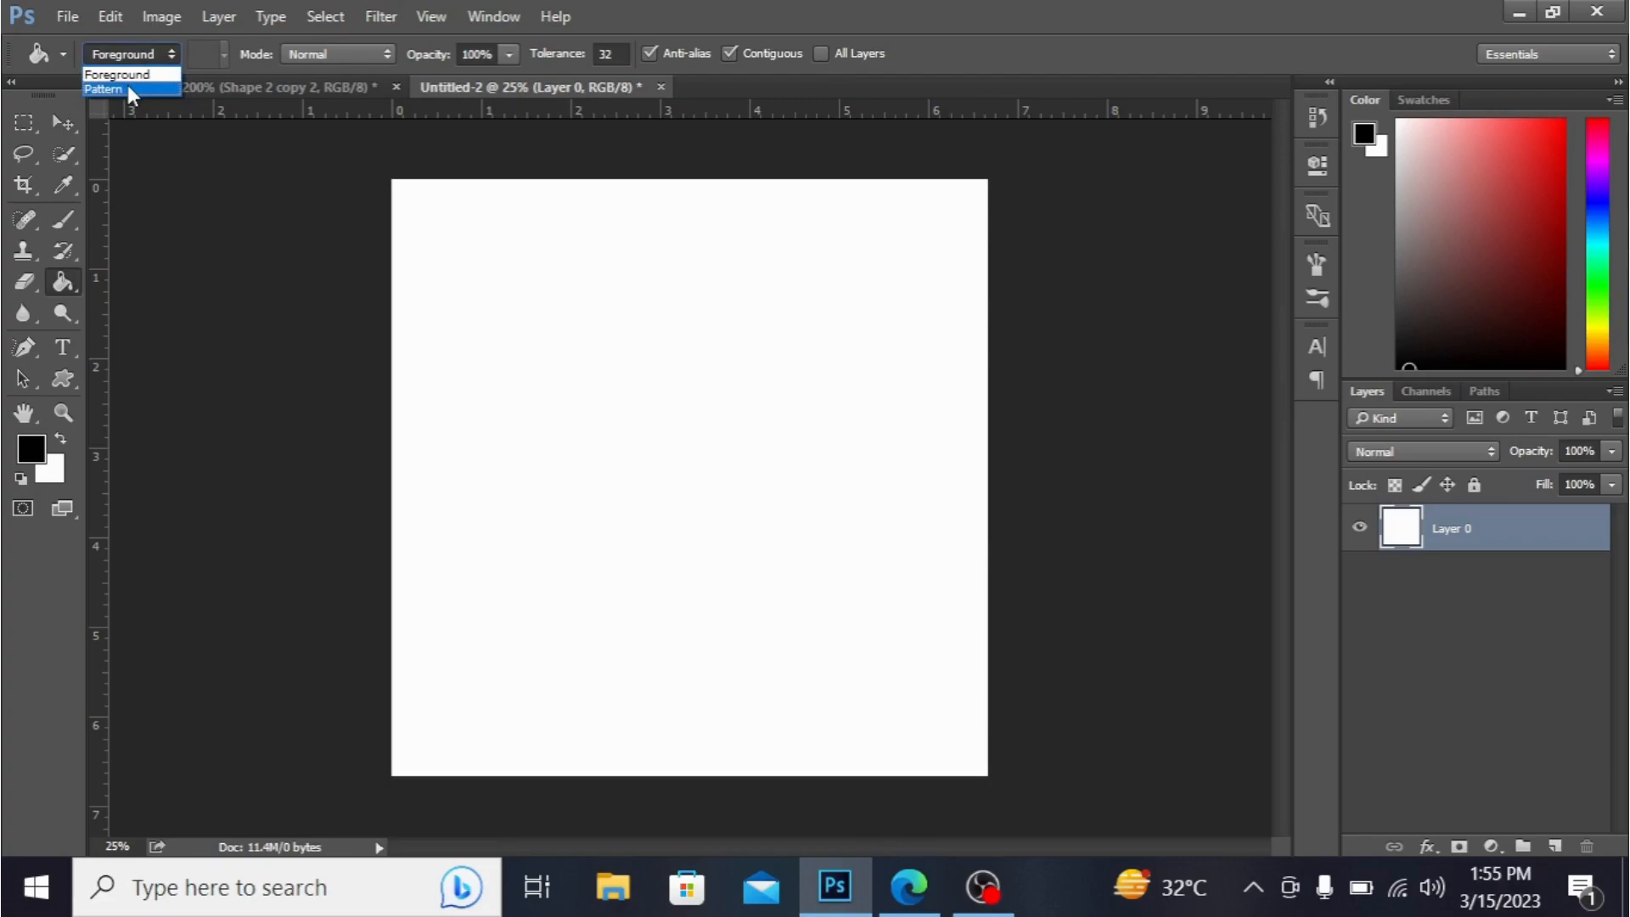
pyautogui.click(102, 88)
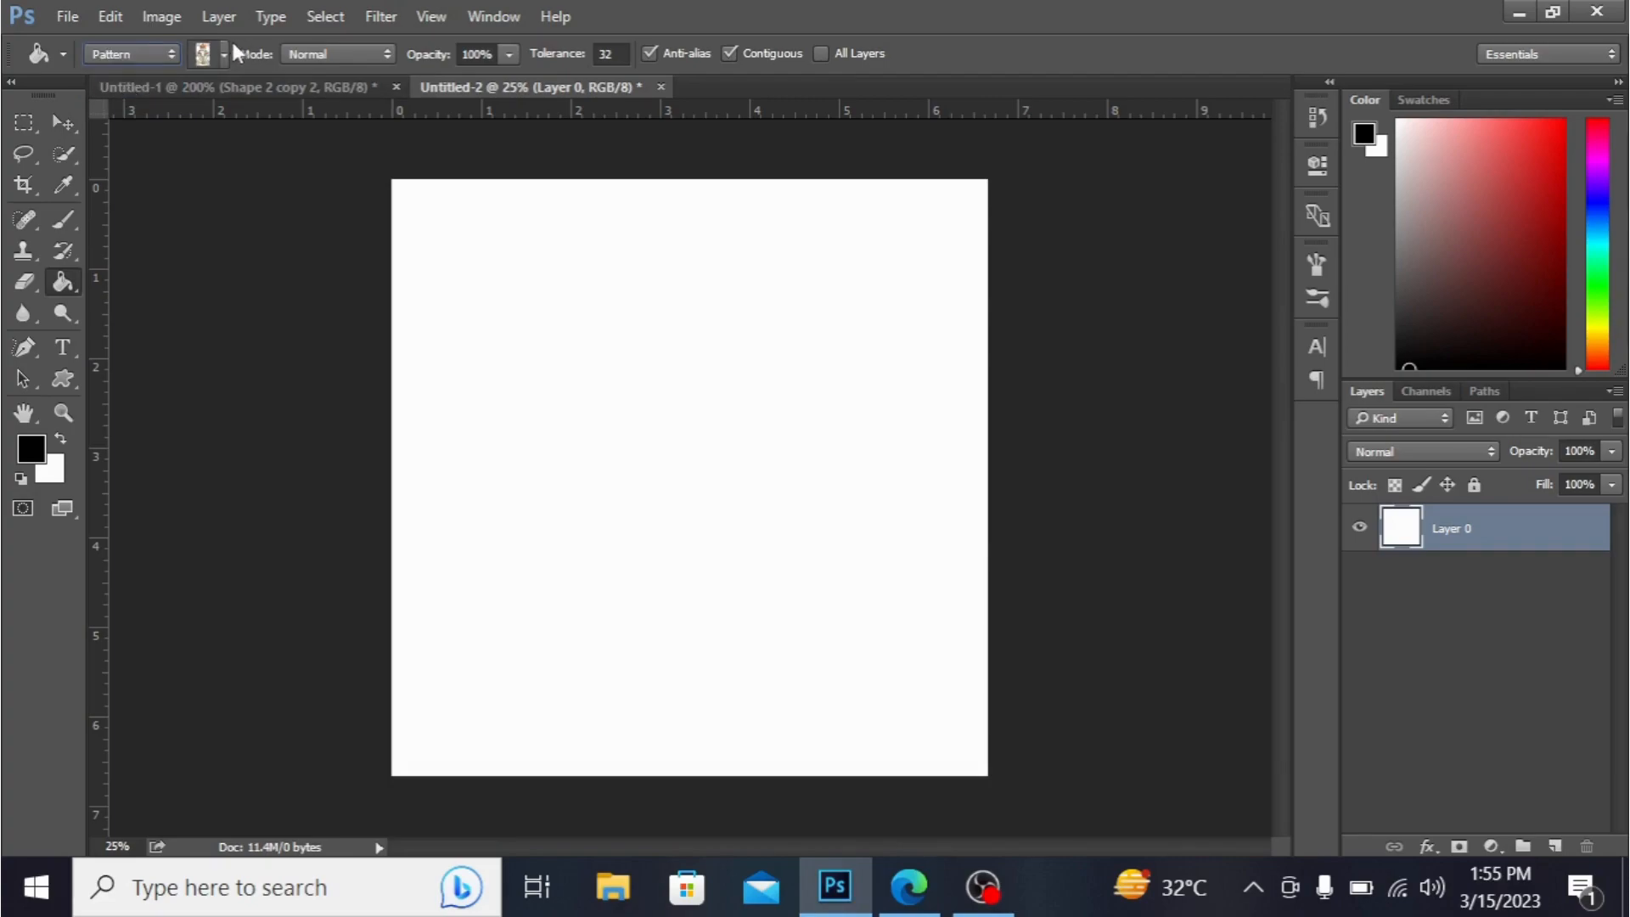
# Step: Pick the custom tile pattern and fill the blank 2000 × 2000 canvas with it
pyautogui.click(222, 55)
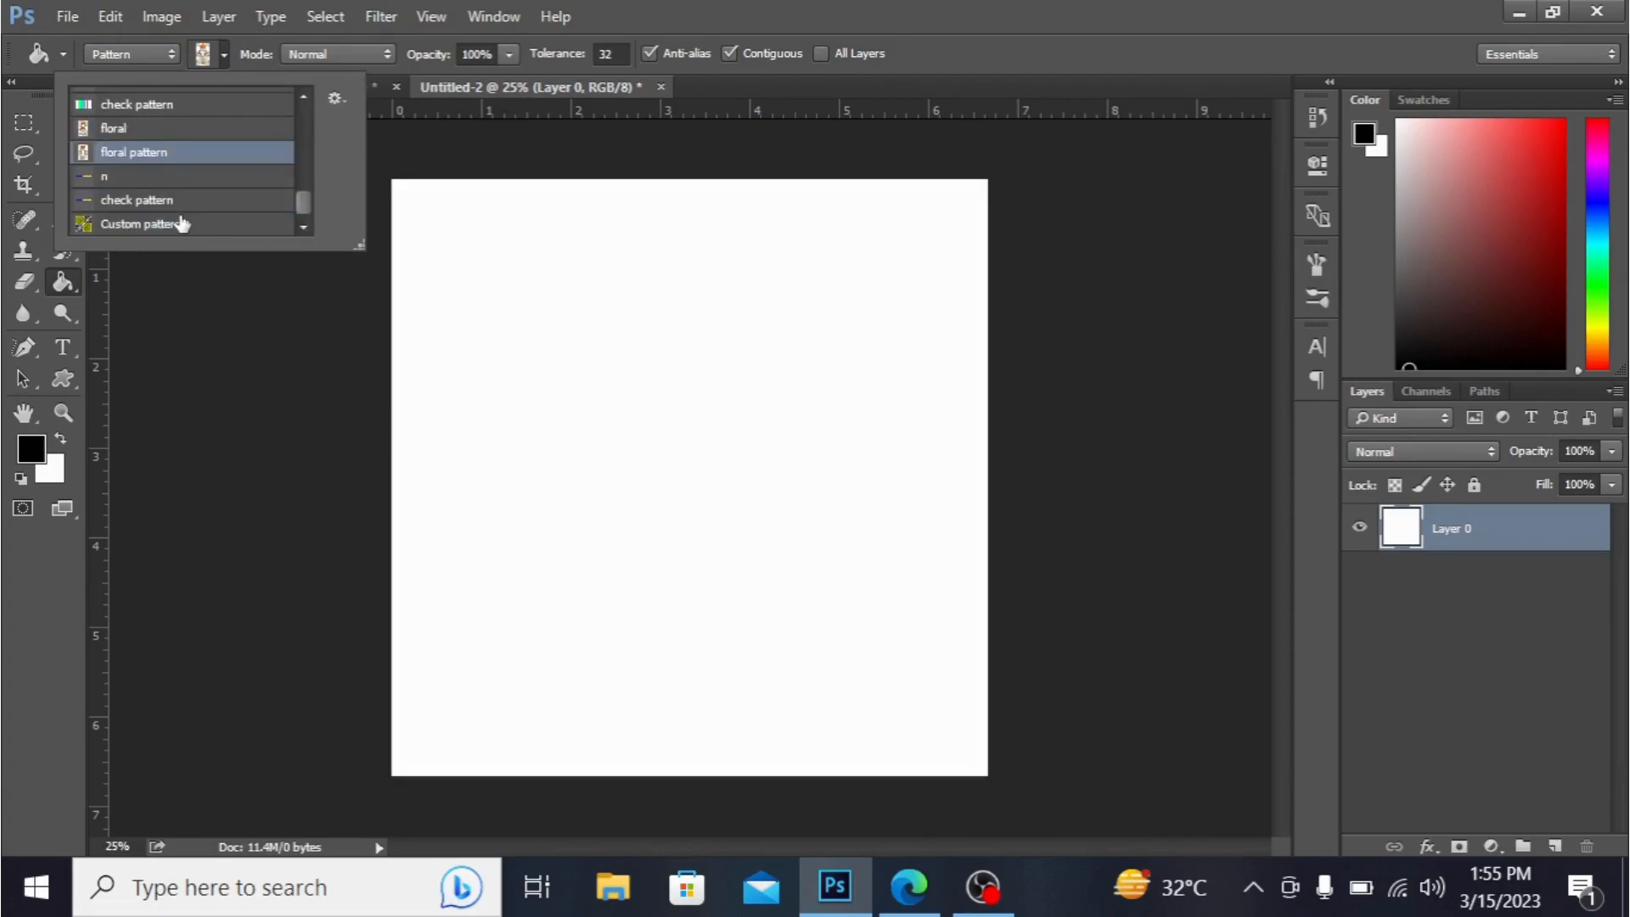
pyautogui.click(140, 223)
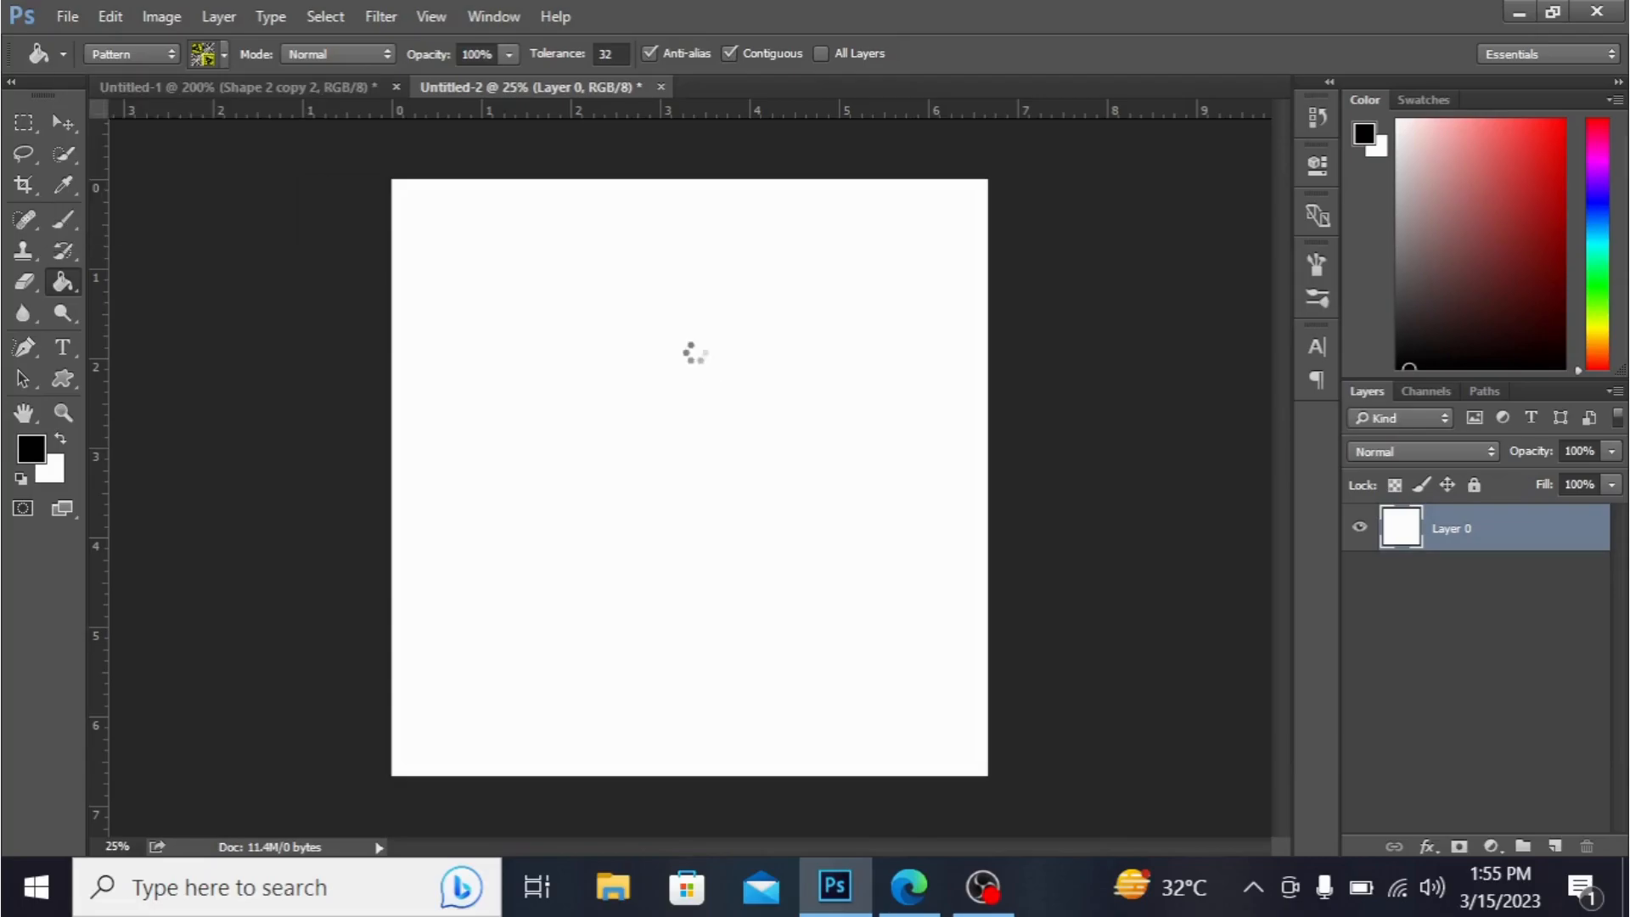
pyautogui.click(689, 352)
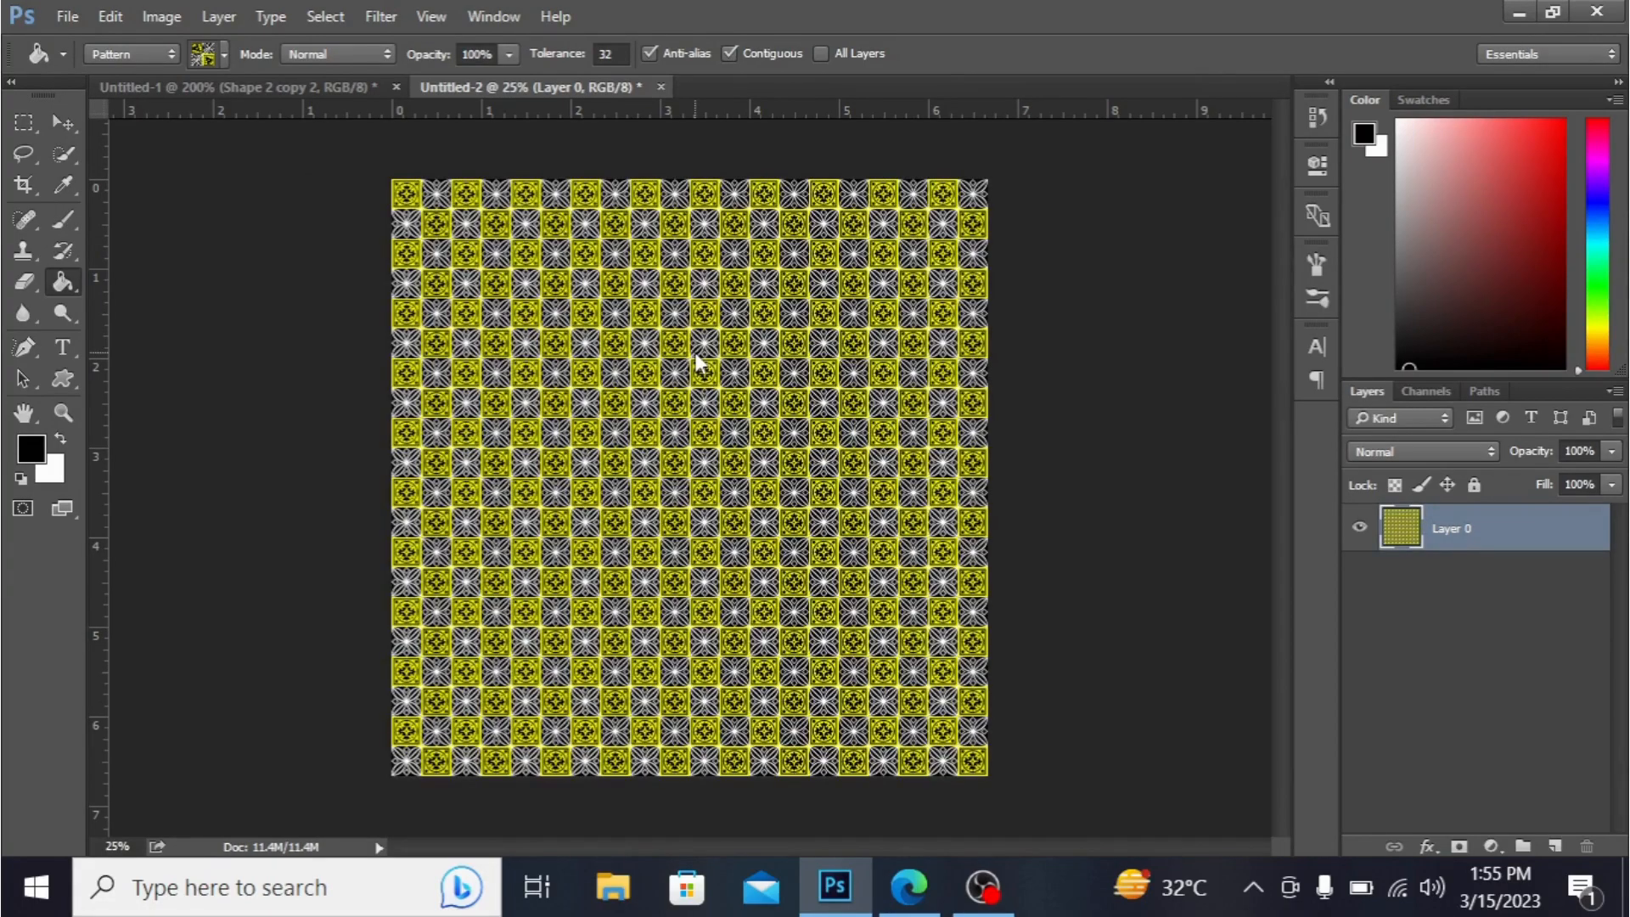
pyautogui.moveTo(301, 384)
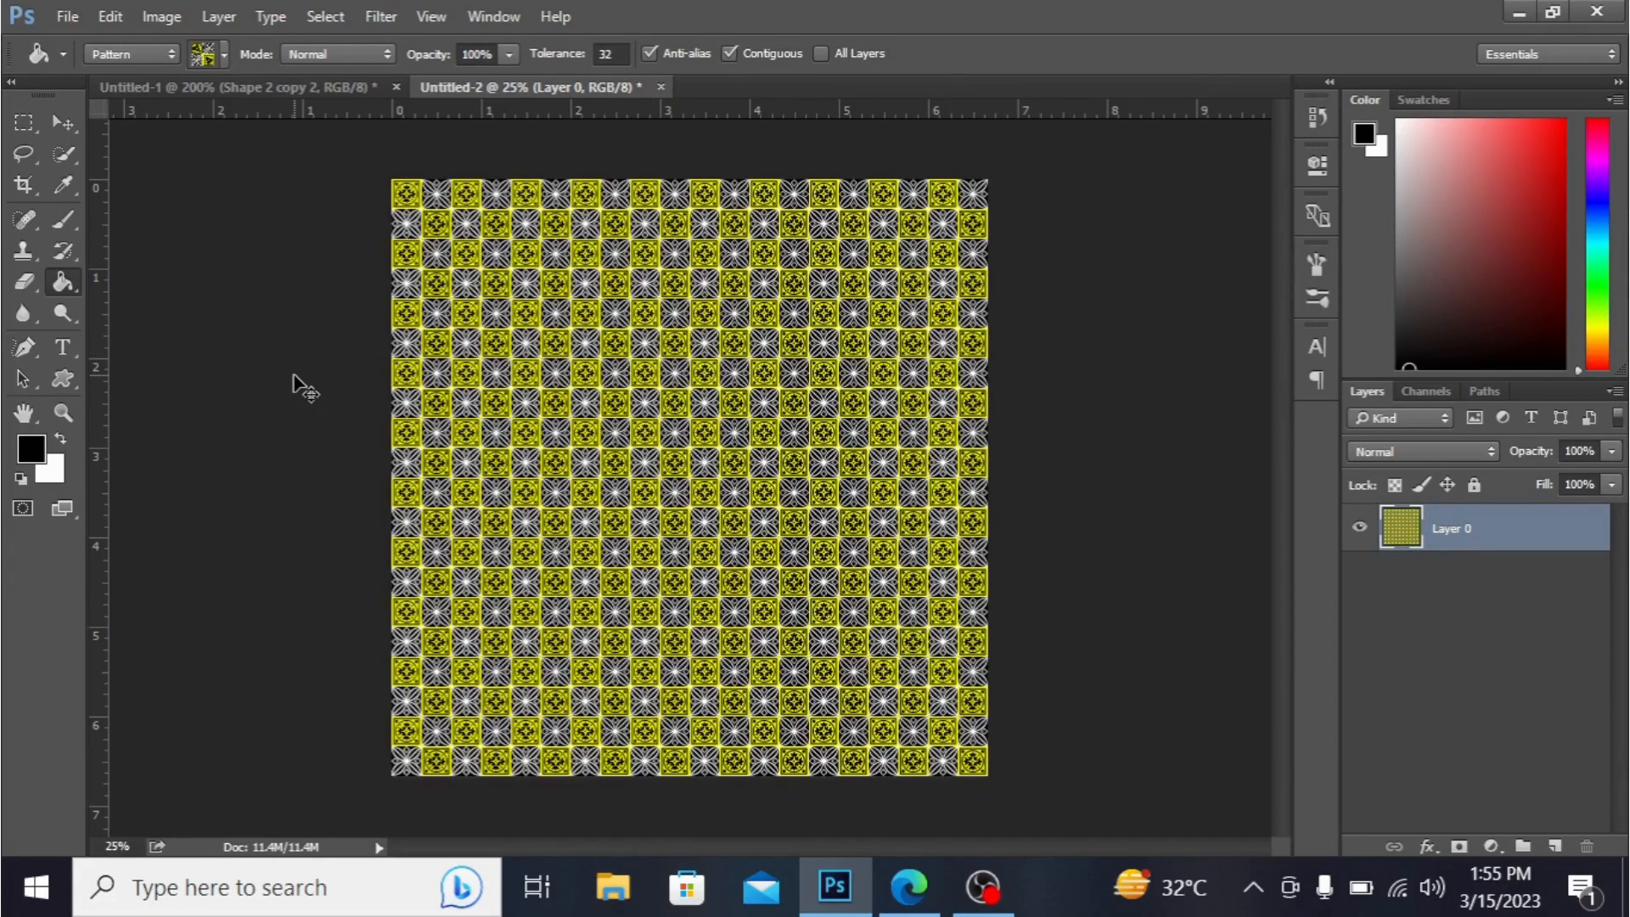